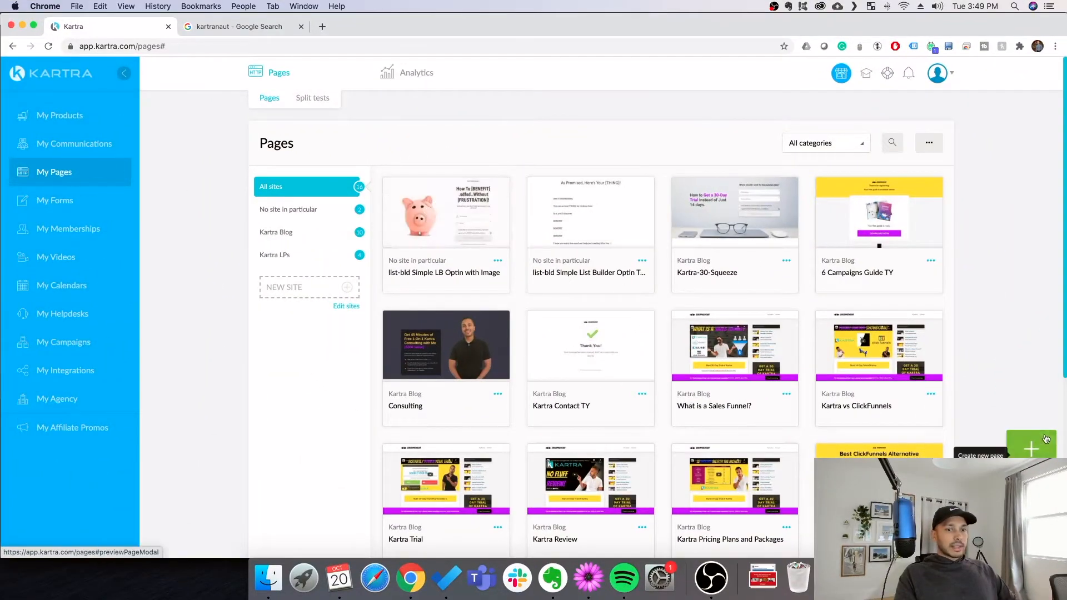
# Start a new page and browse the Thank You and Product Launch template categories, previewing one.
pyautogui.click(1031, 448)
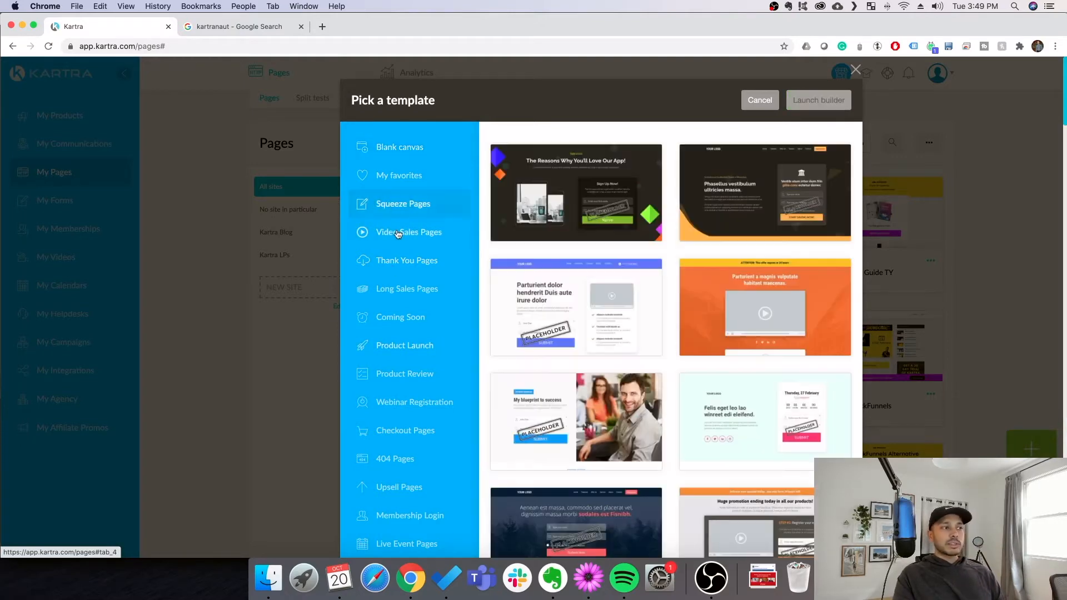
pyautogui.click(407, 260)
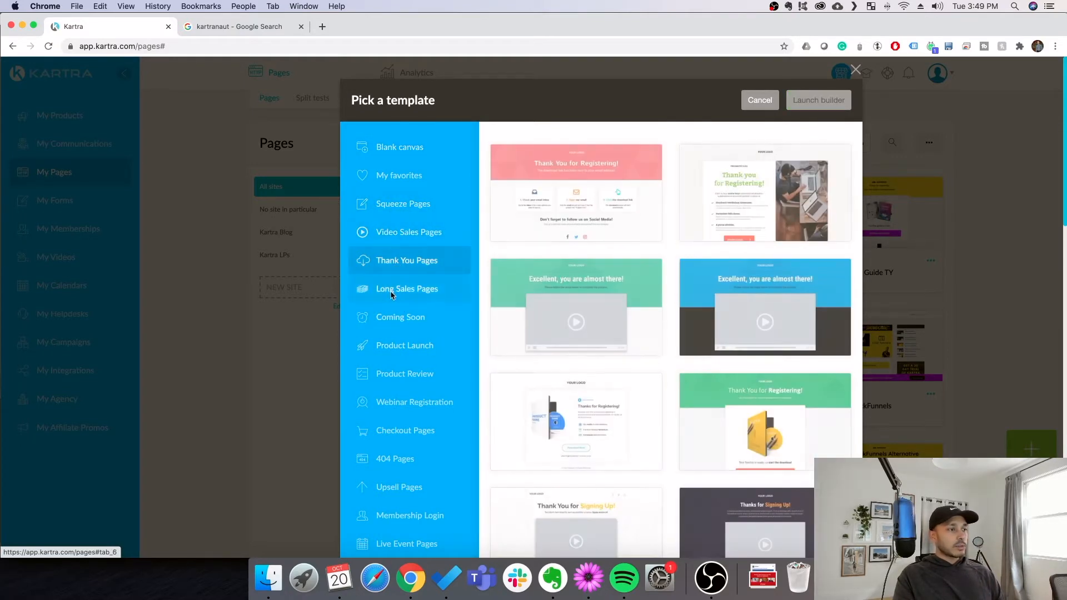
pyautogui.click(404, 344)
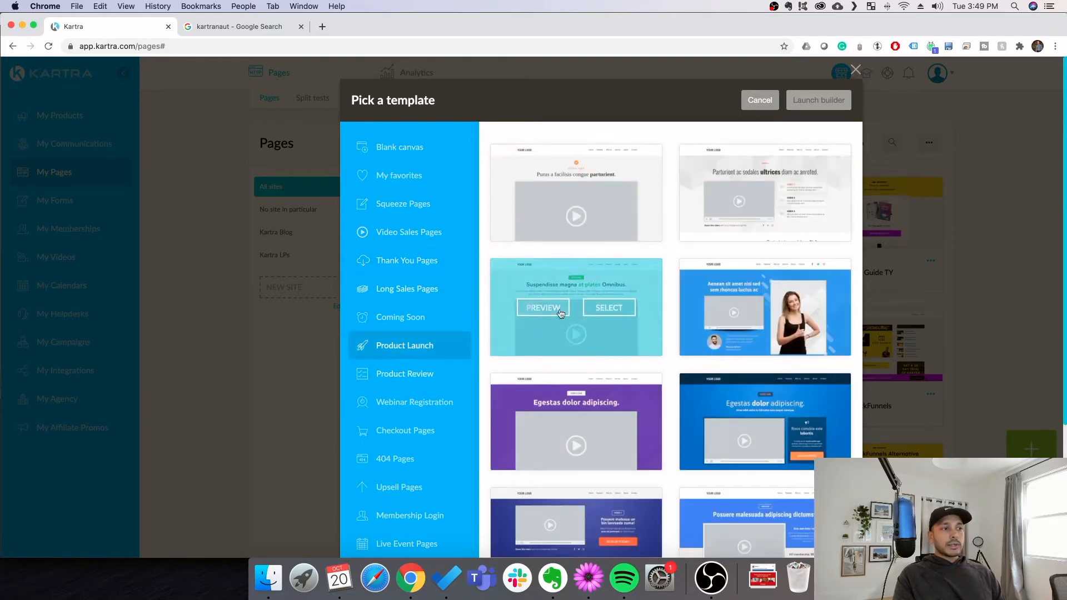
pyautogui.click(544, 306)
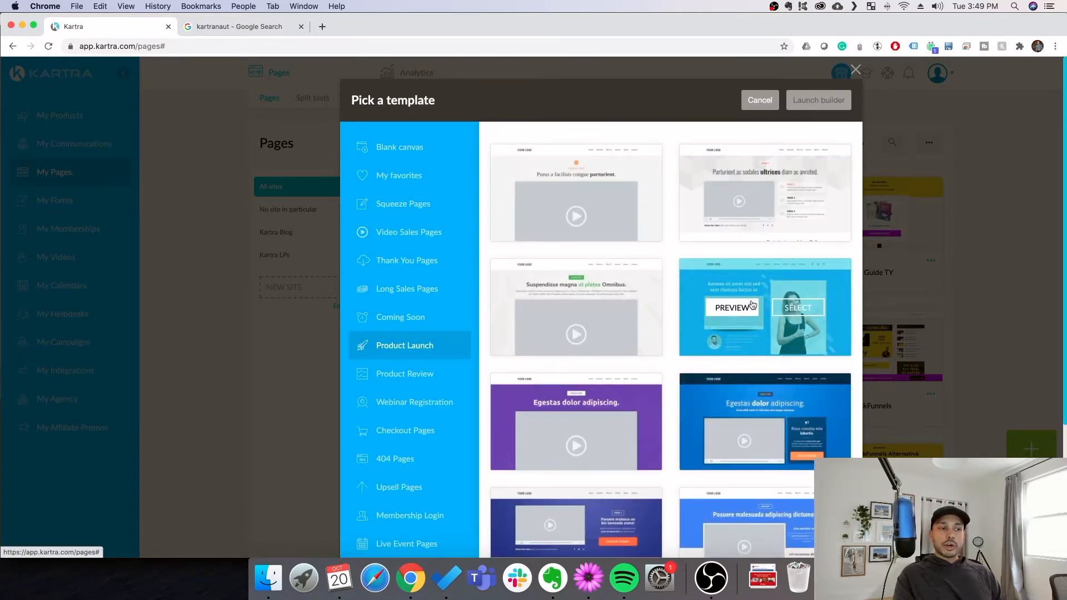
pyautogui.scroll(-3)
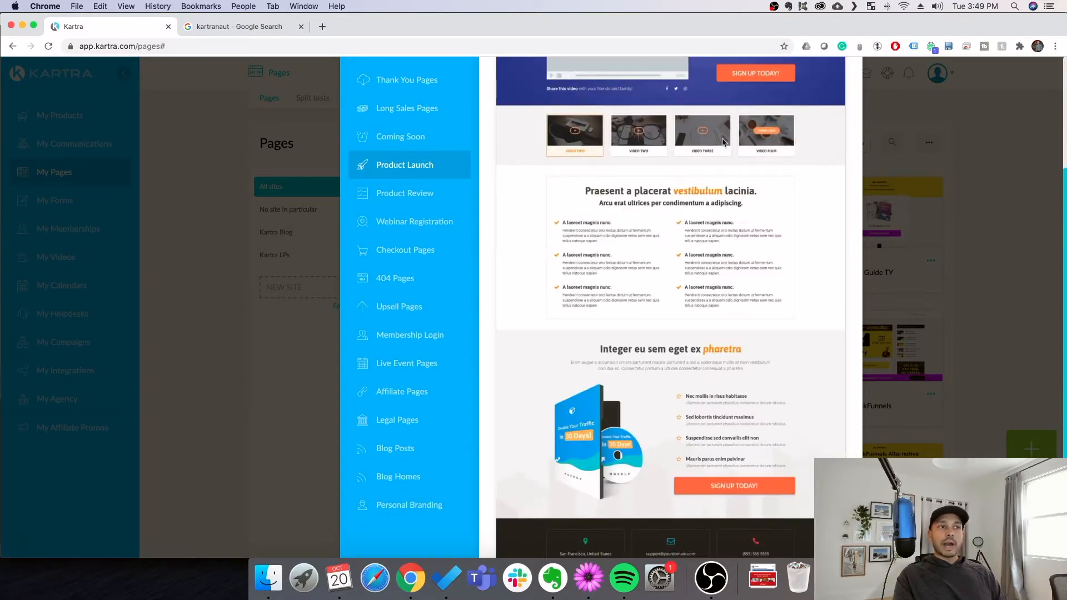
pyautogui.moveTo(768, 420)
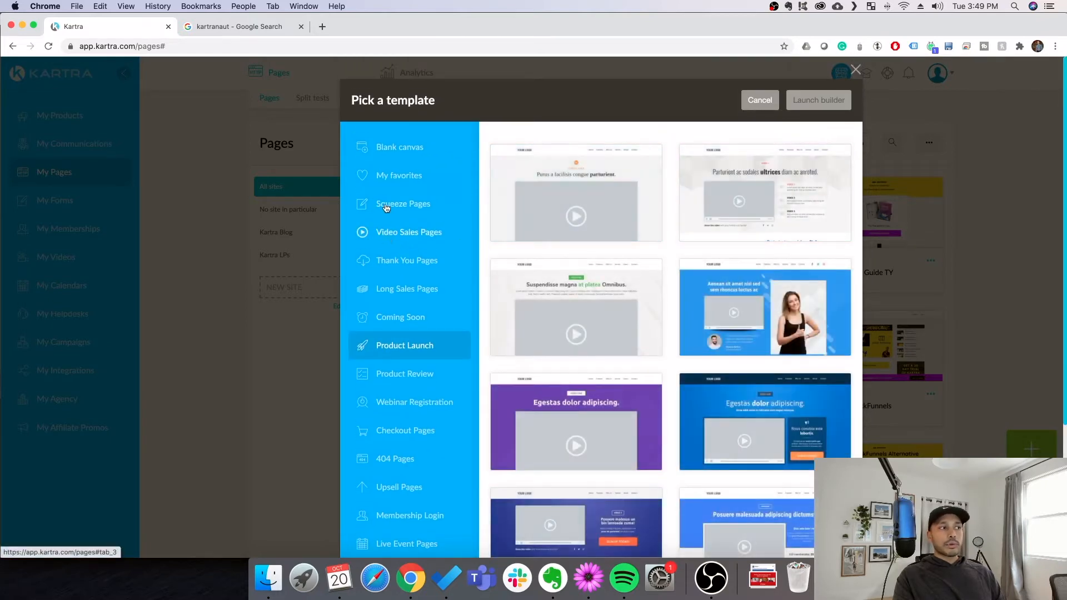
pyautogui.moveTo(404, 430)
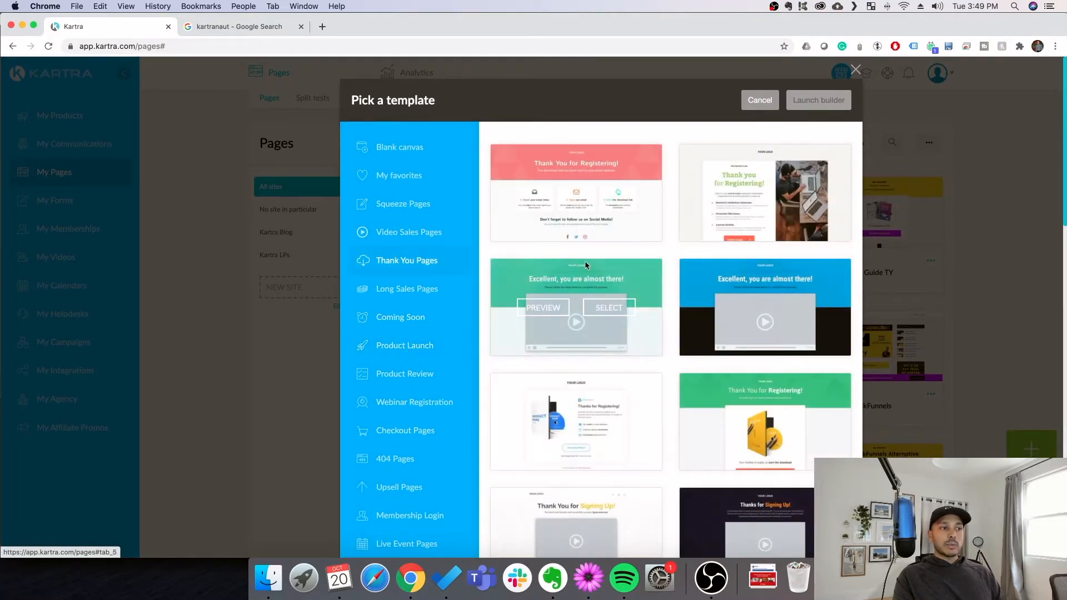
pyautogui.scroll(-3)
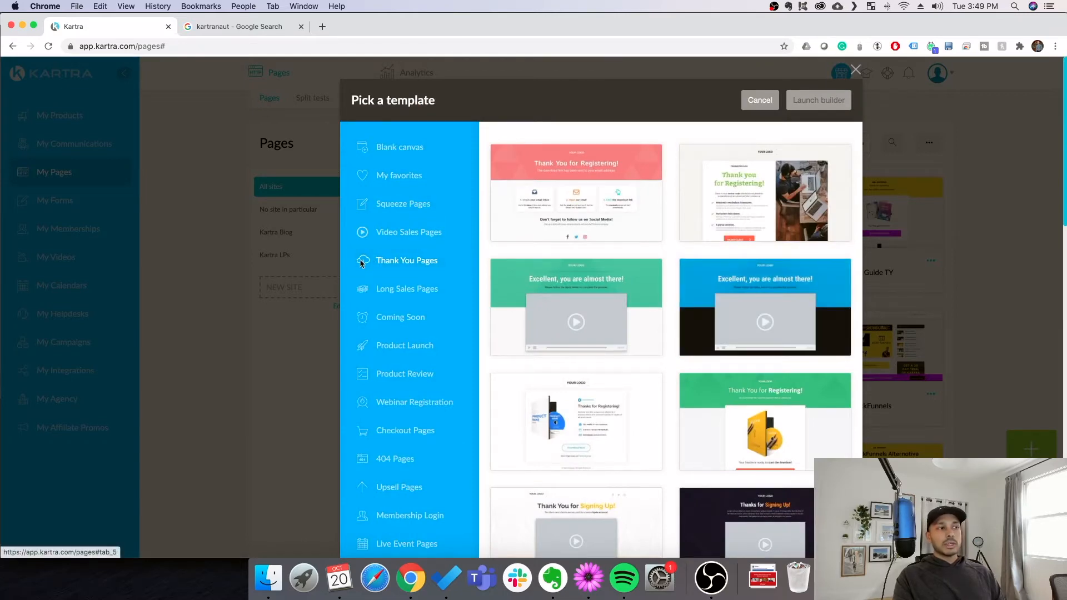
pyautogui.scroll(-3)
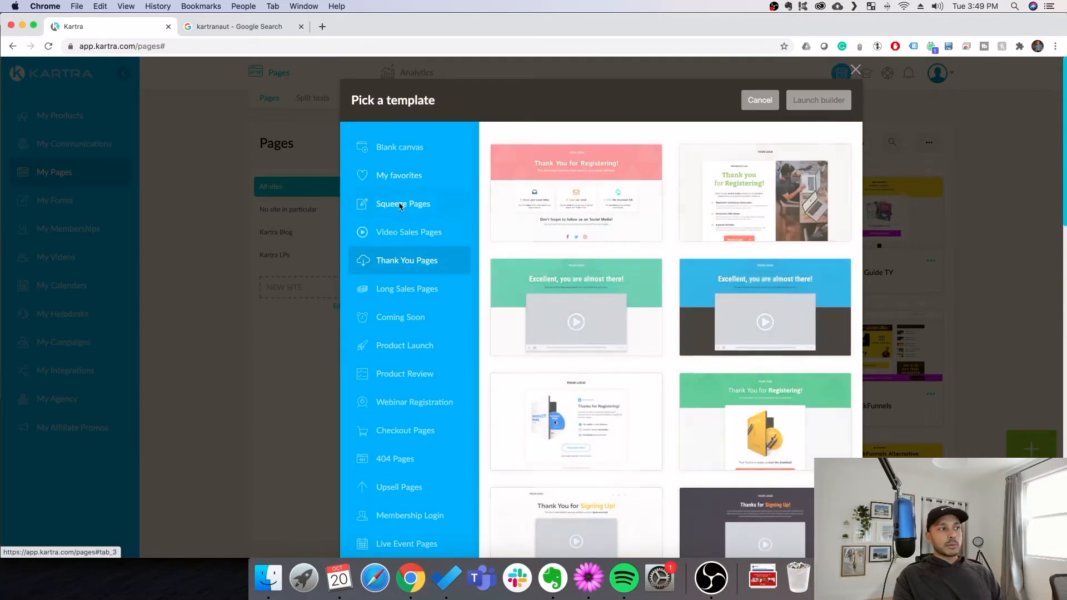
# Browse the Squeeze Pages templates and pick one for the landing page.
pyautogui.click(402, 204)
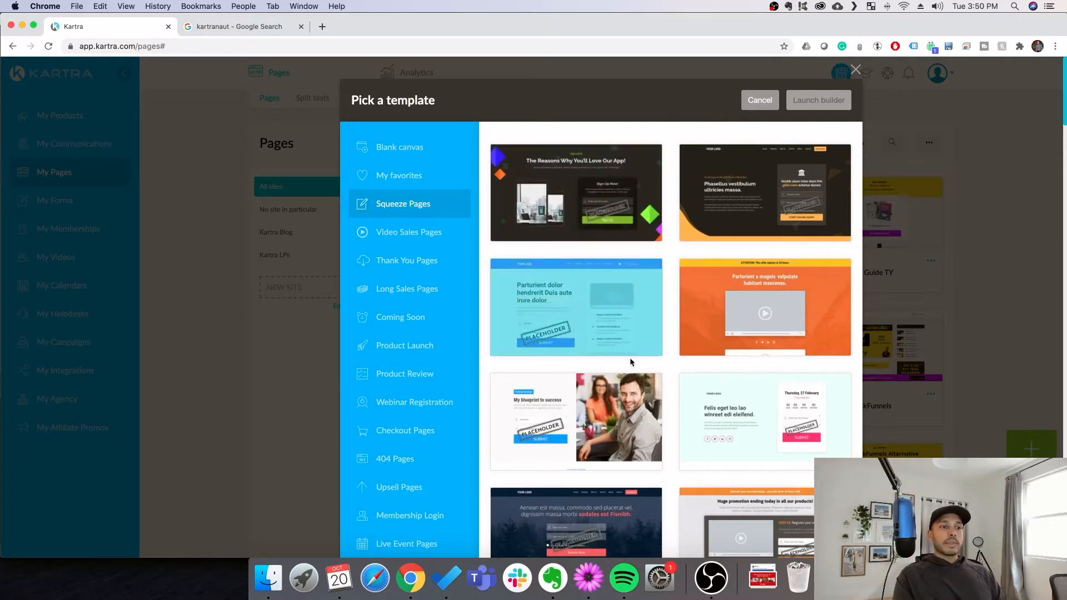
pyautogui.scroll(-3)
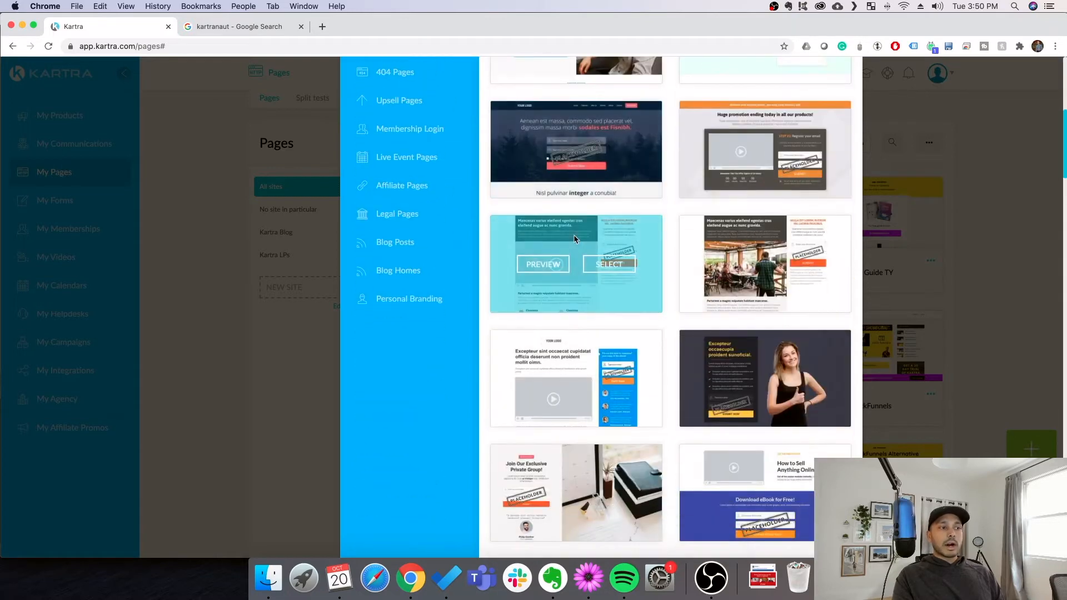
pyautogui.scroll(-3)
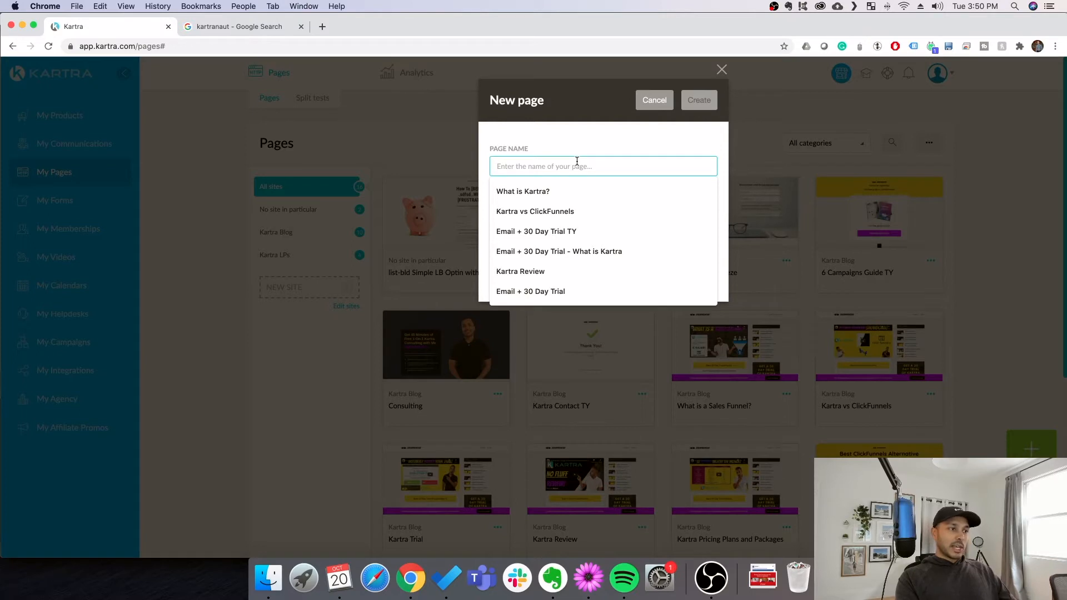
# Name the page 'Example Landing Page LP', assign no category and no site, and create it.
pyautogui.write('LP')
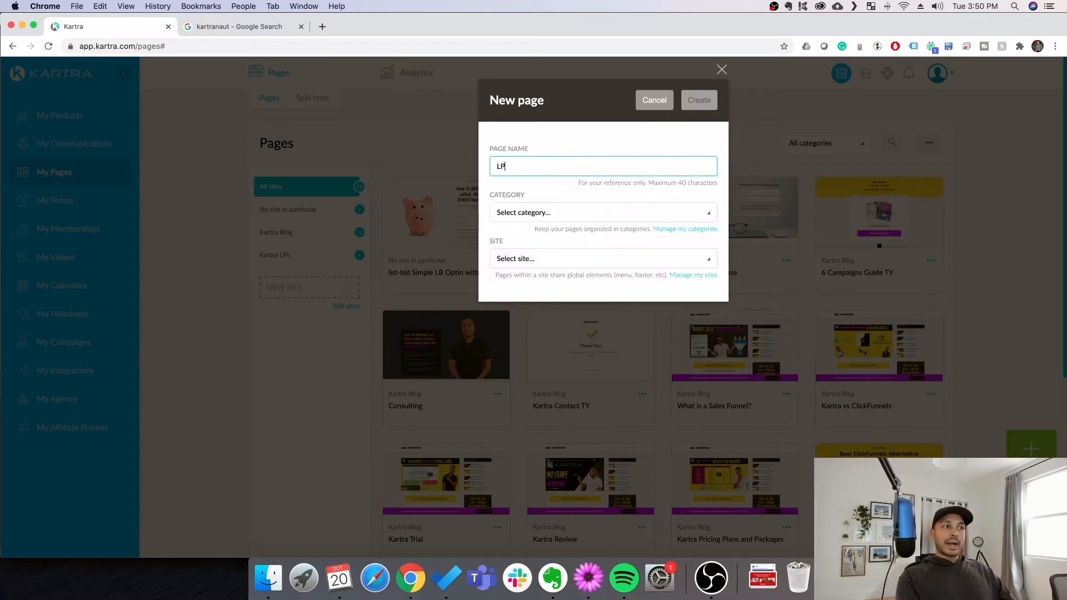
pyautogui.write('TY')
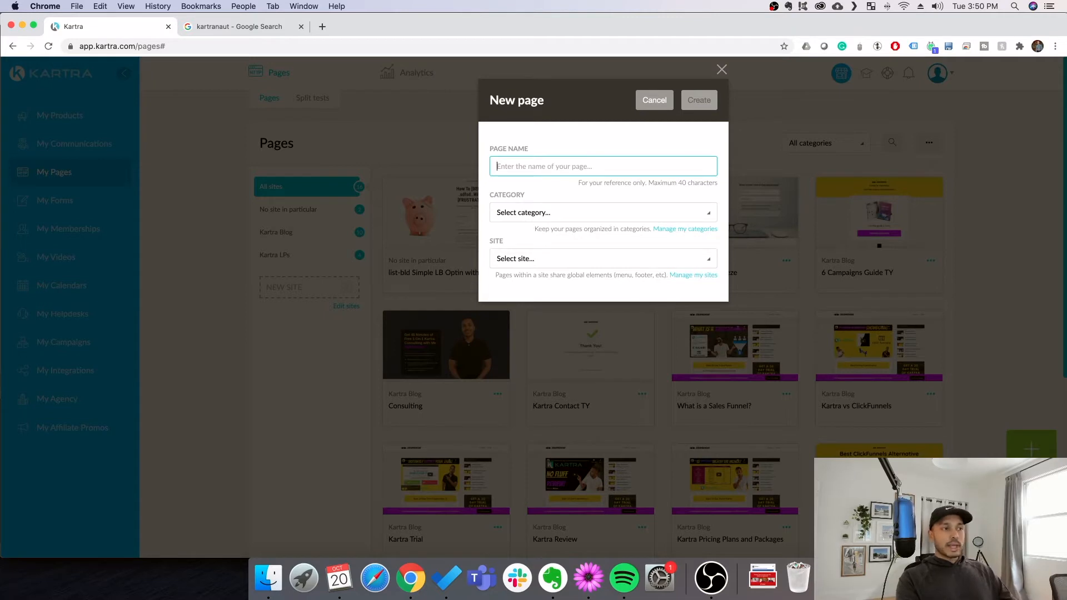
pyautogui.write('L')
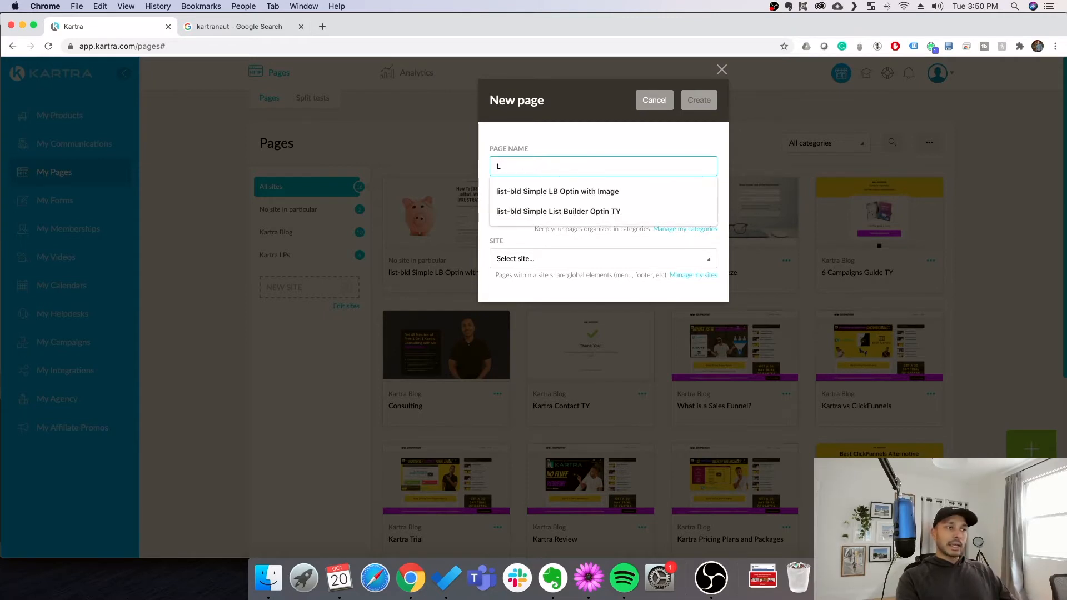
pyautogui.write('Example Landing Page')
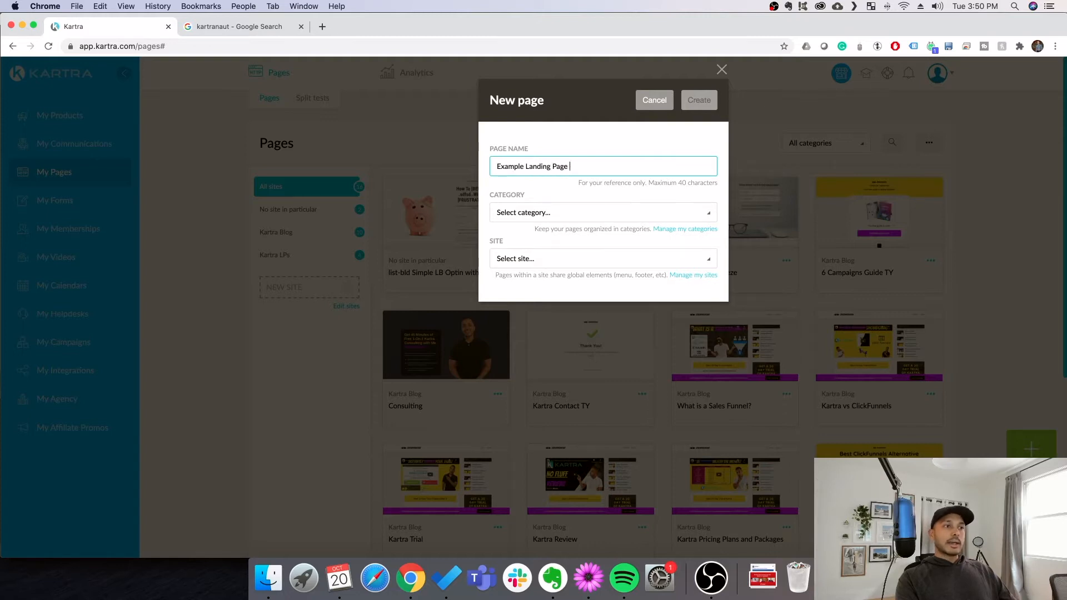
pyautogui.click(601, 211)
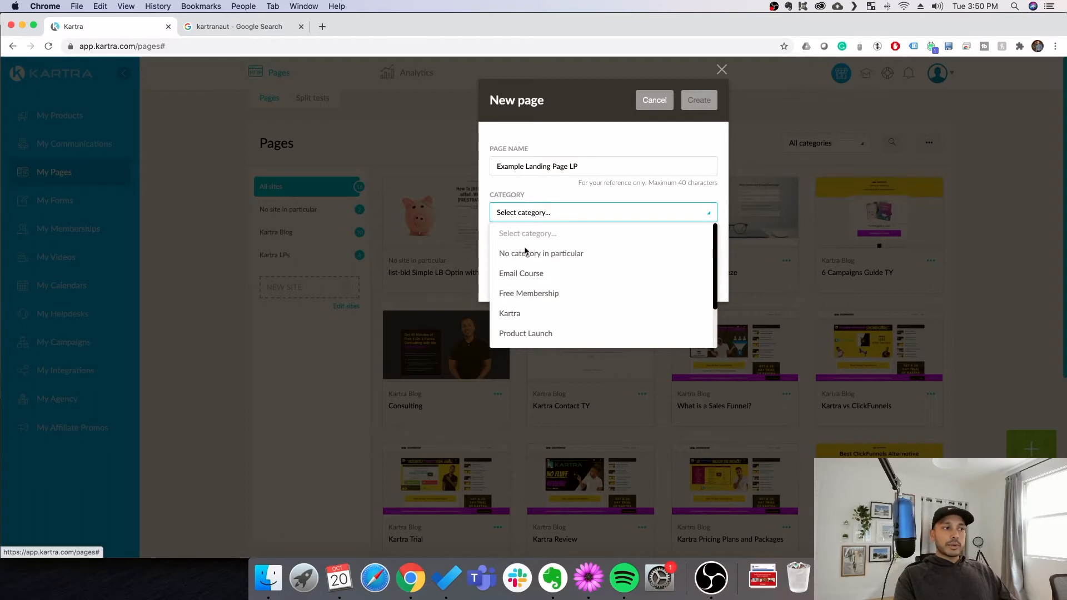
pyautogui.click(541, 254)
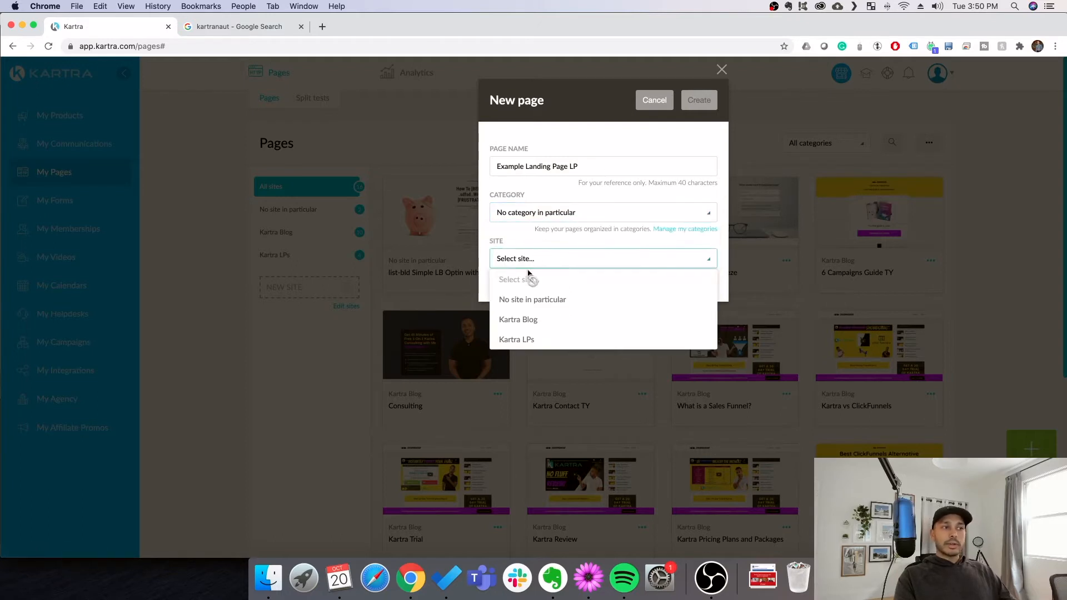
pyautogui.click(532, 299)
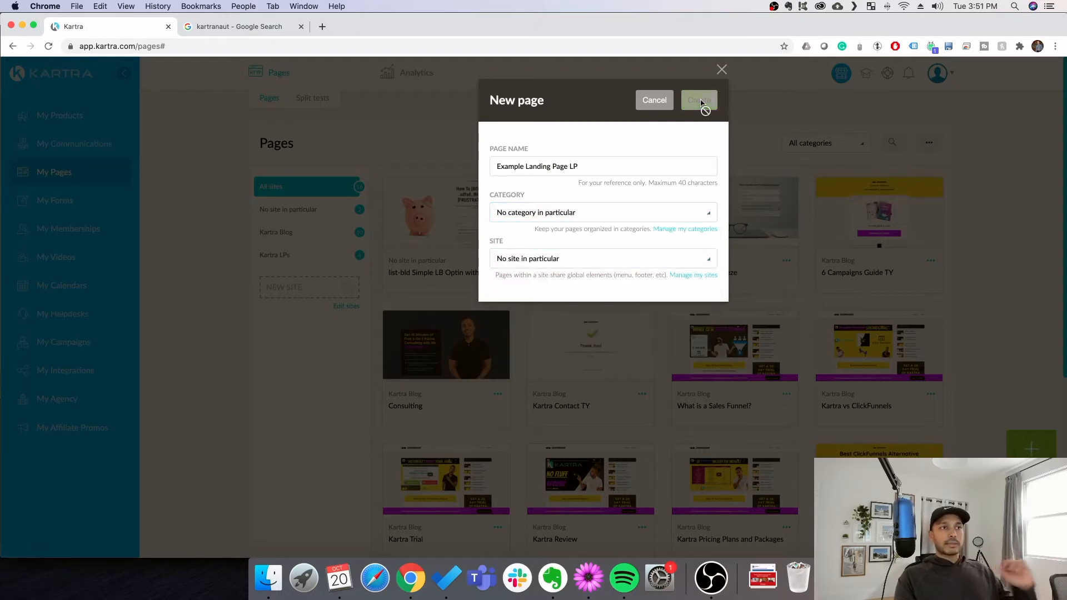
pyautogui.click(697, 100)
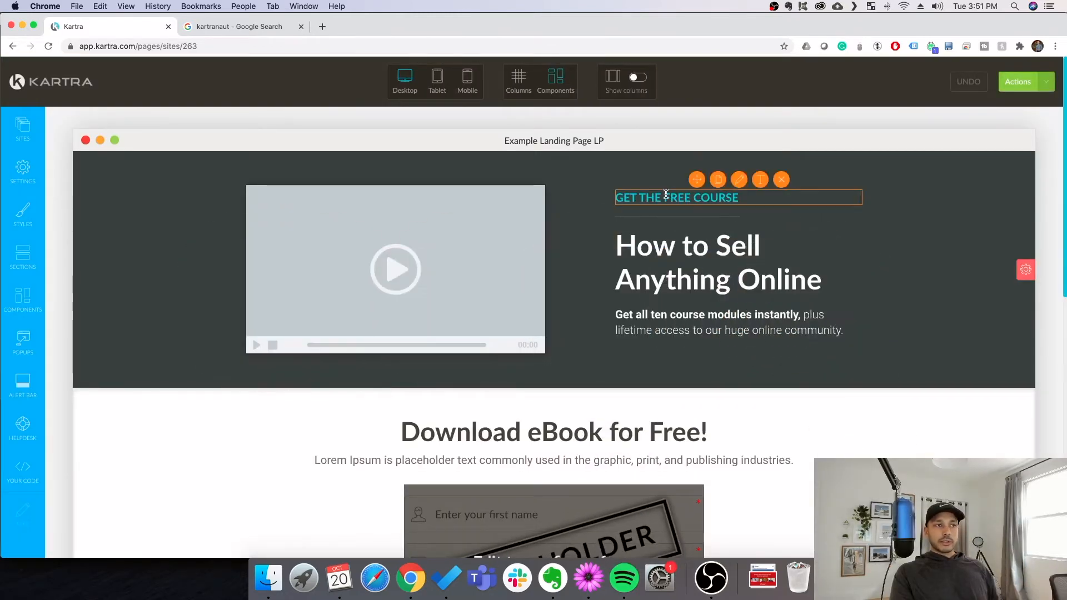
pyautogui.moveTo(759, 179)
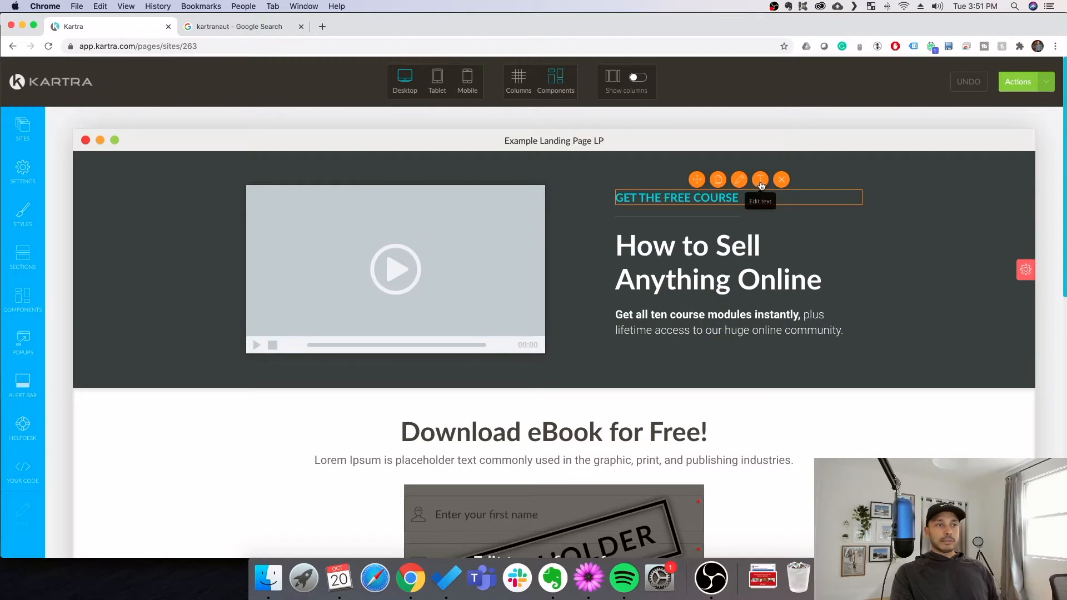
# Overwrite the free-course heading with 'sdf' and begin editing inside the main headline.
pyautogui.click(737, 180)
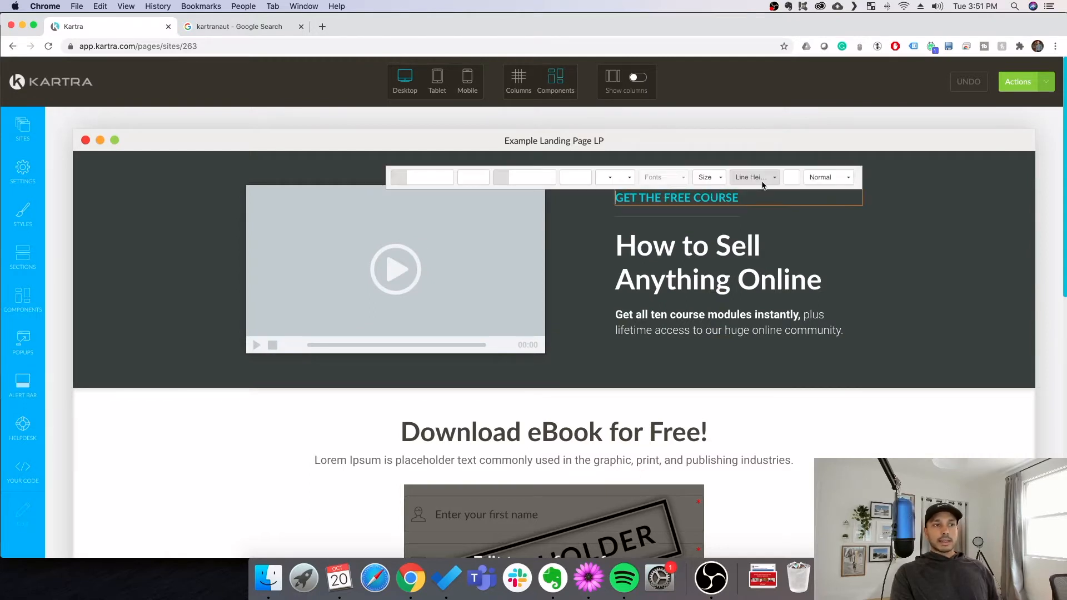
pyautogui.write('sdf')
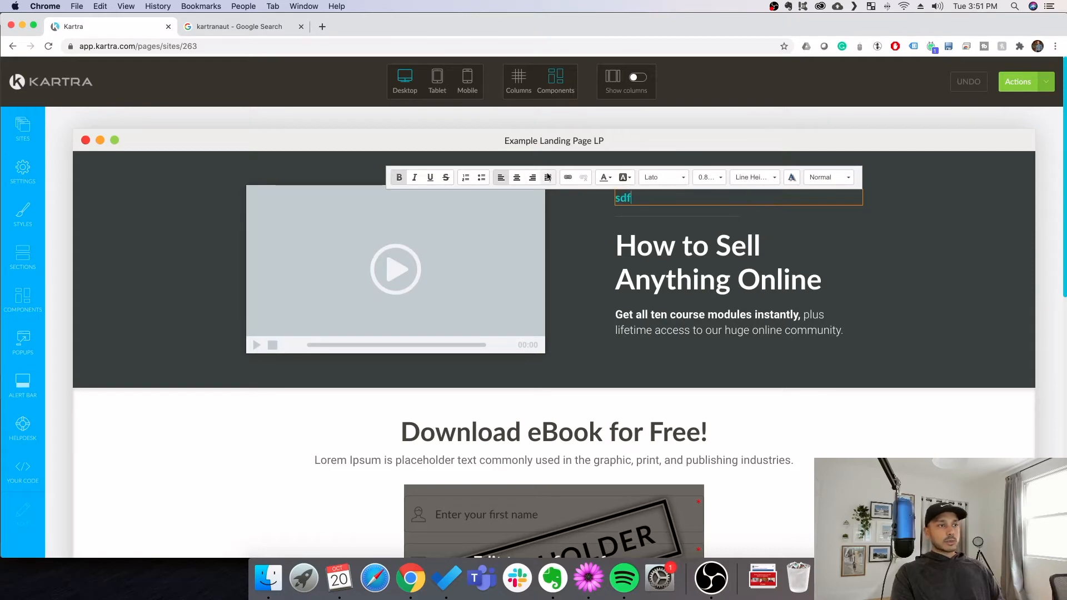
pyautogui.click(623, 177)
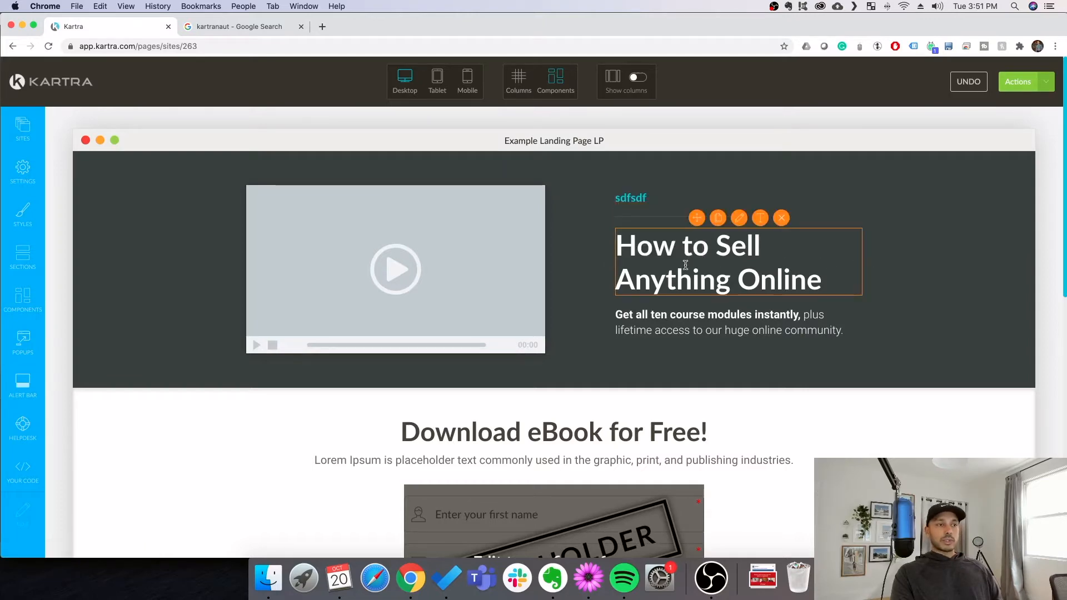
pyautogui.click(715, 262)
pyautogui.write('sdfsd')
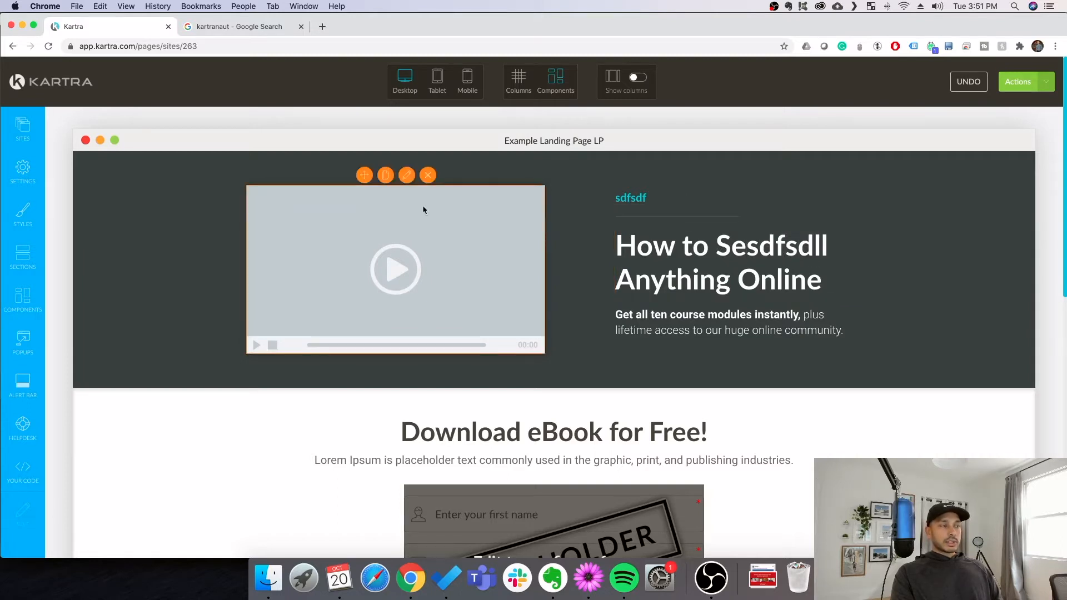
# Set the header video source to Kartra Video in the Kartra category, then switch to the dashboard tab.
pyautogui.click(406, 174)
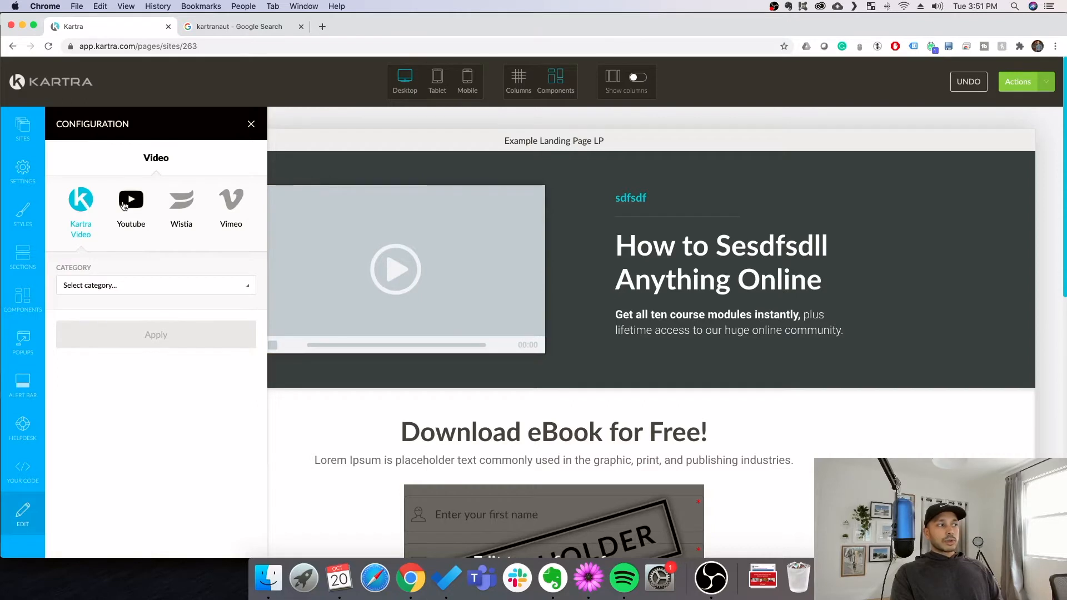
pyautogui.click(231, 199)
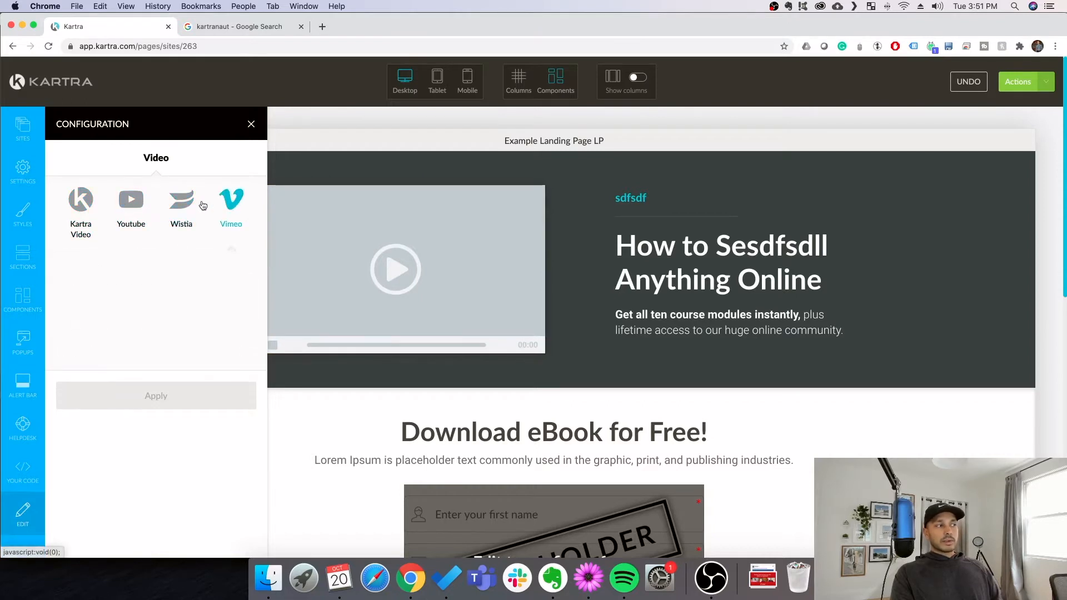
pyautogui.click(80, 204)
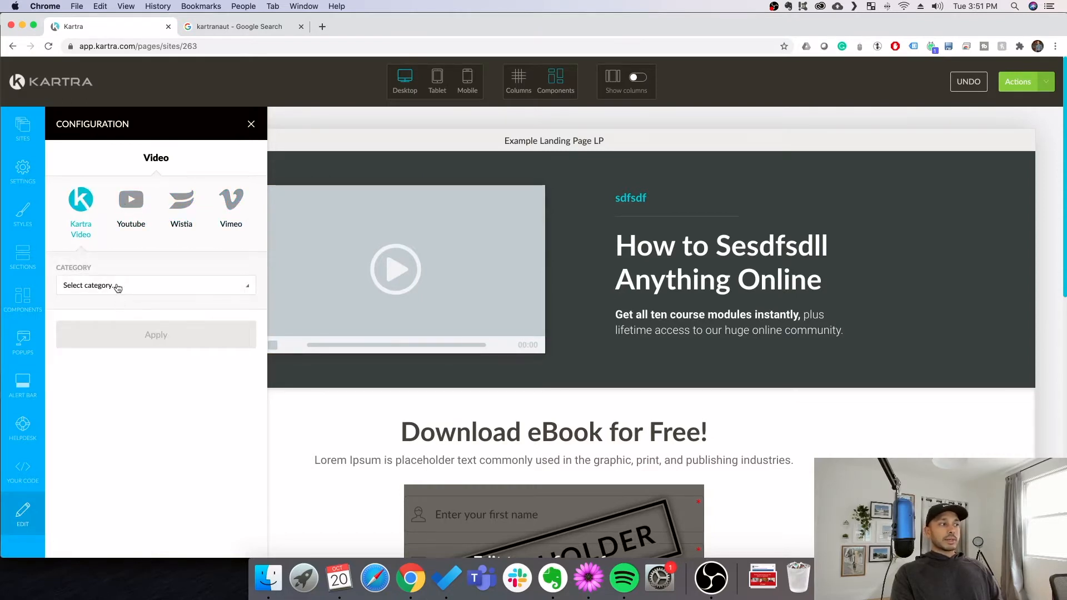
pyautogui.click(156, 286)
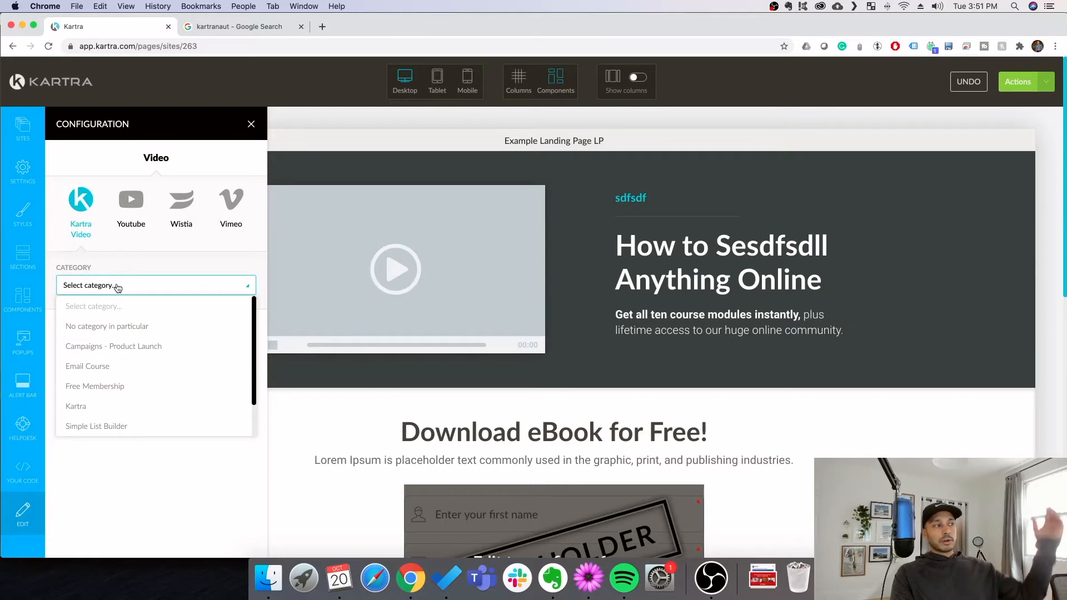
pyautogui.click(76, 407)
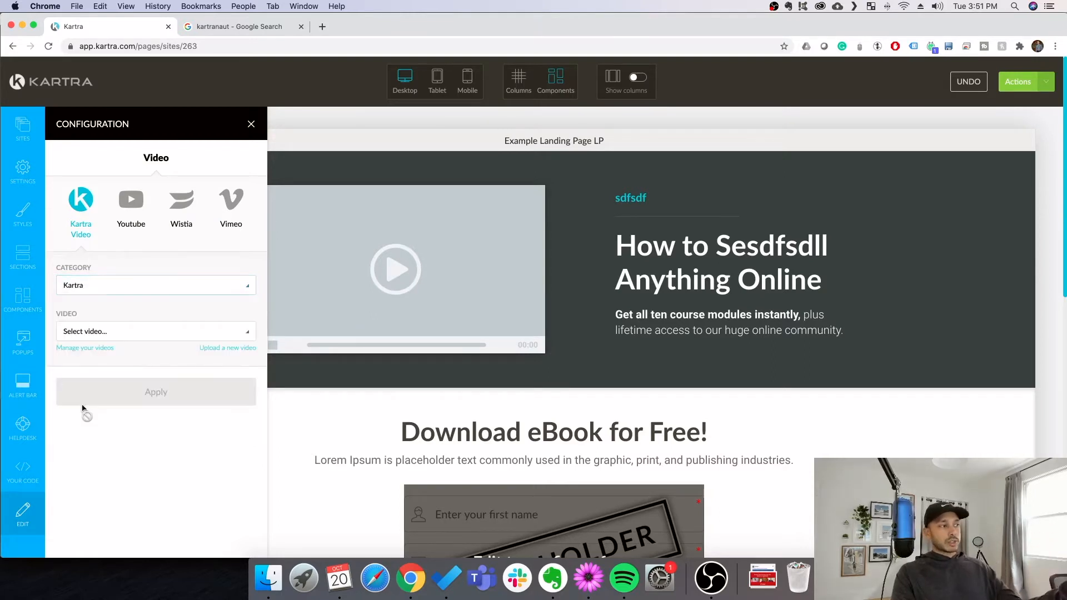
pyautogui.click(155, 331)
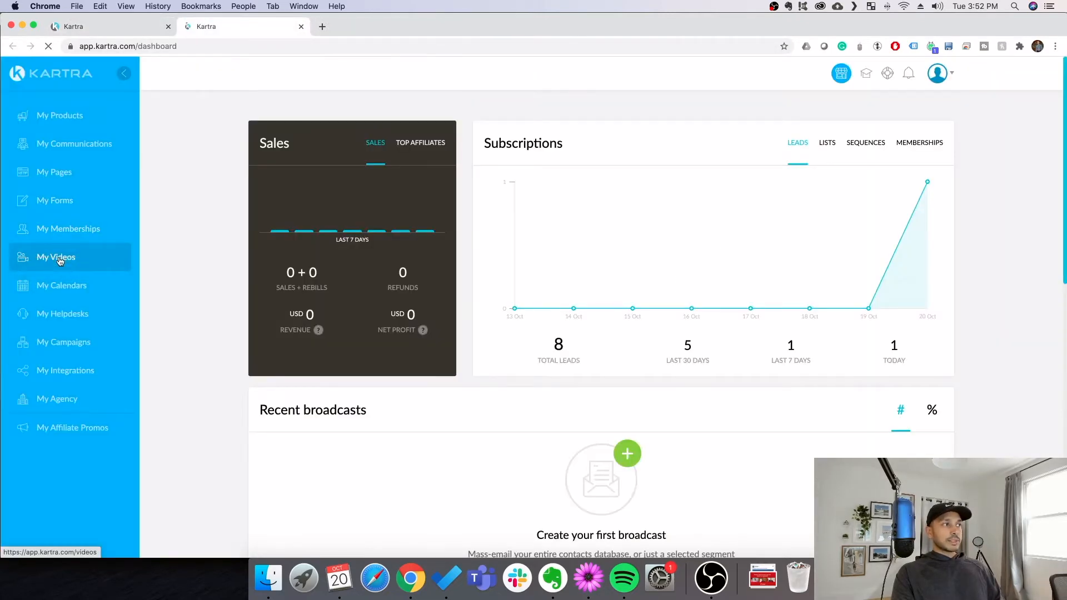
# Review My Videos and its Upload new video dialog, then close it.
pyautogui.click(55, 257)
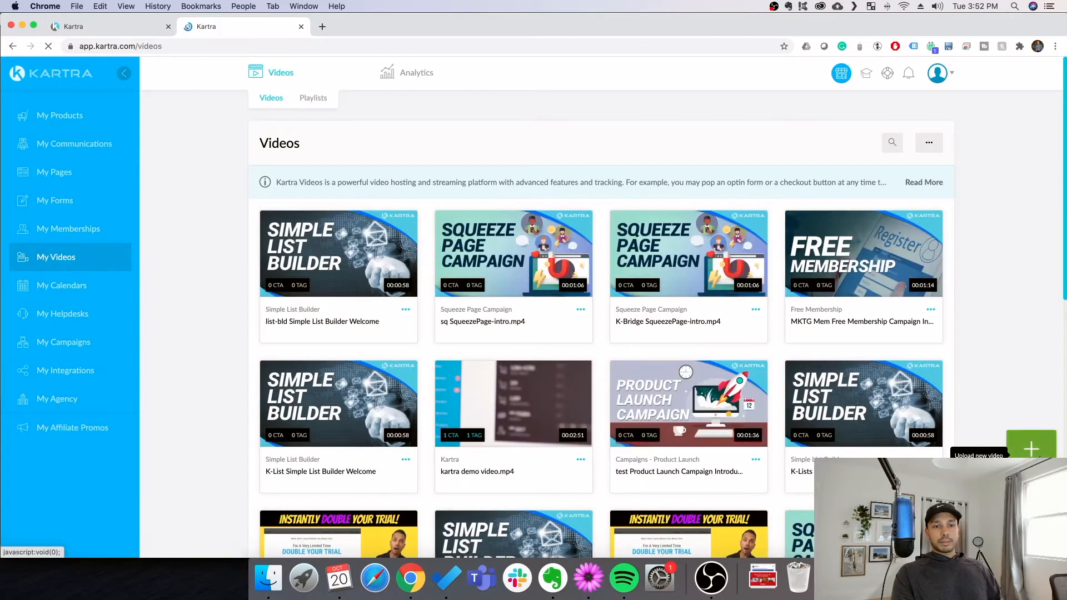
pyautogui.click(1031, 448)
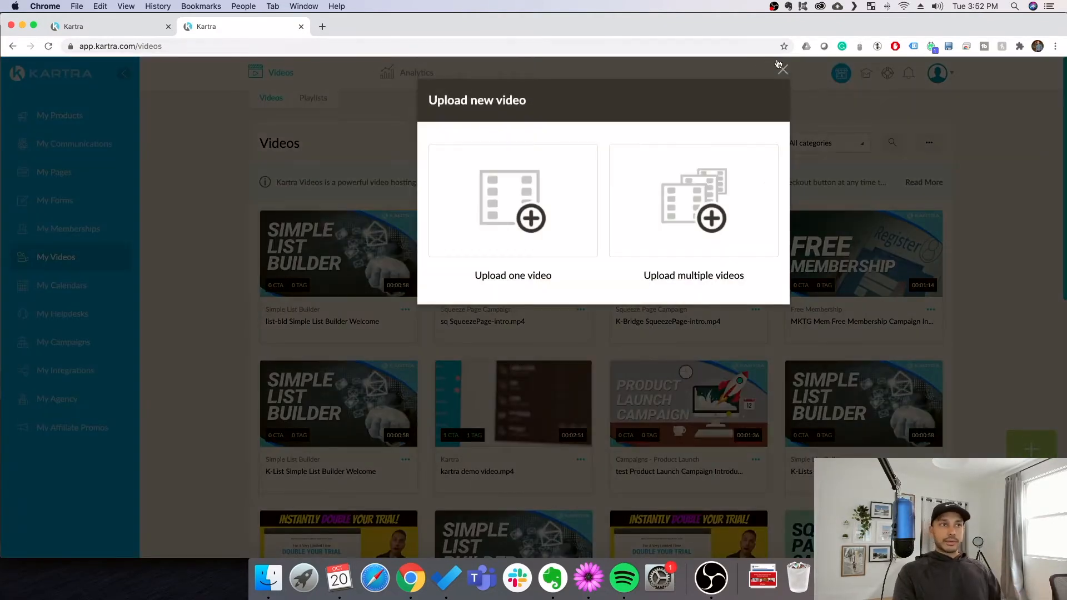
pyautogui.click(781, 68)
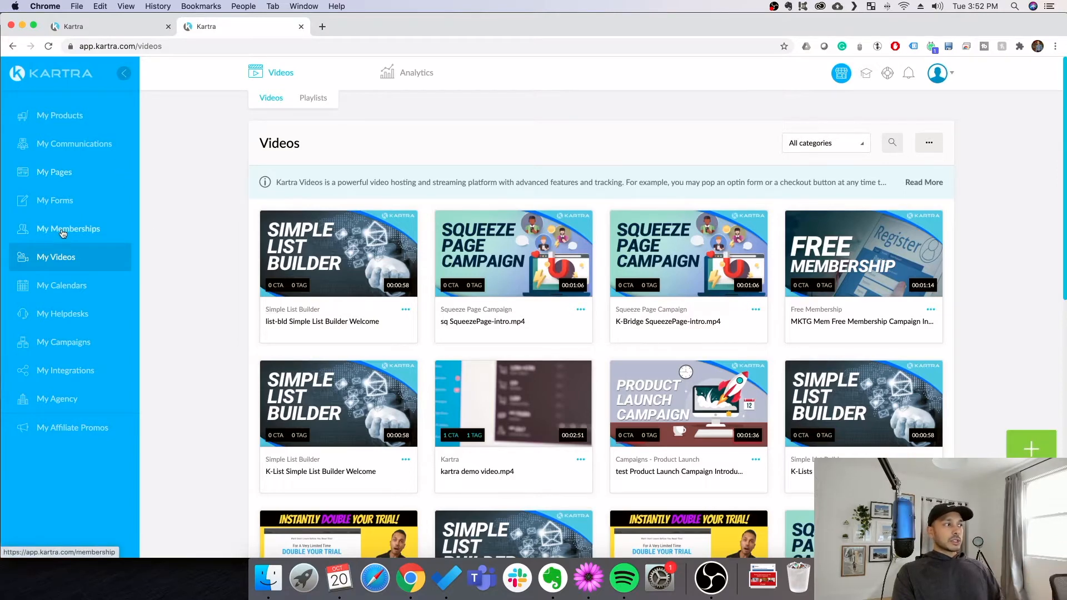
# Review the My Memberships Files library and its File upload dialog, then cancel it.
pyautogui.click(68, 229)
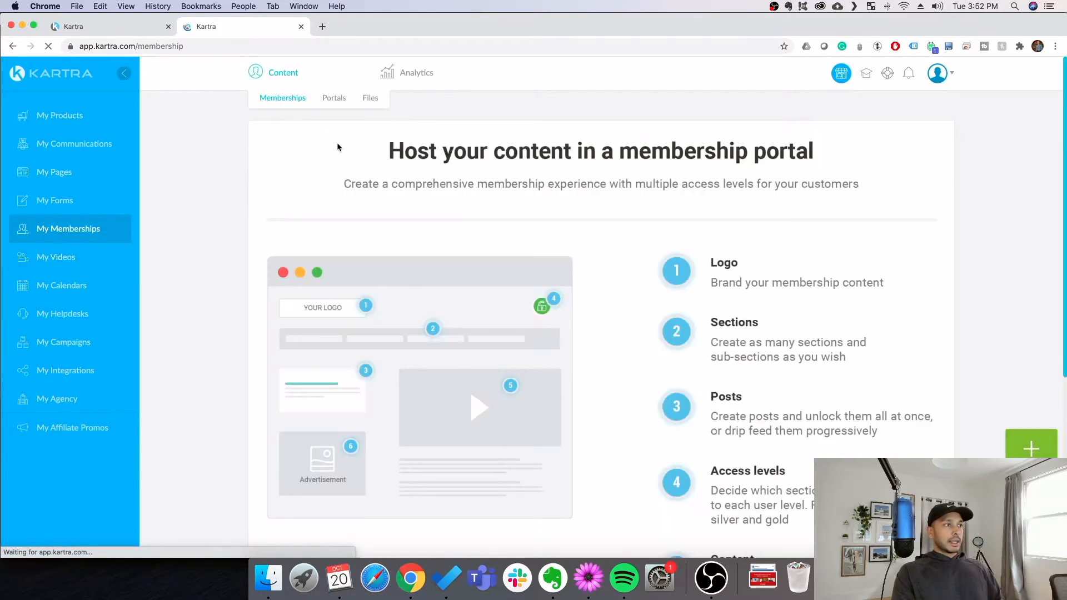
pyautogui.click(370, 97)
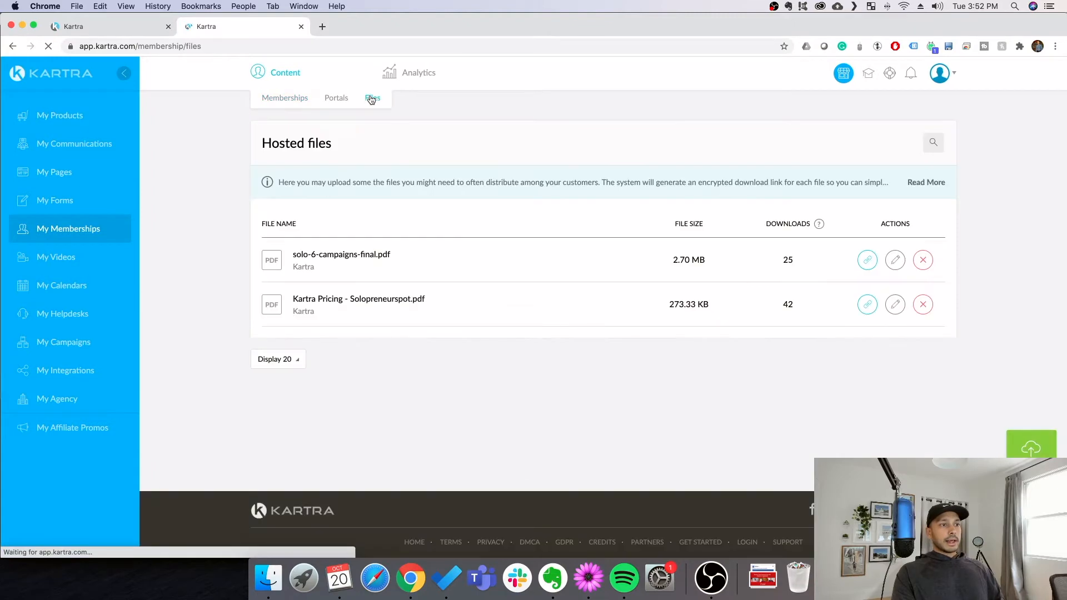
pyautogui.click(1031, 446)
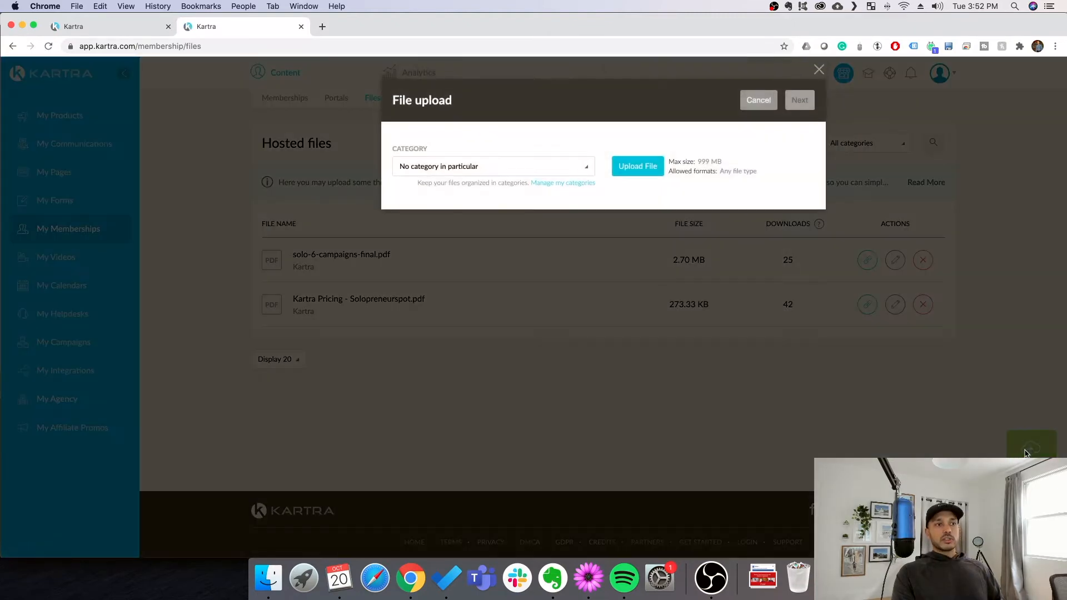
pyautogui.click(758, 100)
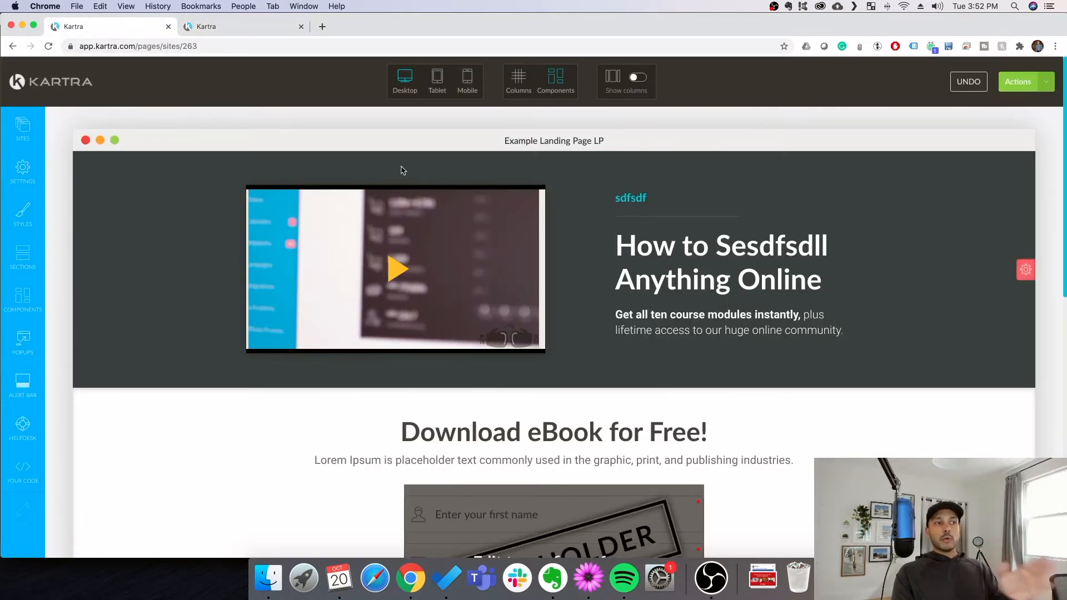
# Look over the landing page before returning to the hosted files library tab.
pyautogui.click(721, 263)
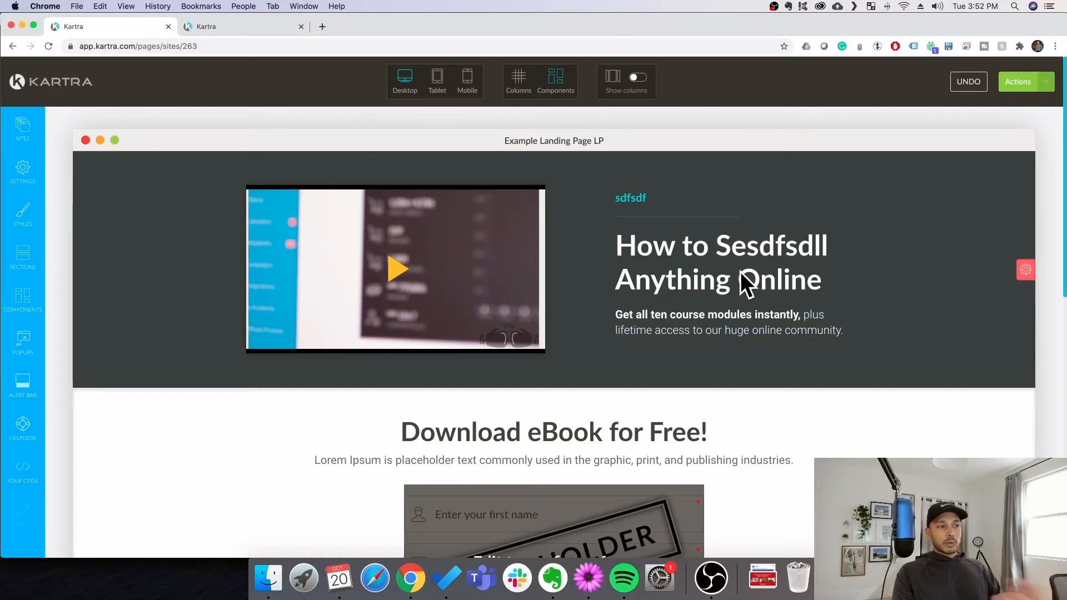
pyautogui.scroll(-3)
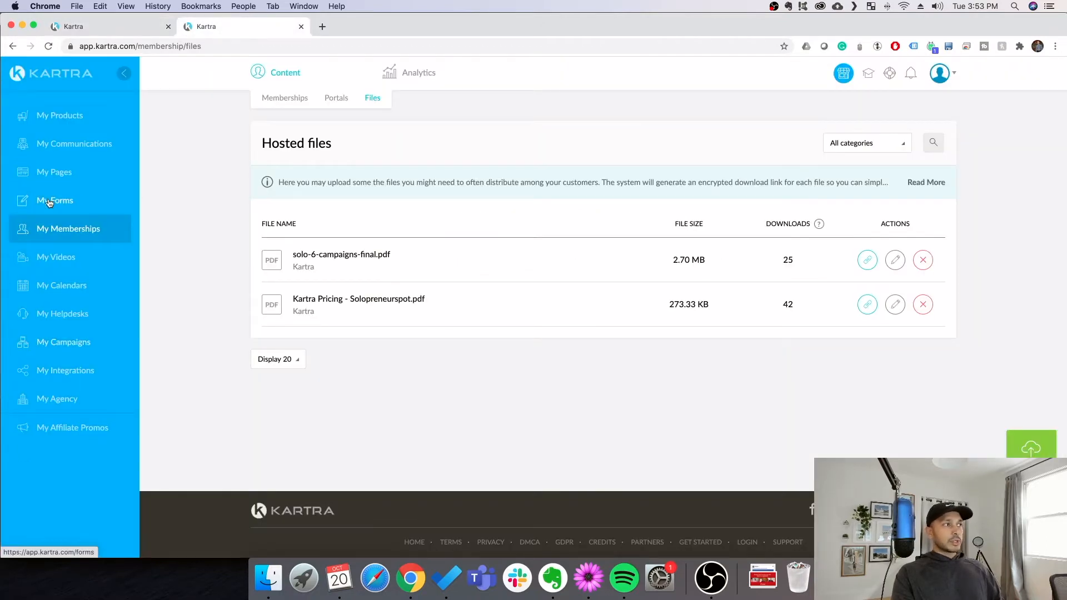
# Edit the list-bld Simple List Builder Form and reach its confirmation settings.
pyautogui.click(55, 201)
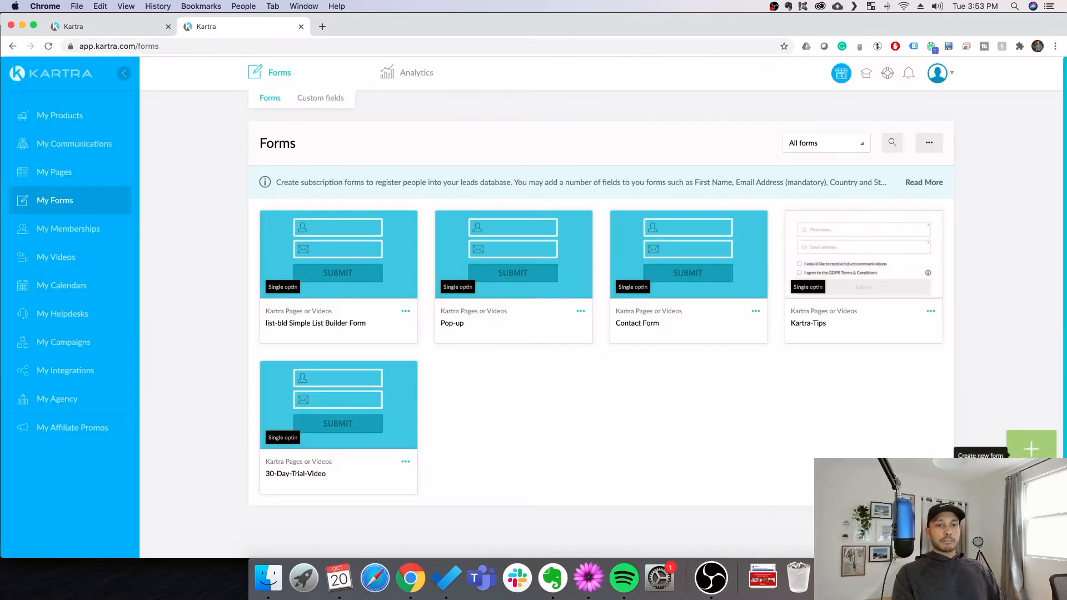
pyautogui.click(405, 311)
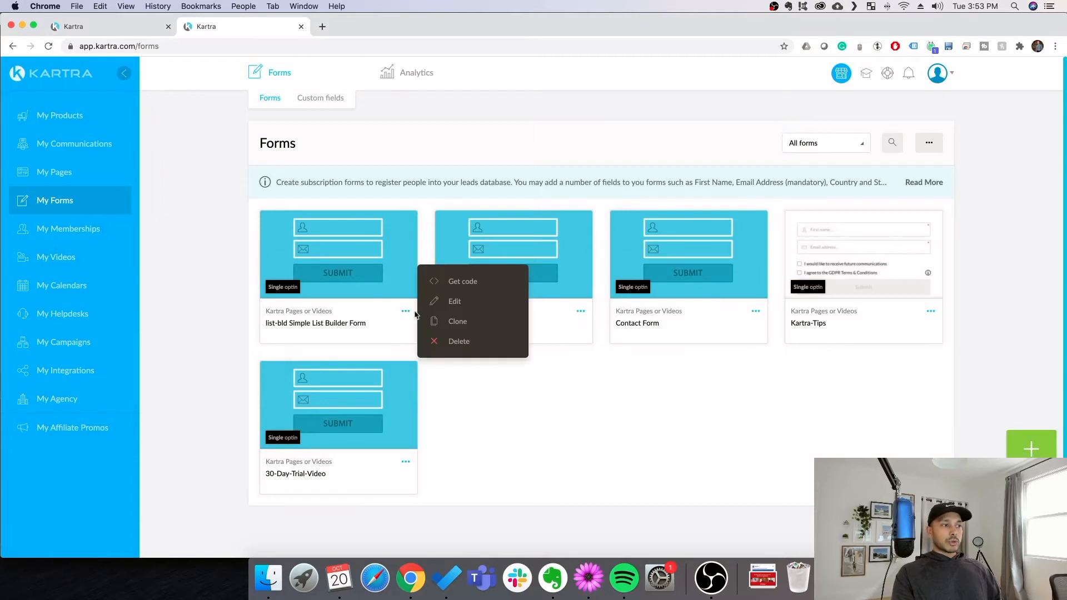
pyautogui.click(454, 301)
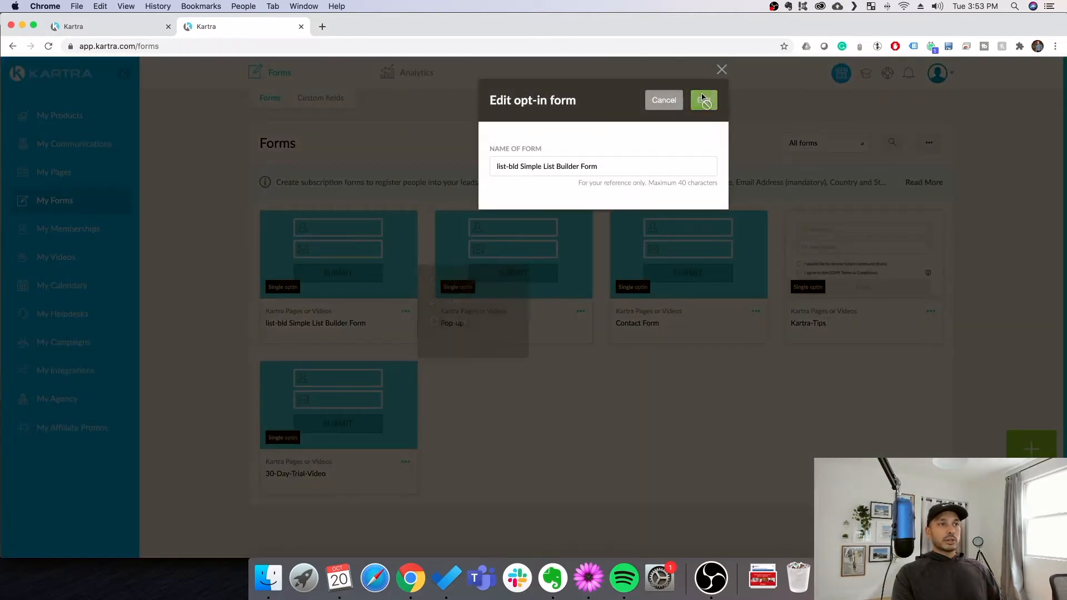
pyautogui.click(703, 100)
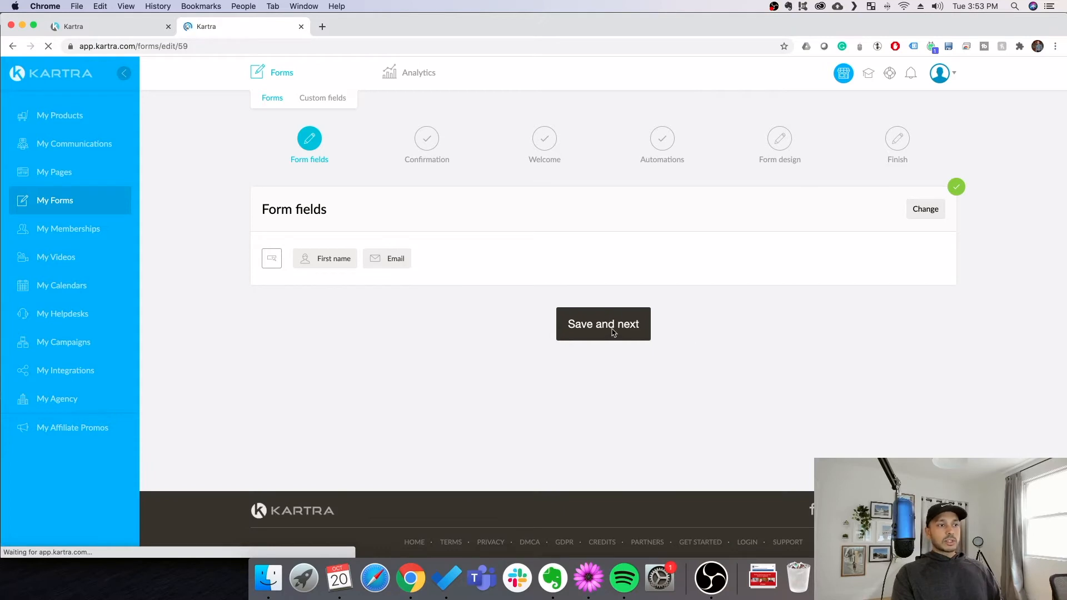
pyautogui.click(602, 324)
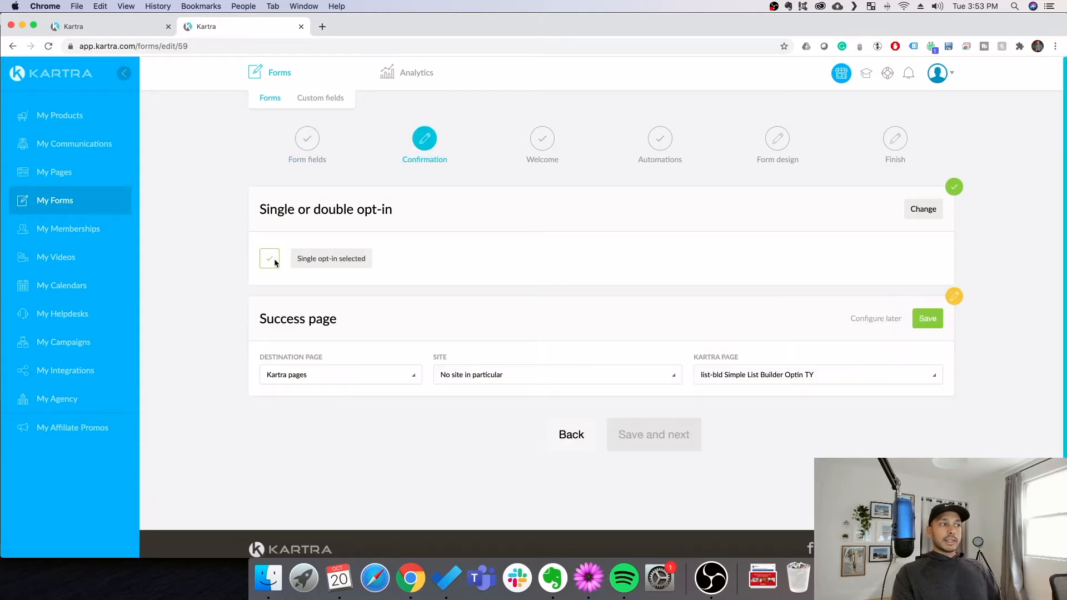
pyautogui.click(922, 209)
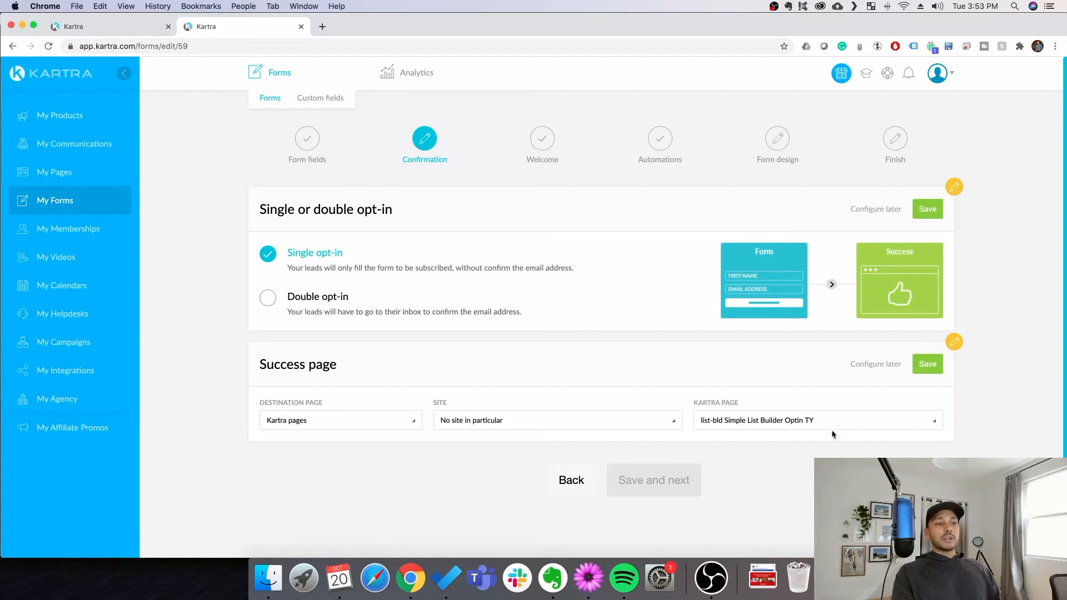
pyautogui.moveTo(822, 425)
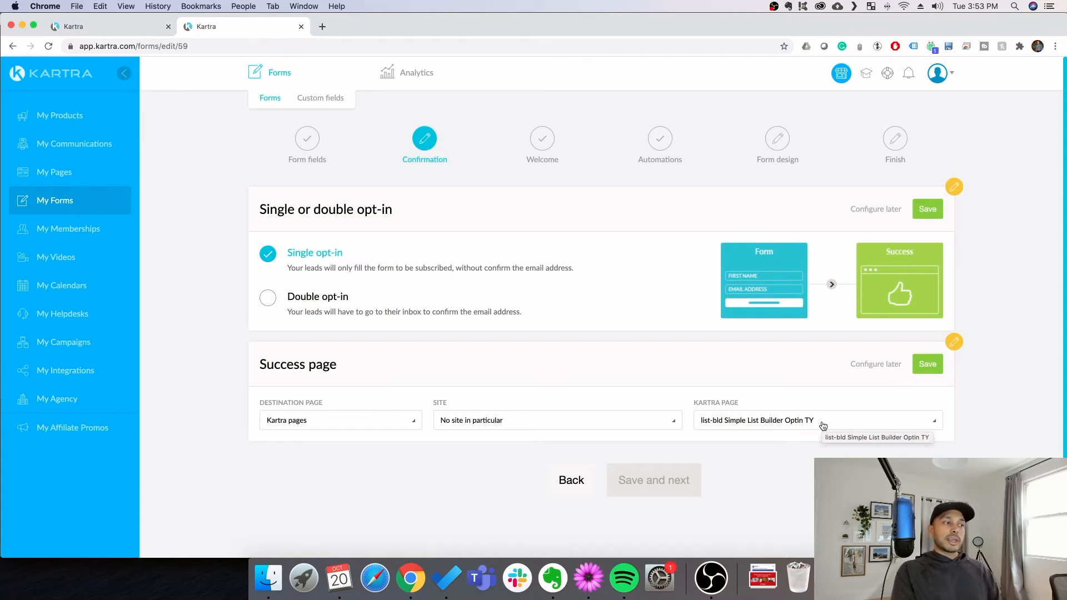
pyautogui.moveTo(324, 423)
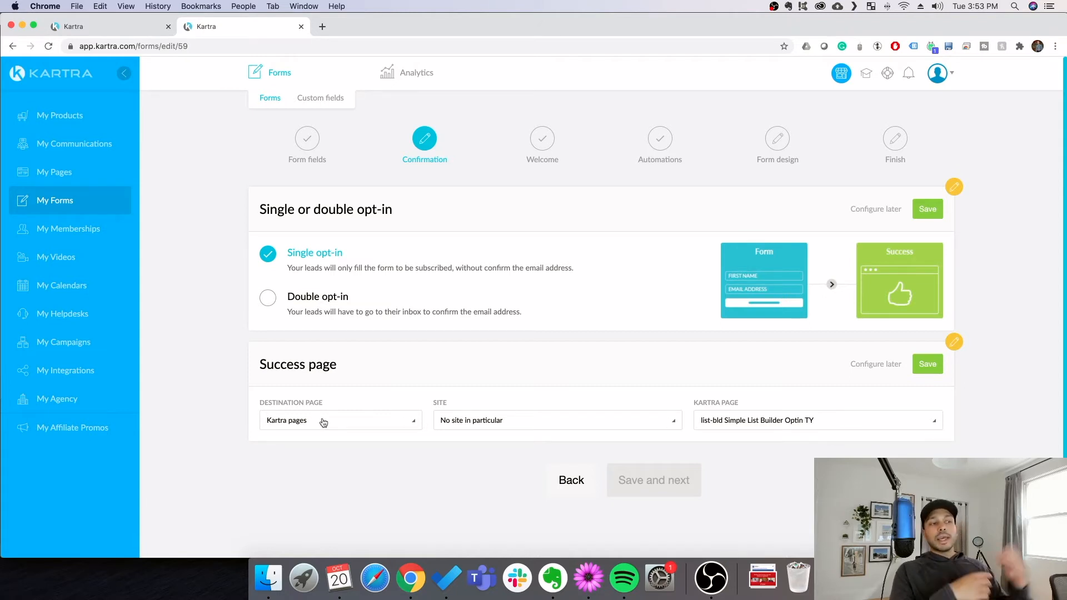
pyautogui.moveTo(323, 420)
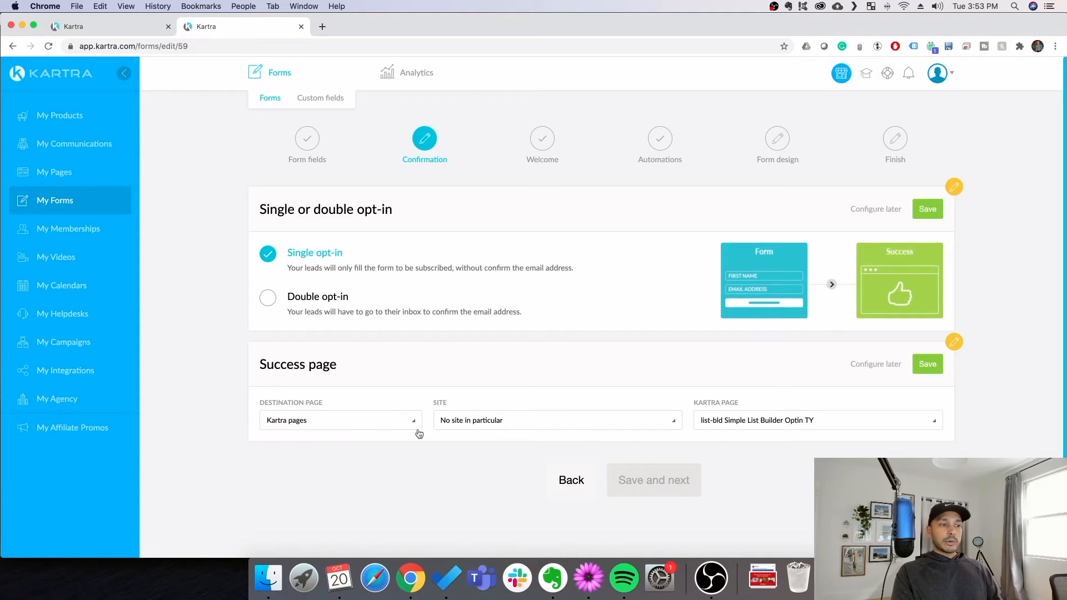
pyautogui.moveTo(799, 424)
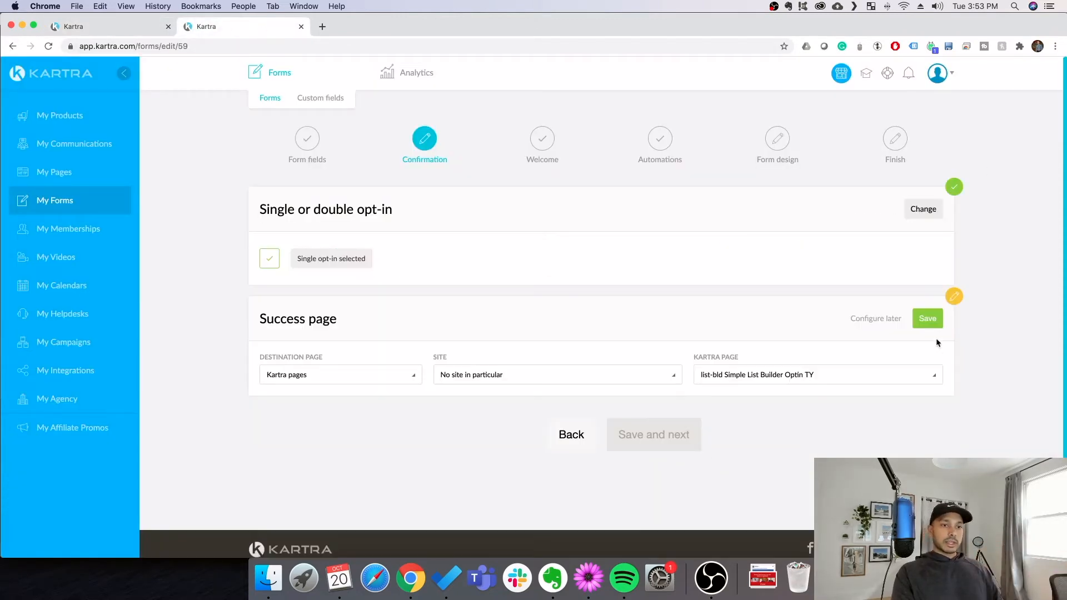
# Save the Optin TY page as the success page and continue through the welcome, automation and design steps.
pyautogui.click(926, 318)
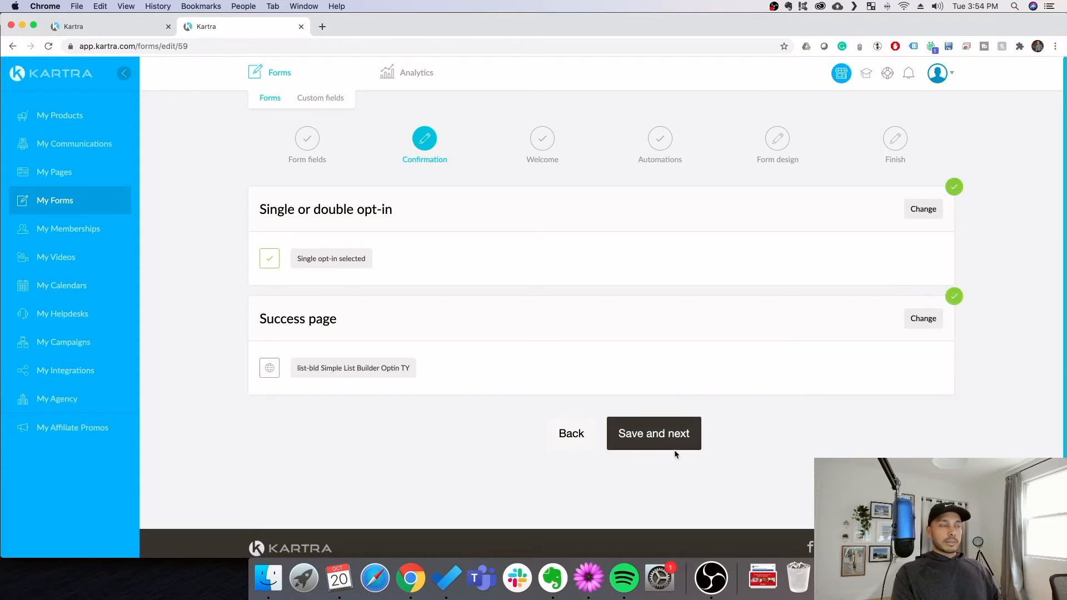
pyautogui.click(652, 434)
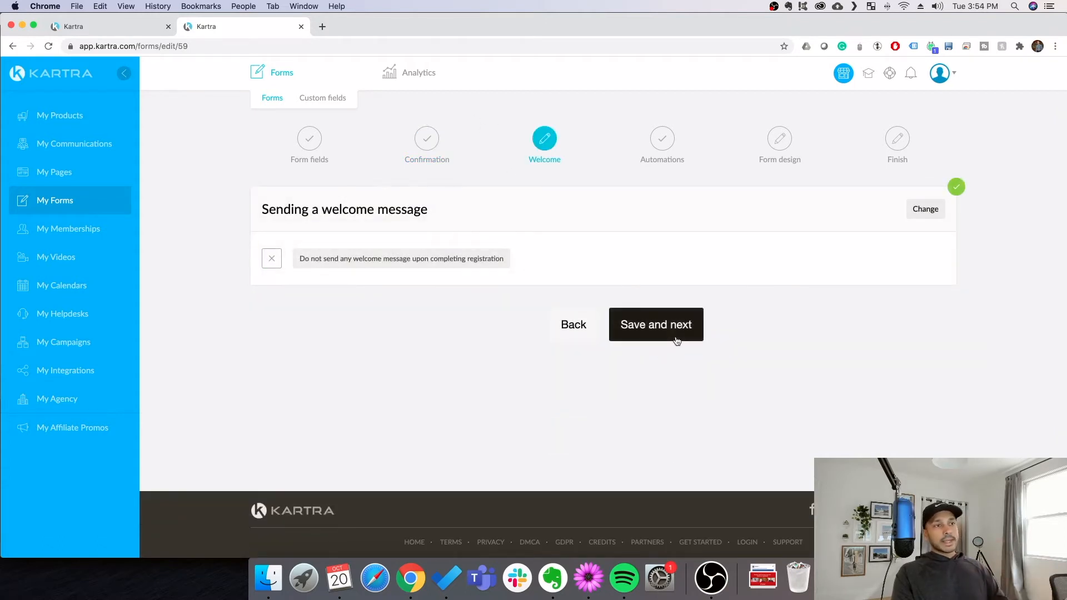
pyautogui.click(655, 325)
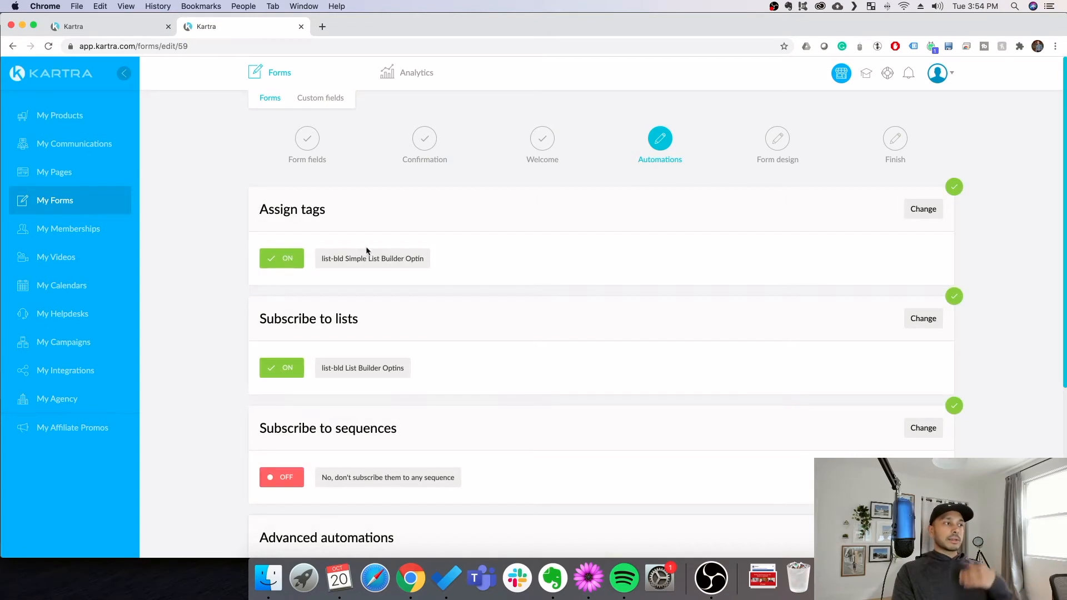
pyautogui.moveTo(325, 349)
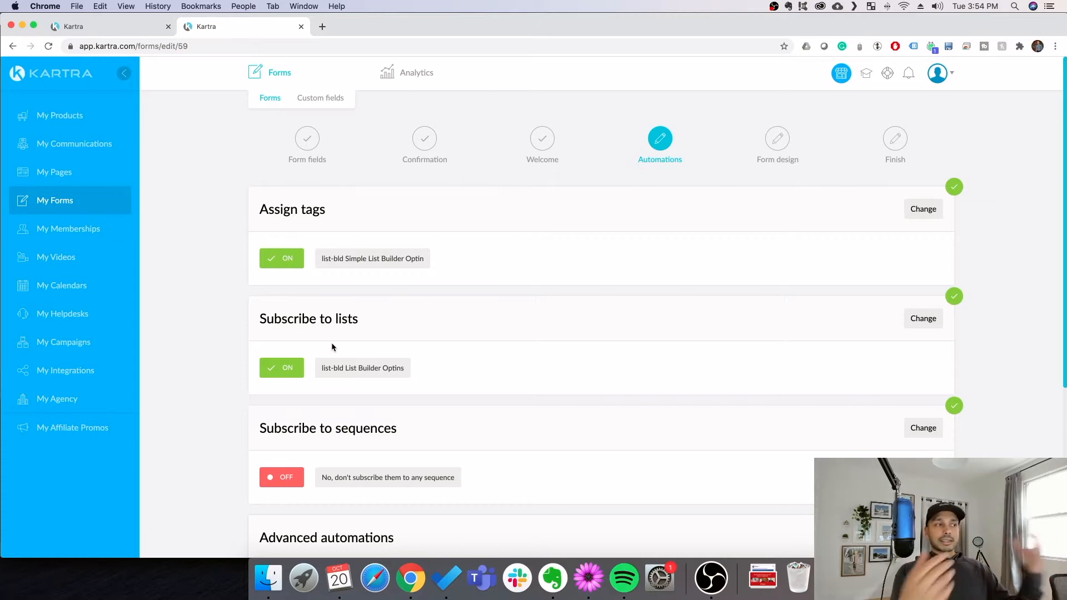
pyautogui.moveTo(588, 320)
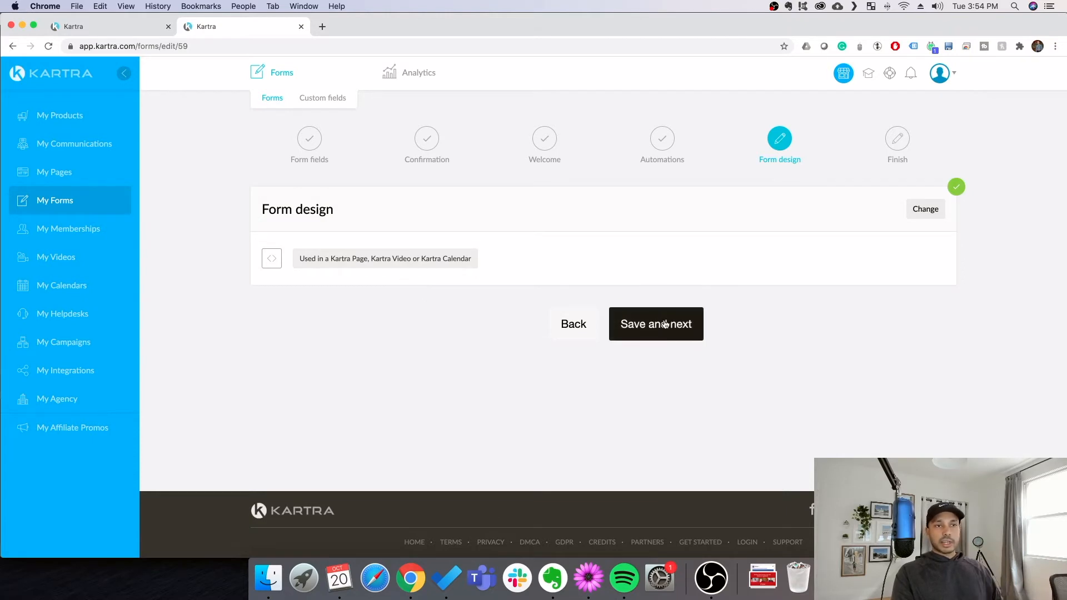
pyautogui.click(656, 324)
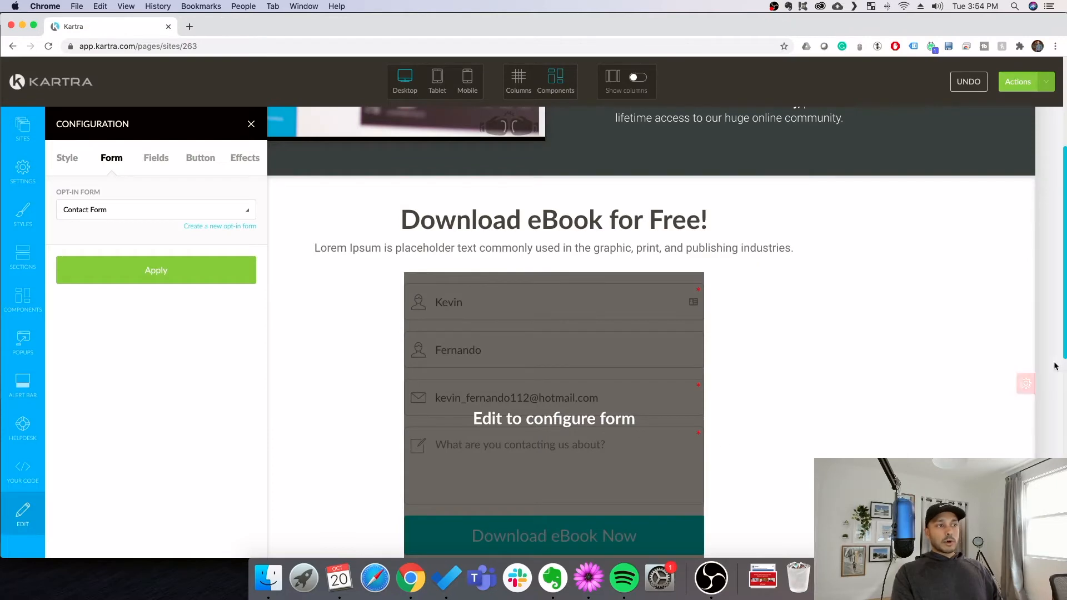
# Review the product mockup image's style and link settings.
pyautogui.scroll(-3)
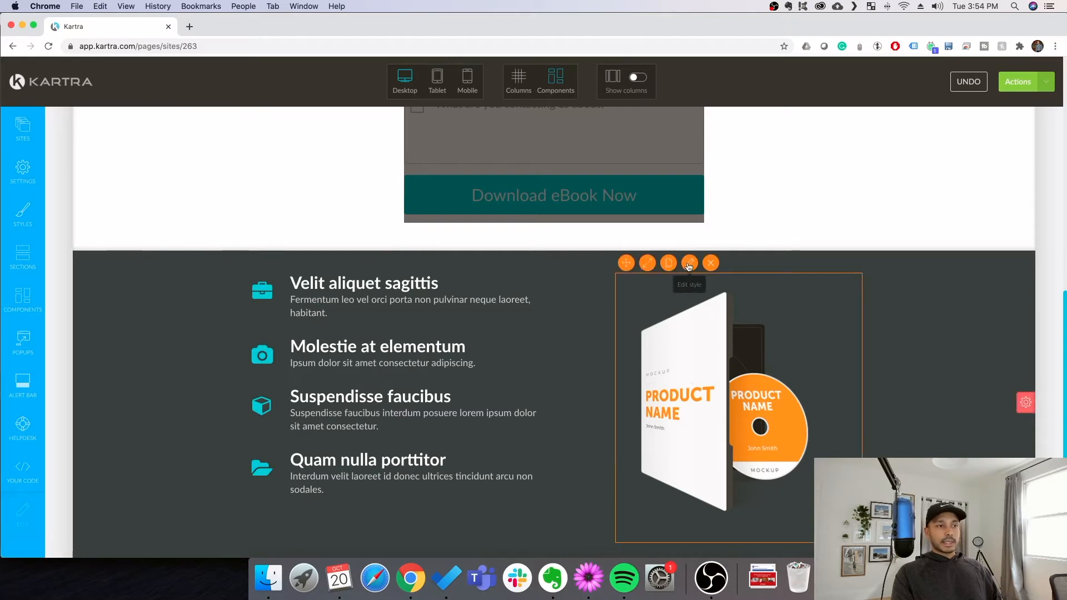
pyautogui.click(689, 263)
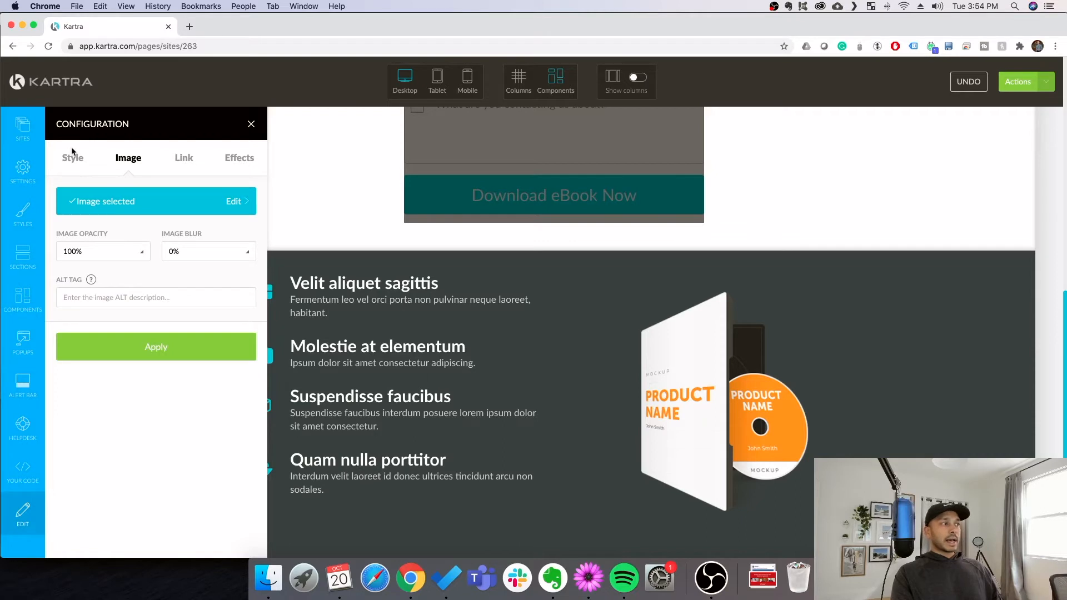
pyautogui.click(72, 157)
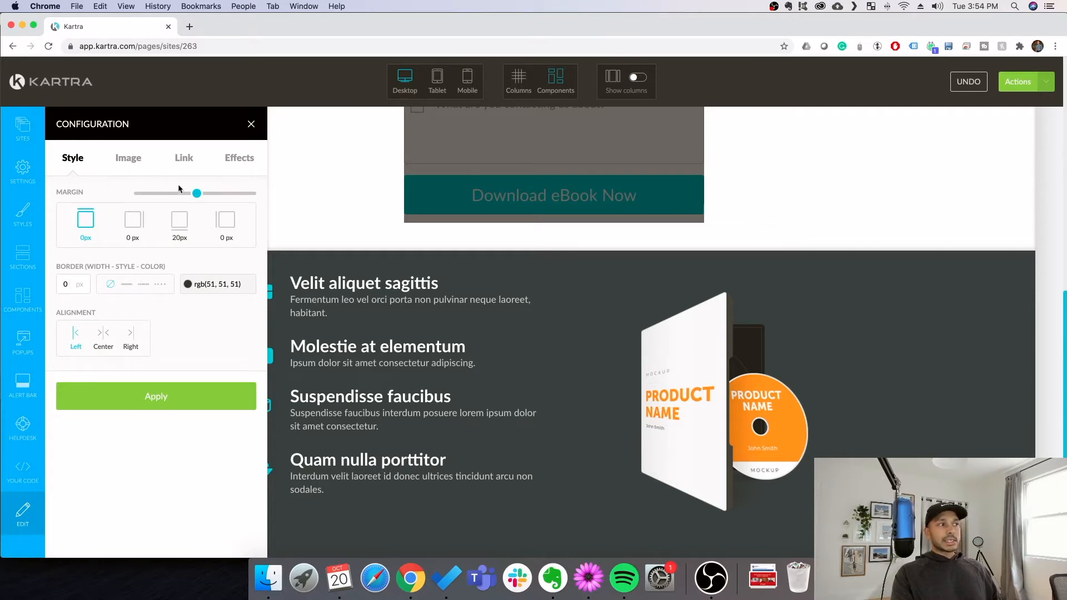
pyautogui.click(183, 158)
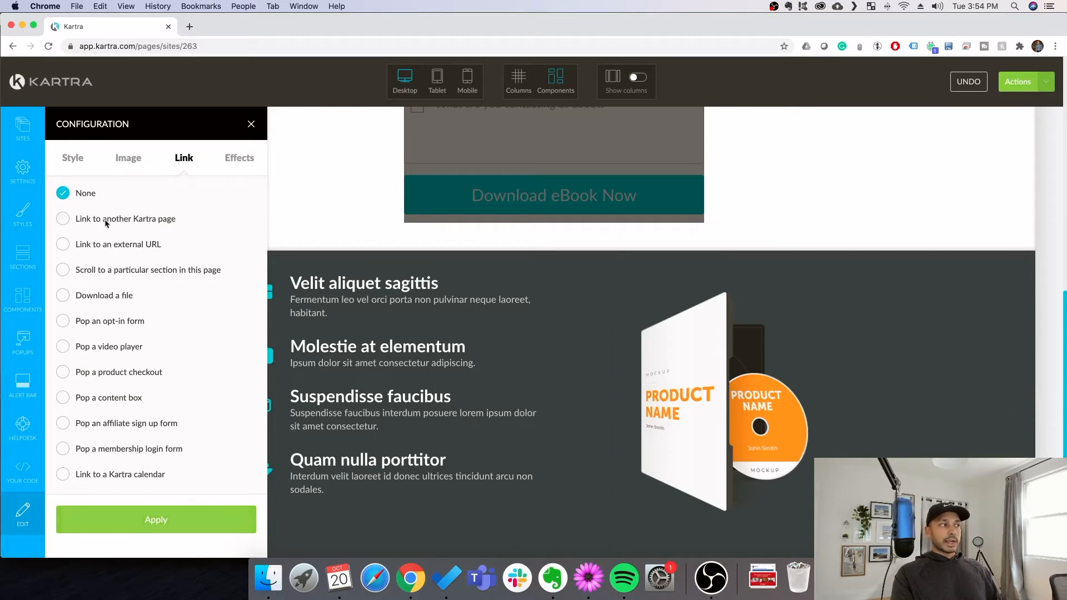
# Try the Kartra page and pop-an-opt-in-form link options, then close without applying.
pyautogui.click(62, 219)
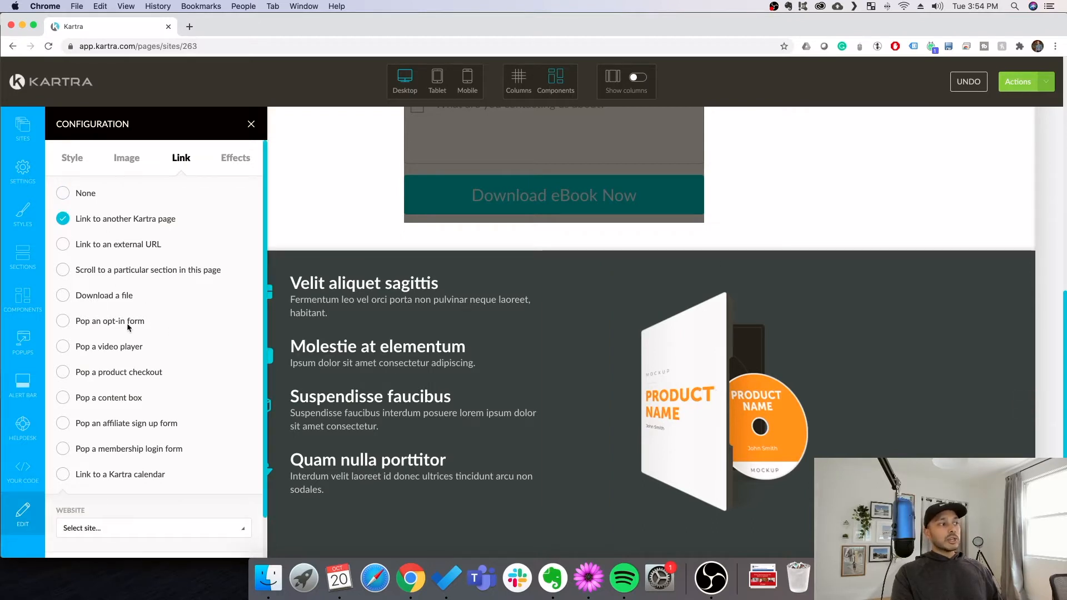
pyautogui.click(63, 320)
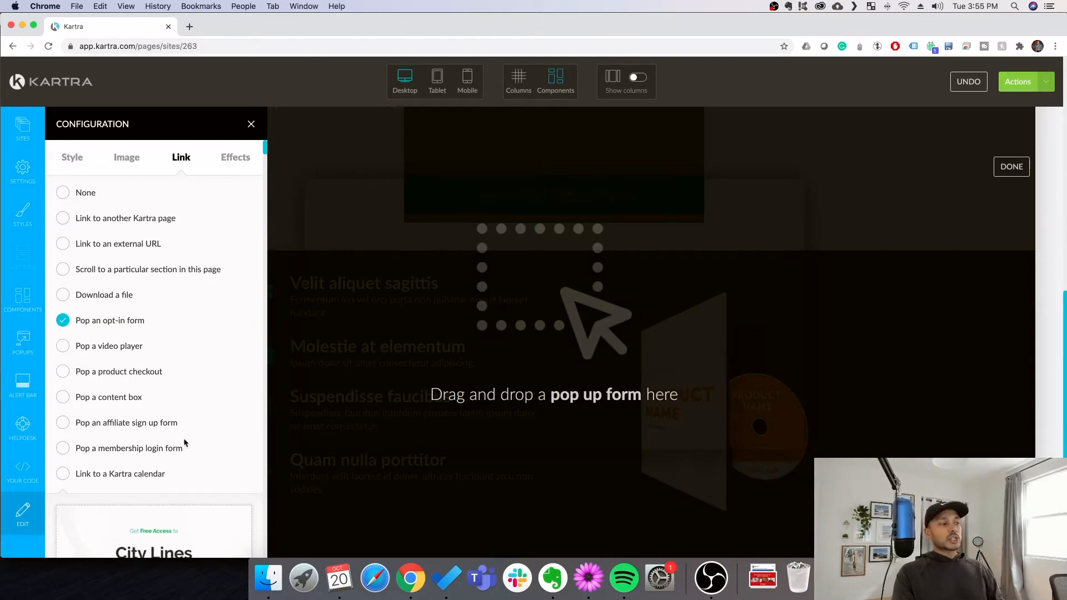
pyautogui.scroll(-3)
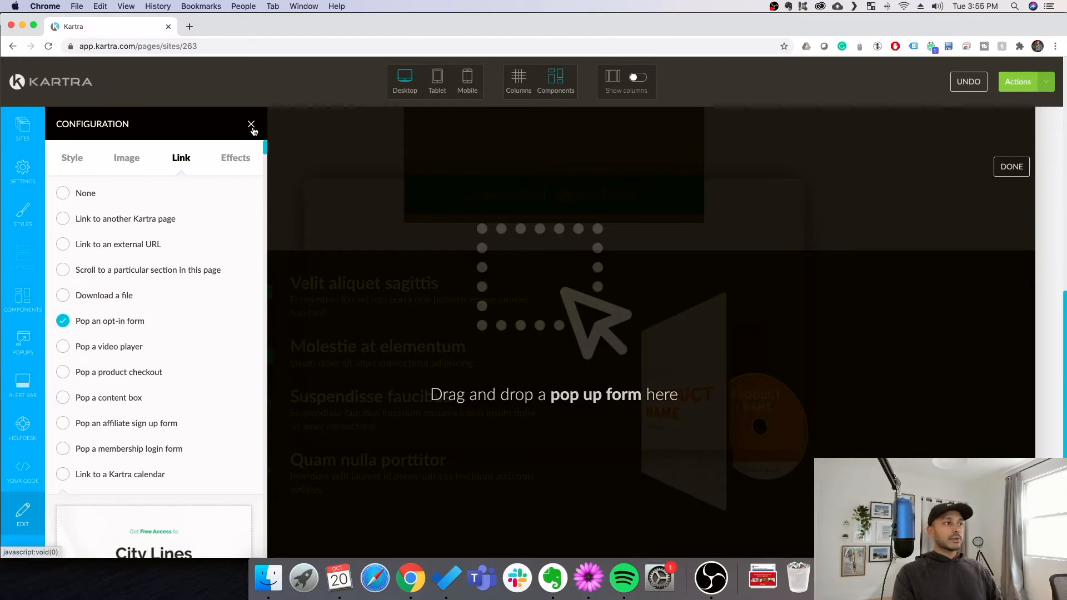
pyautogui.click(251, 126)
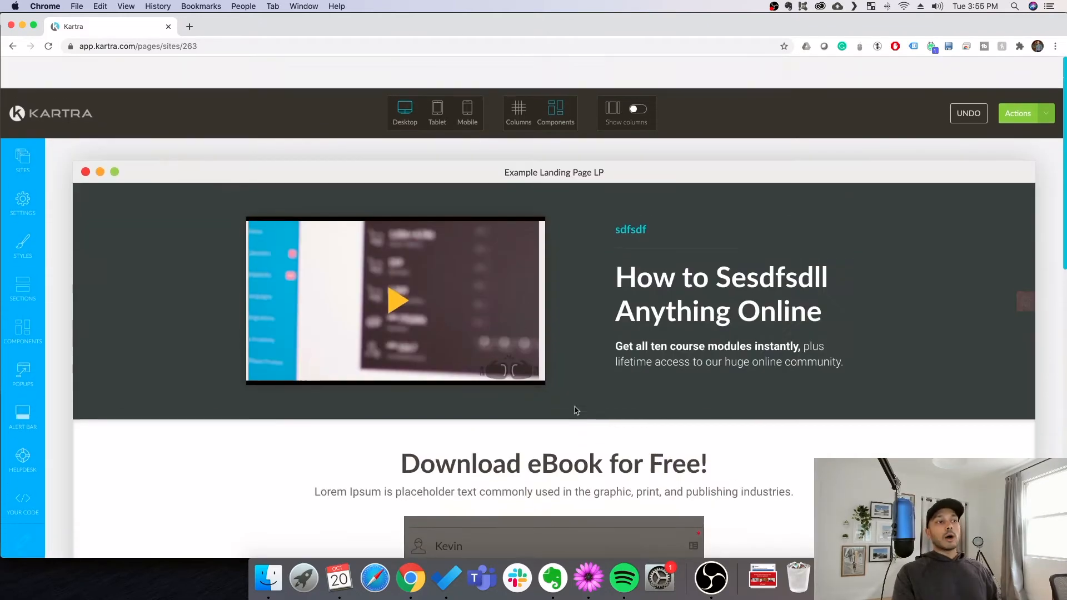
# Drag the favourite 'The Best Funnel Builder Hands Down!' block onto the page, keeping it in favourites.
pyautogui.scroll(-3)
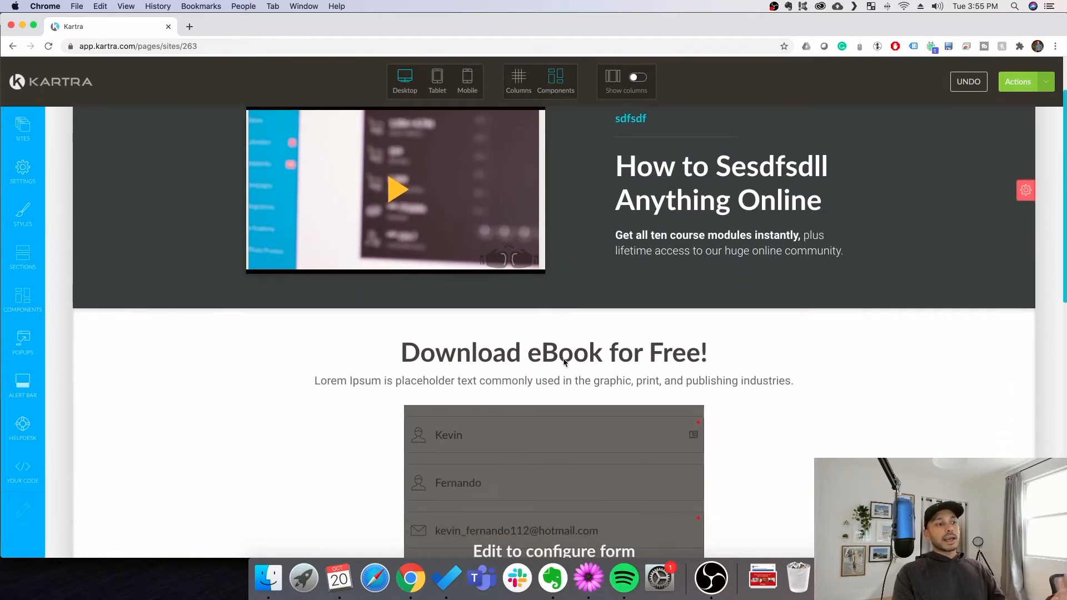
pyautogui.scroll(-3)
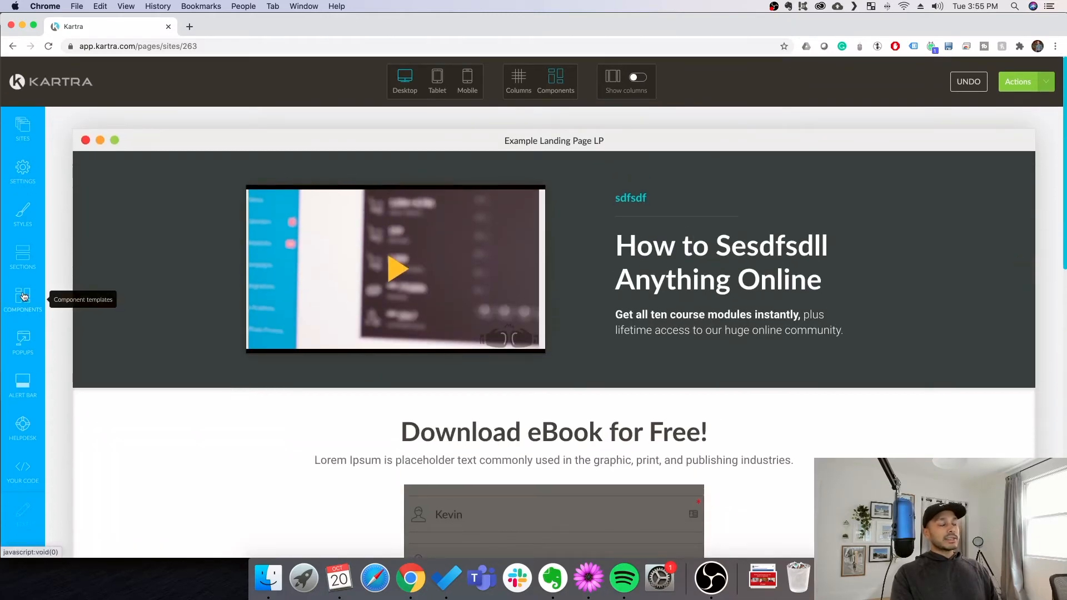
pyautogui.moveTo(24, 262)
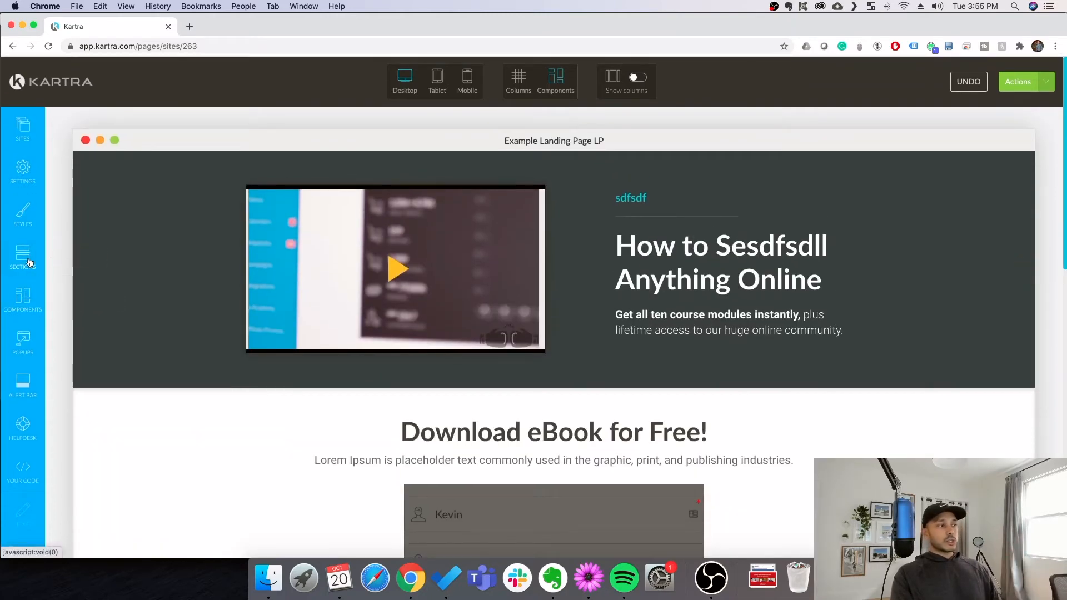
pyautogui.click(22, 259)
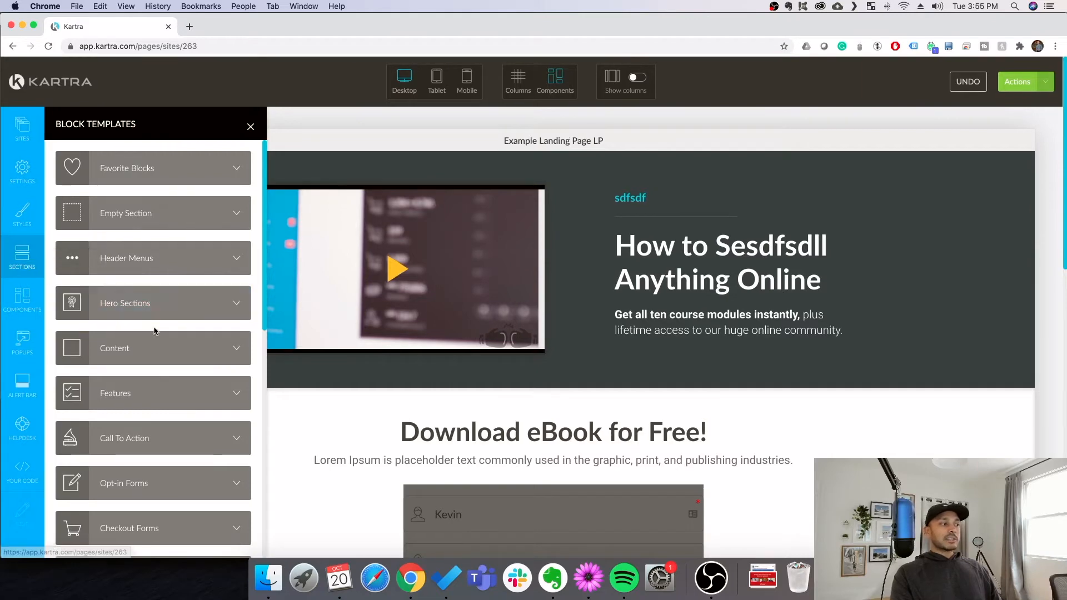
pyautogui.click(152, 348)
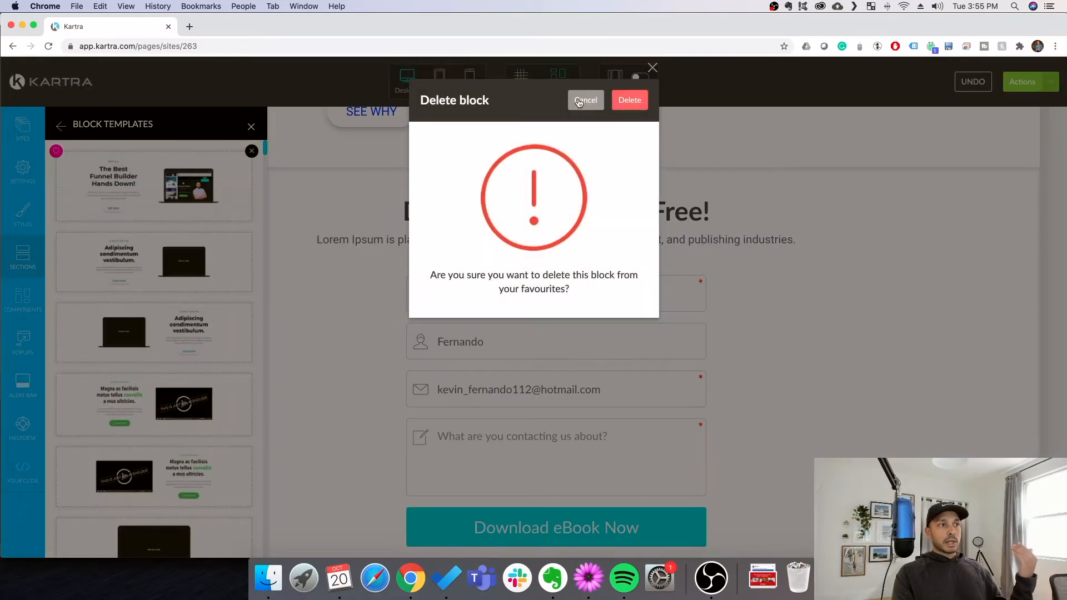
pyautogui.click(585, 100)
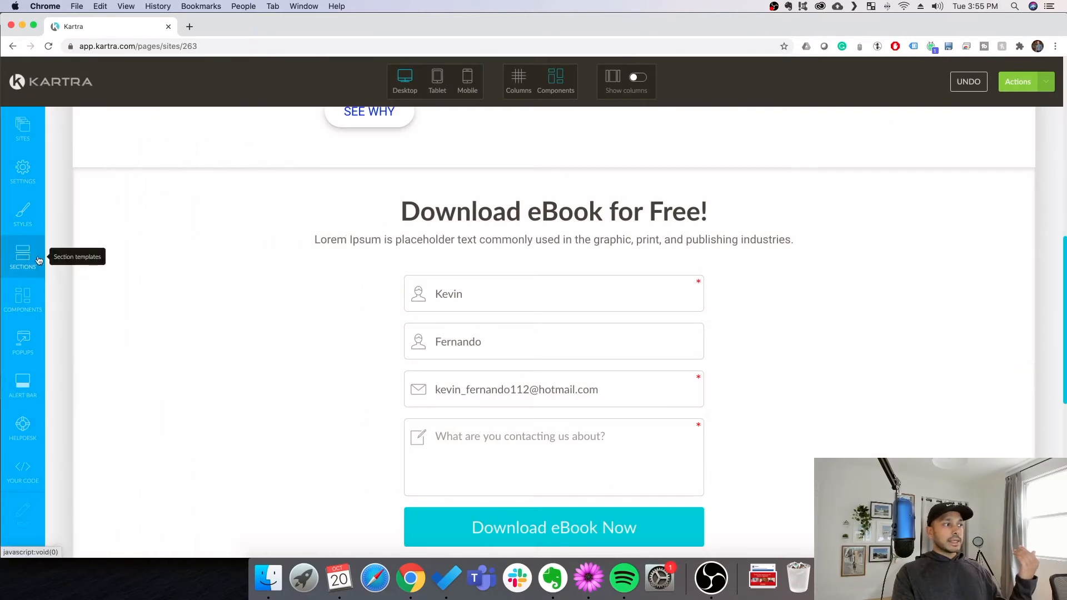
pyautogui.click(22, 256)
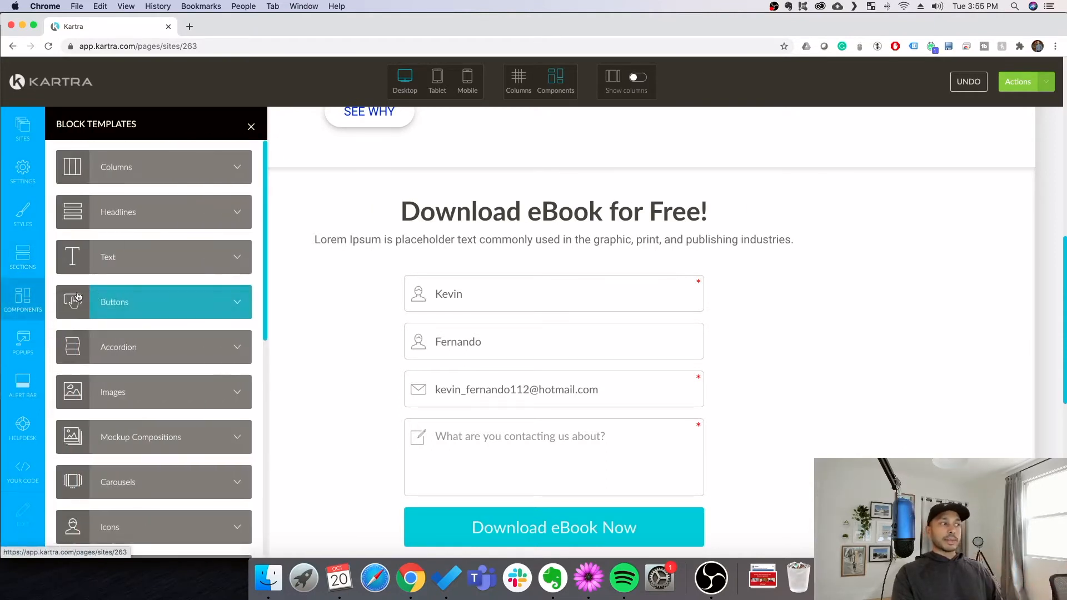
pyautogui.moveTo(153, 437)
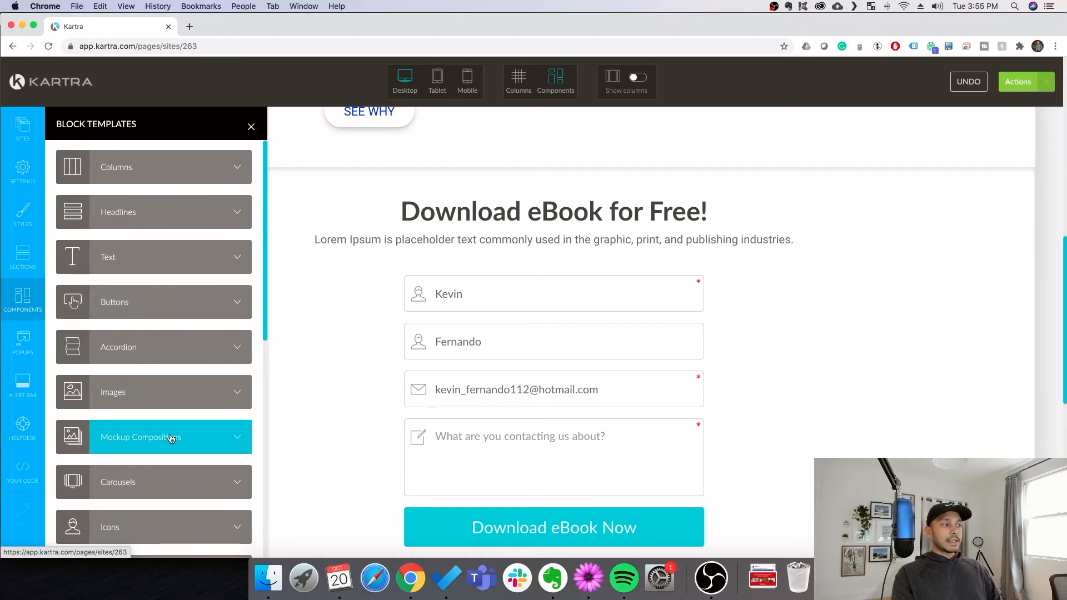
# Add an image carousel above the Download eBook for Free heading and review its slide settings.
pyautogui.click(154, 437)
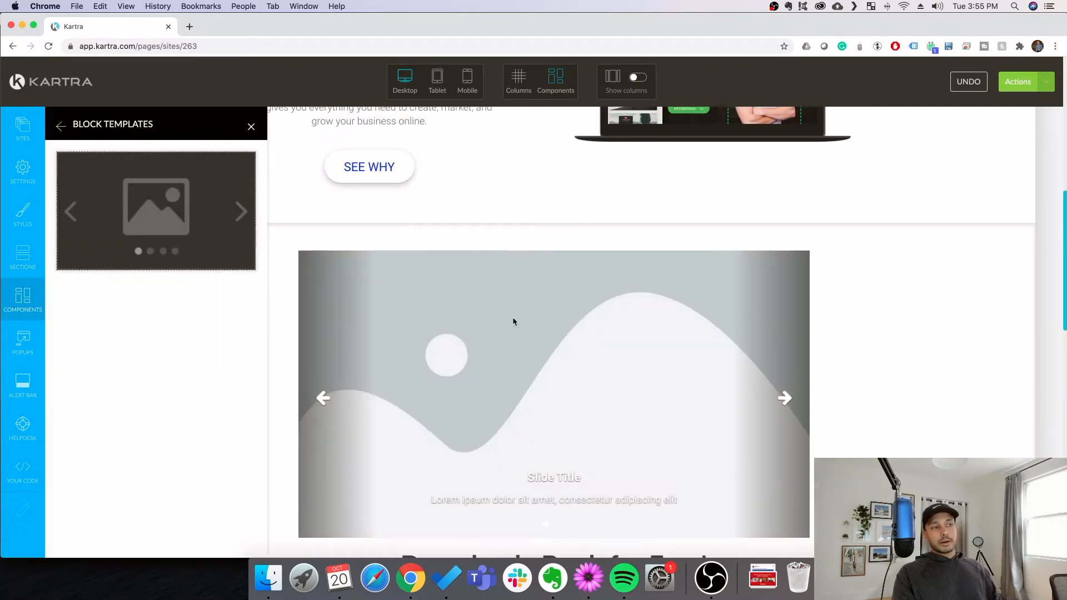
pyautogui.scroll(-3)
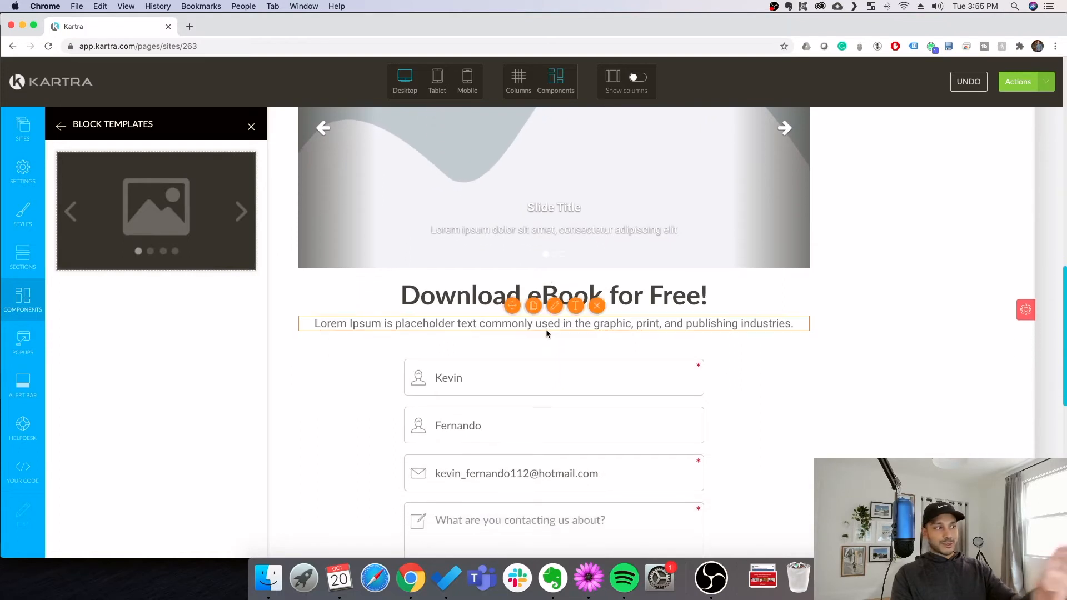
pyautogui.scroll(-3)
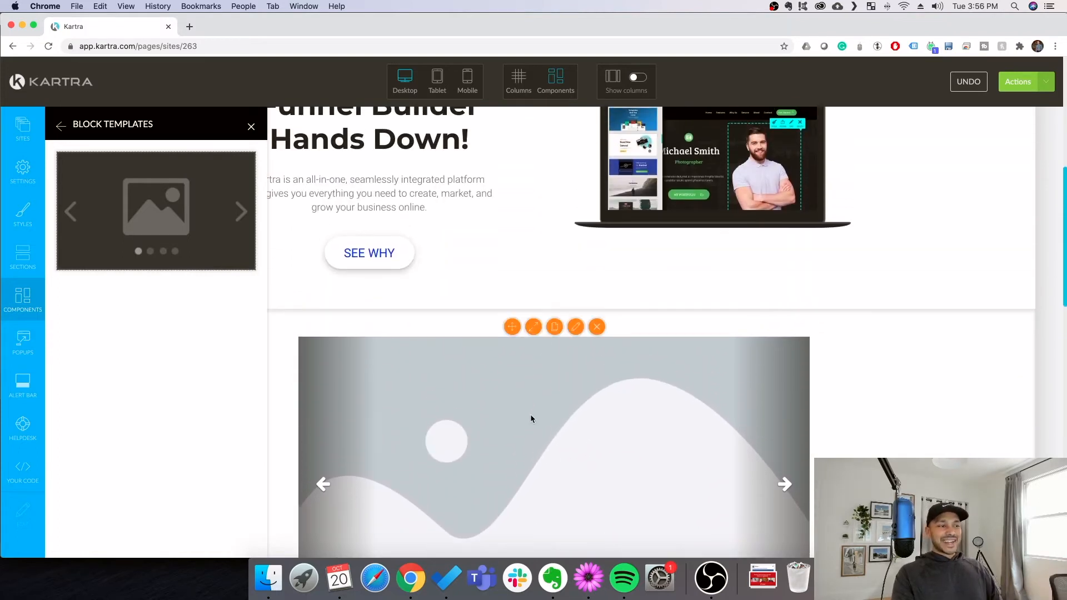
pyautogui.click(574, 327)
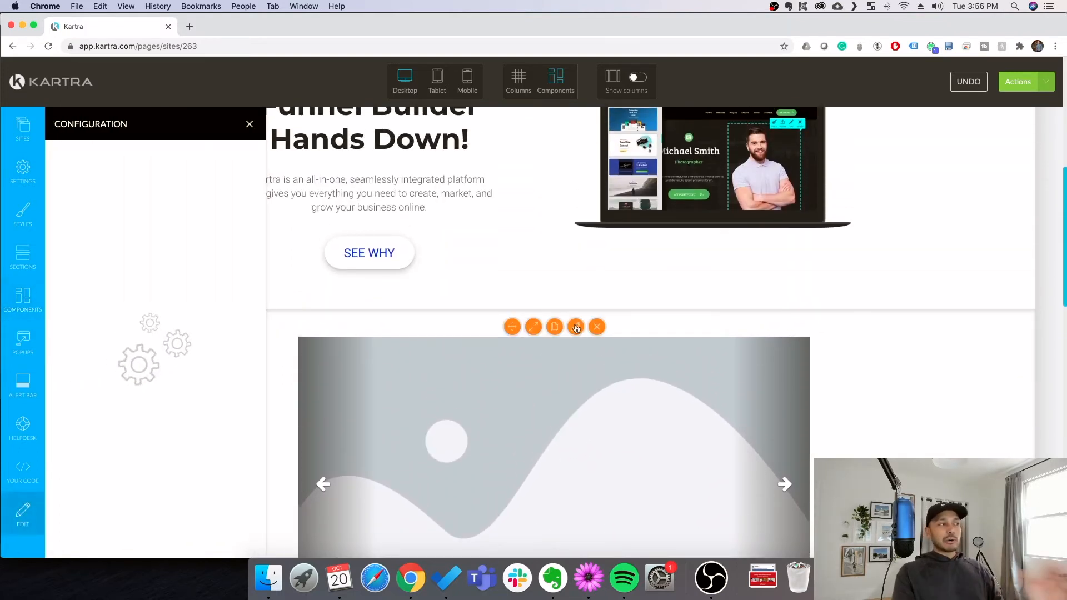
pyautogui.click(553, 327)
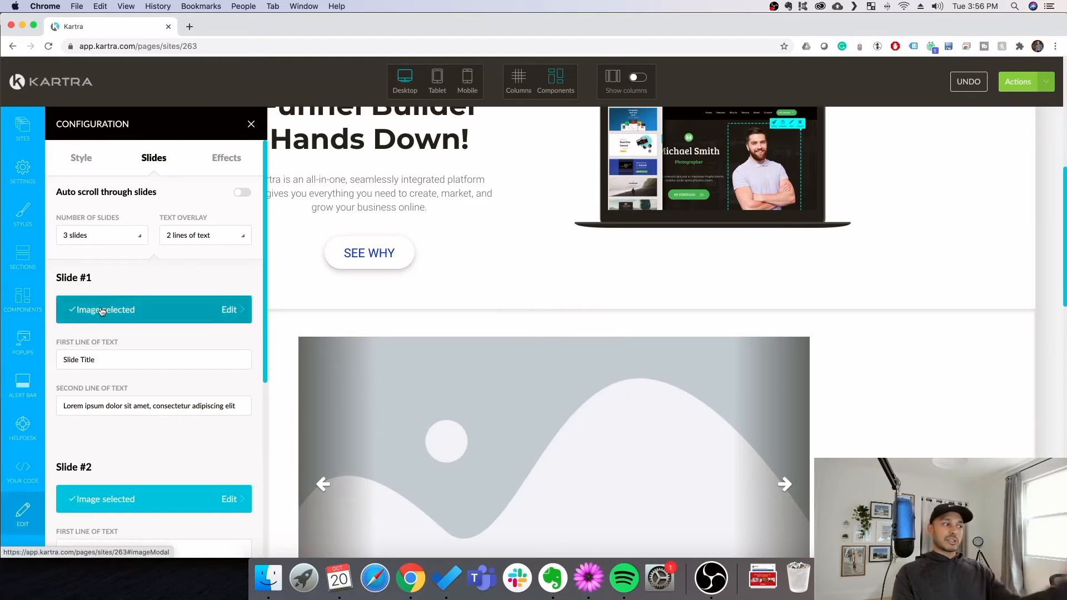
pyautogui.click(251, 123)
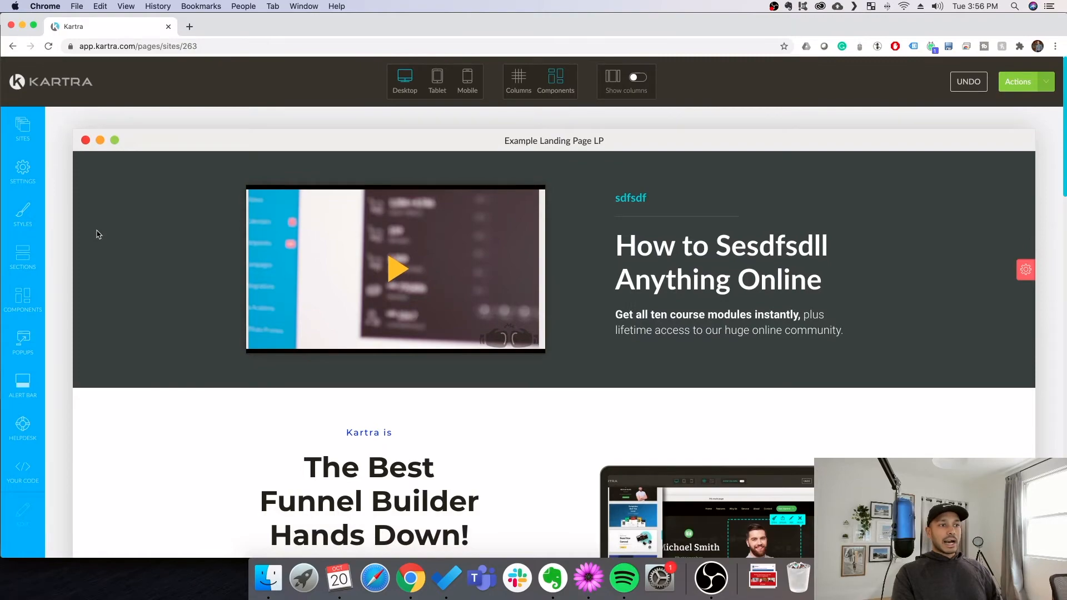
pyautogui.scroll(-3)
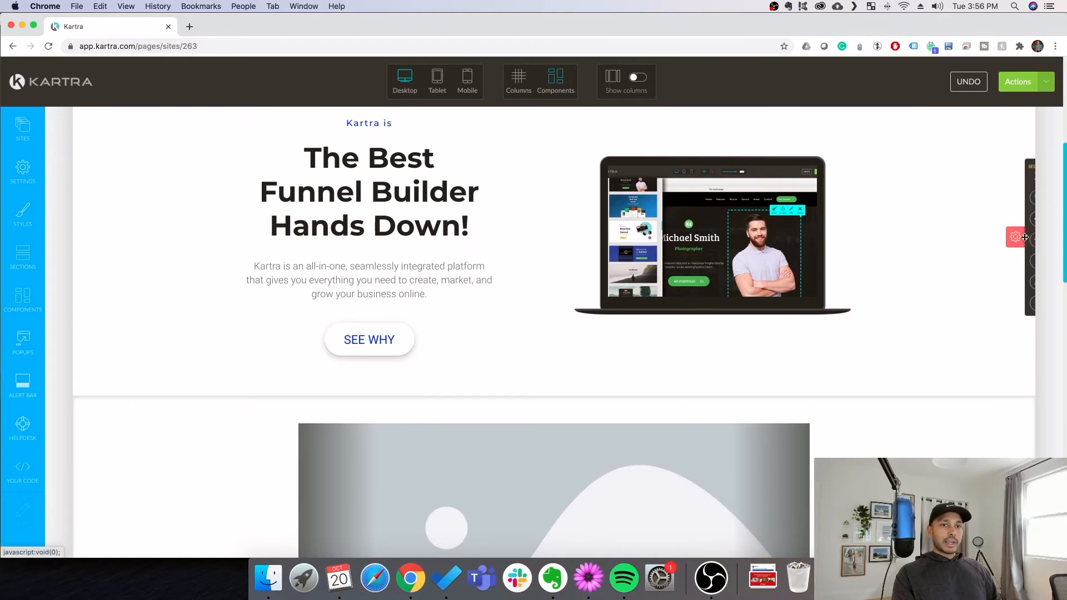
pyautogui.moveTo(1023, 198)
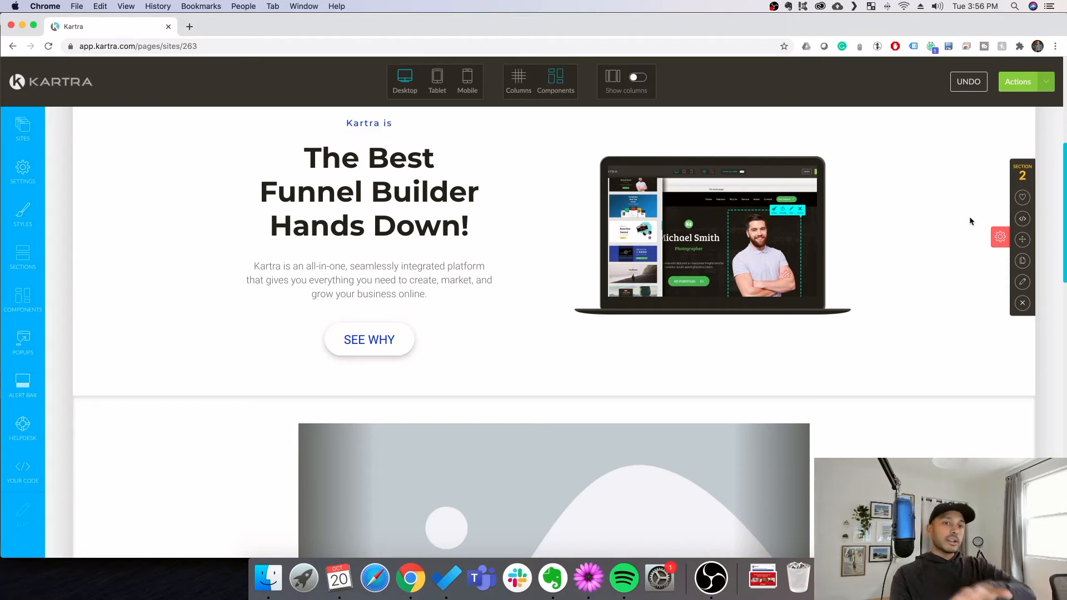
pyautogui.moveTo(1022, 262)
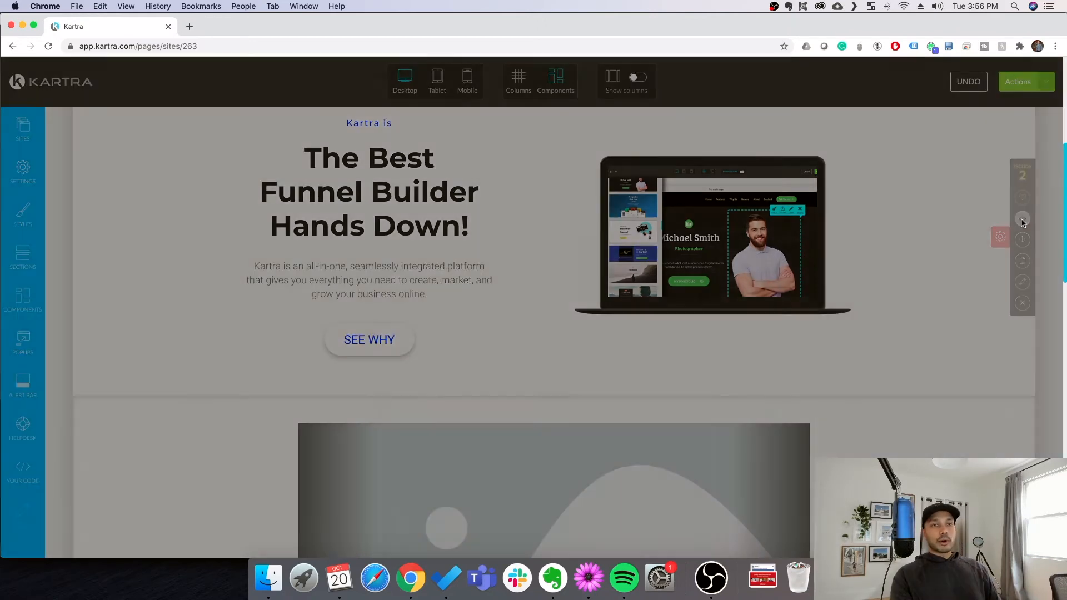
pyautogui.click(1021, 280)
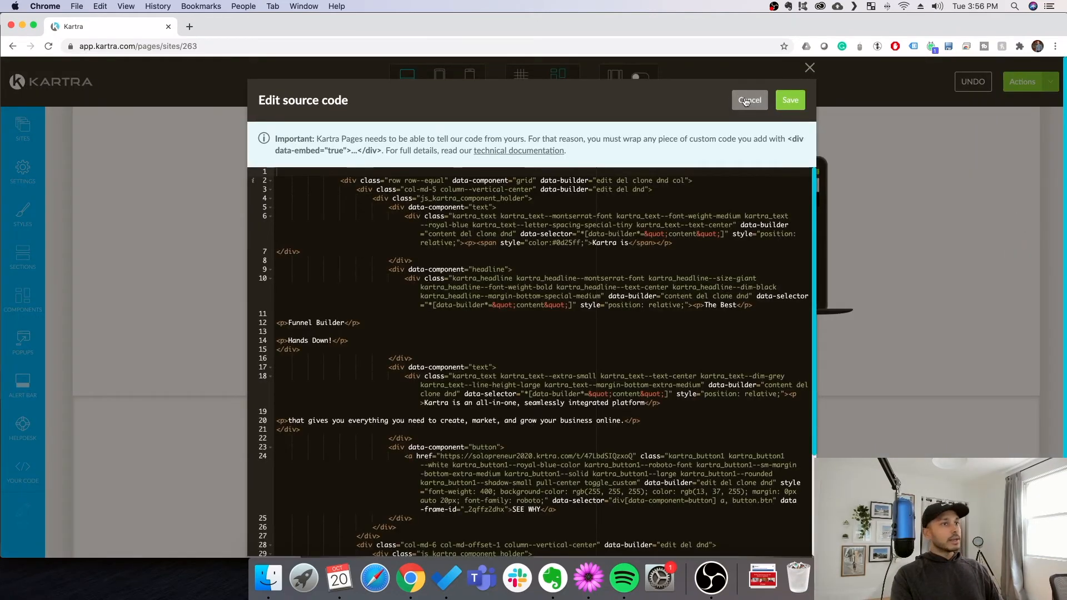
pyautogui.click(748, 100)
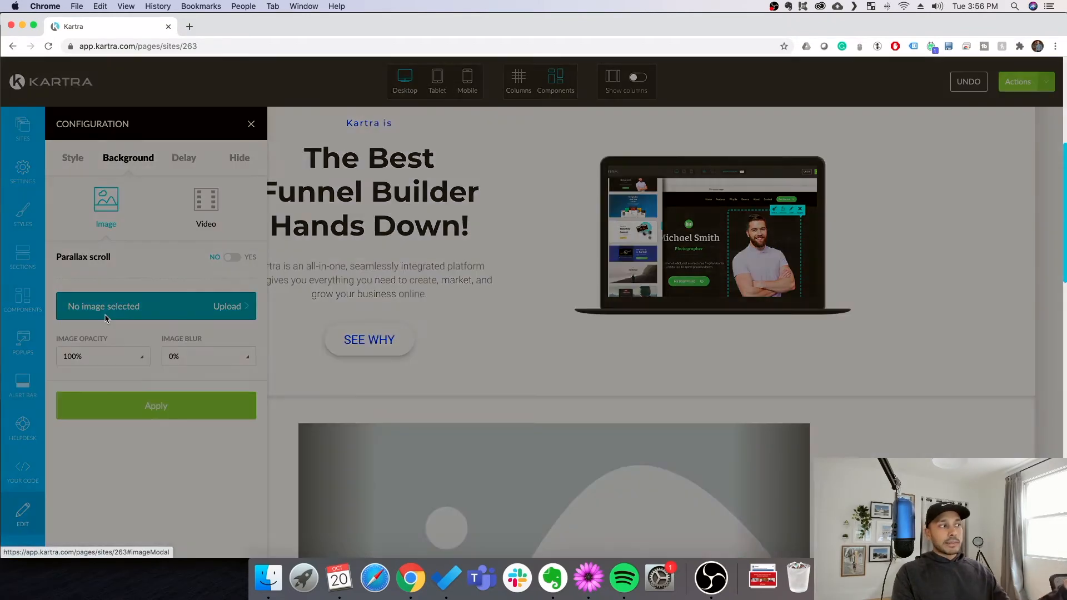
pyautogui.click(229, 306)
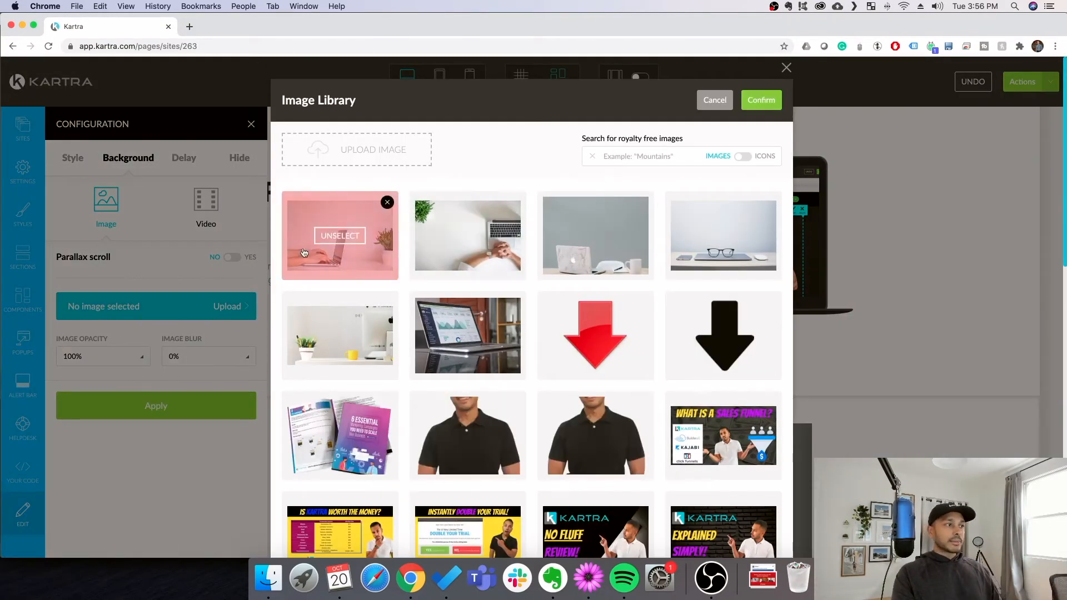
pyautogui.click(760, 100)
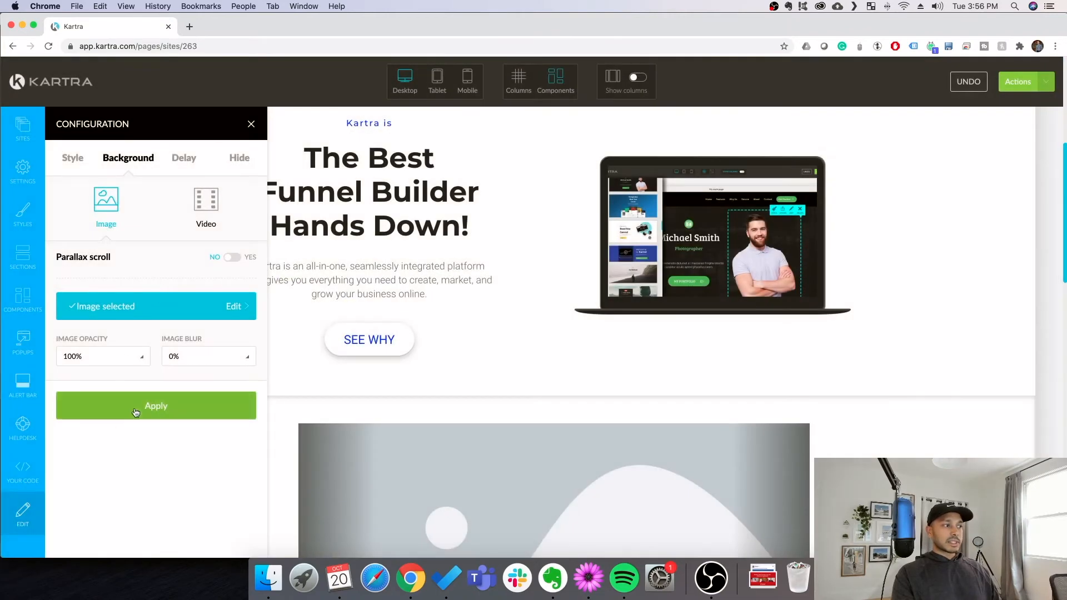
pyautogui.click(155, 405)
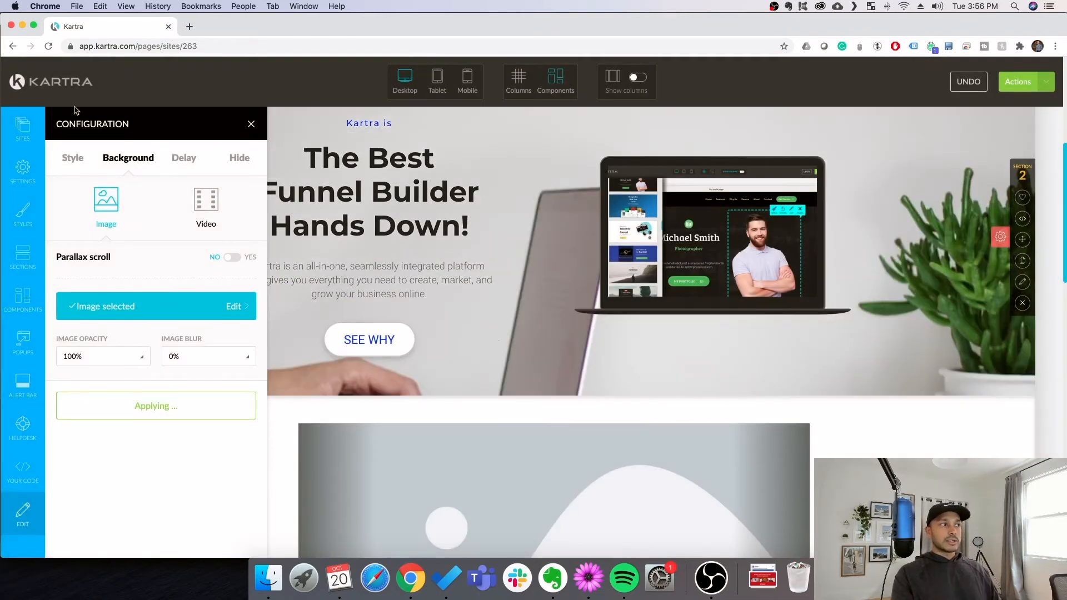
pyautogui.click(252, 124)
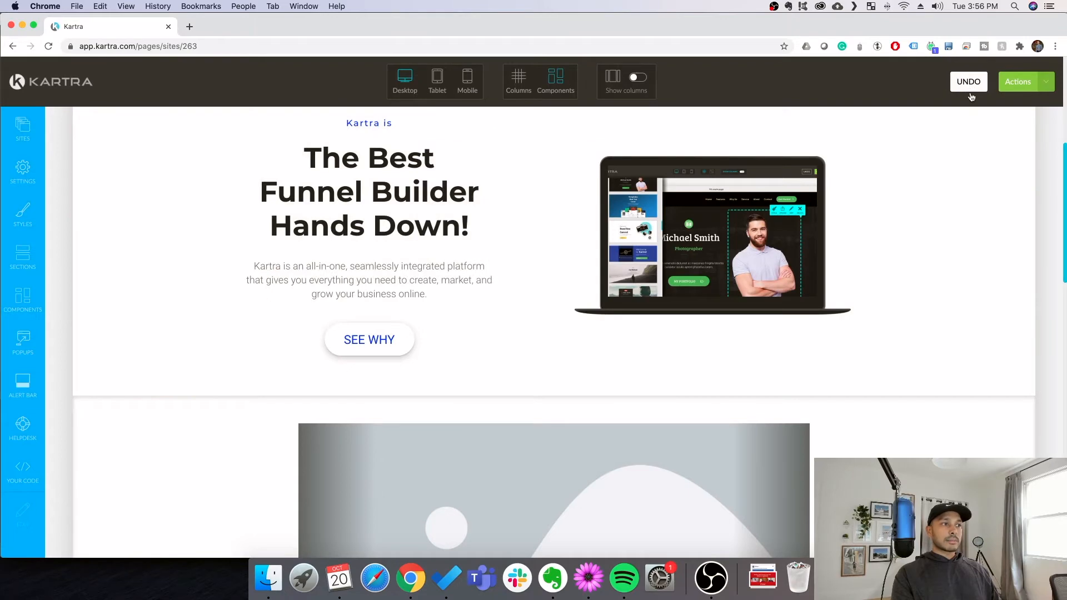
pyautogui.moveTo(975, 99)
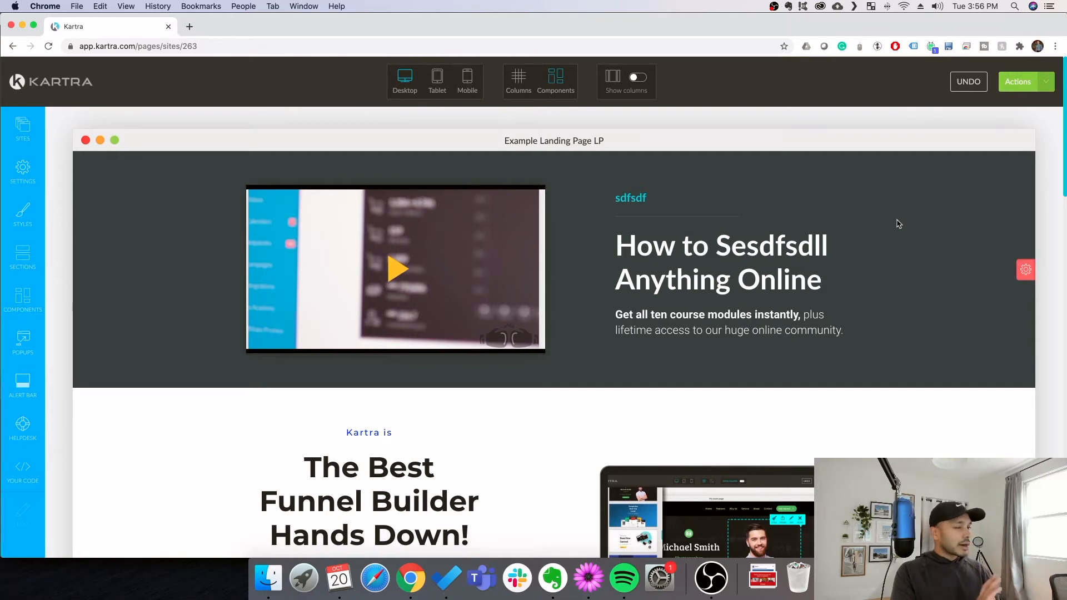
pyautogui.click(394, 269)
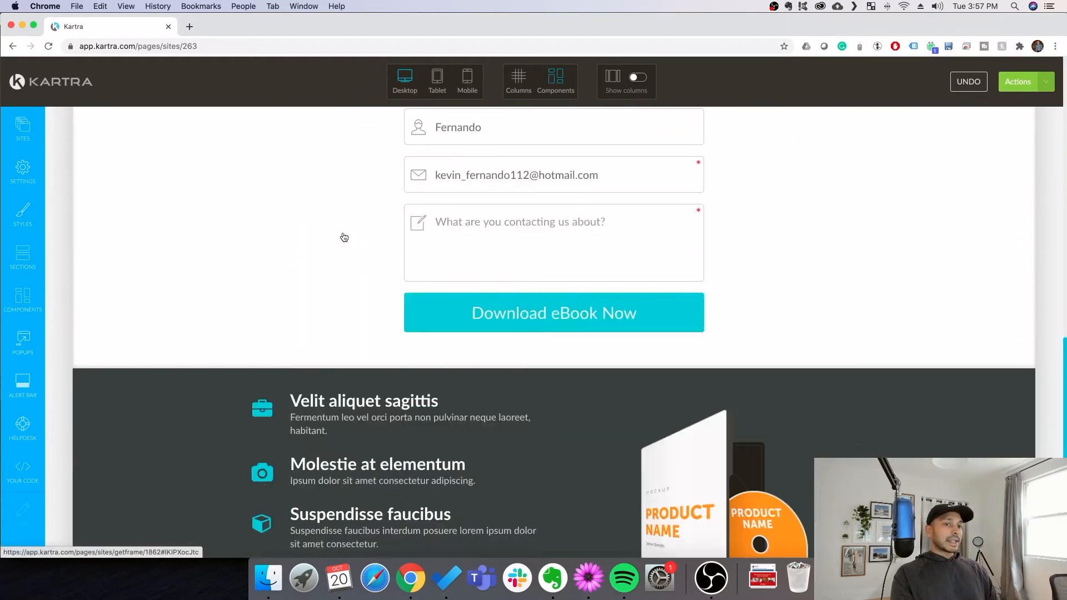
# Save the landing page edits via Actions > Save progress and return to the dashboard.
pyautogui.click(1017, 81)
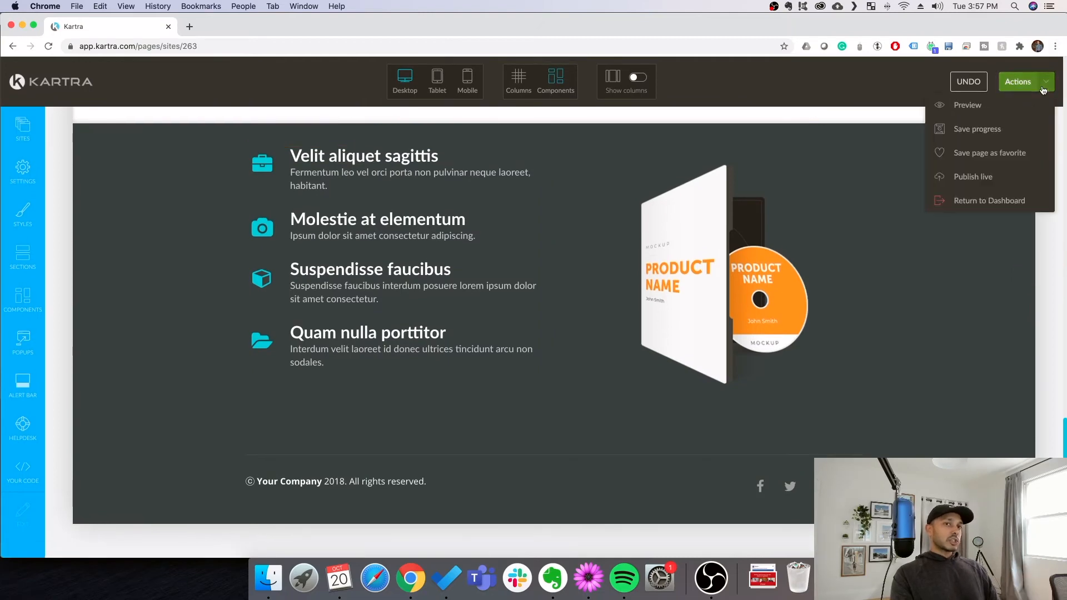
pyautogui.moveTo(976, 129)
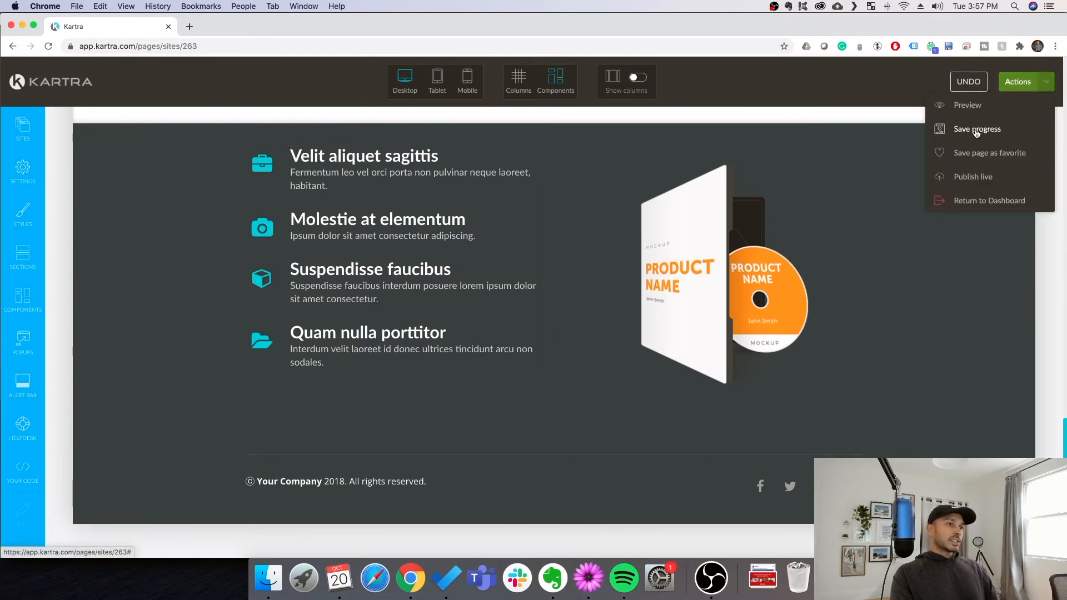
pyautogui.click(976, 129)
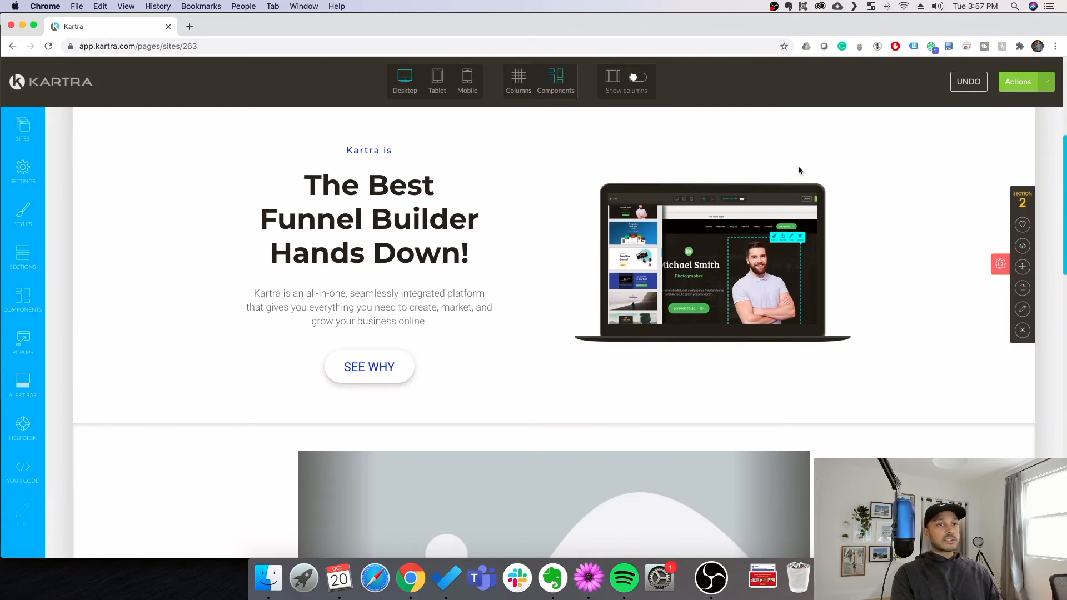
pyautogui.moveTo(788, 168)
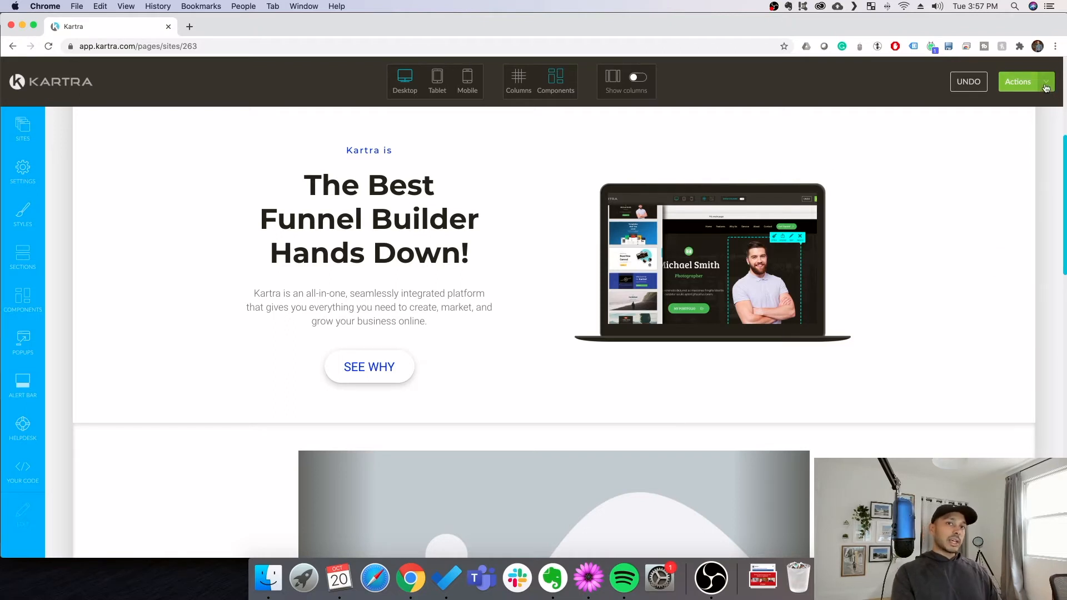
pyautogui.click(1017, 81)
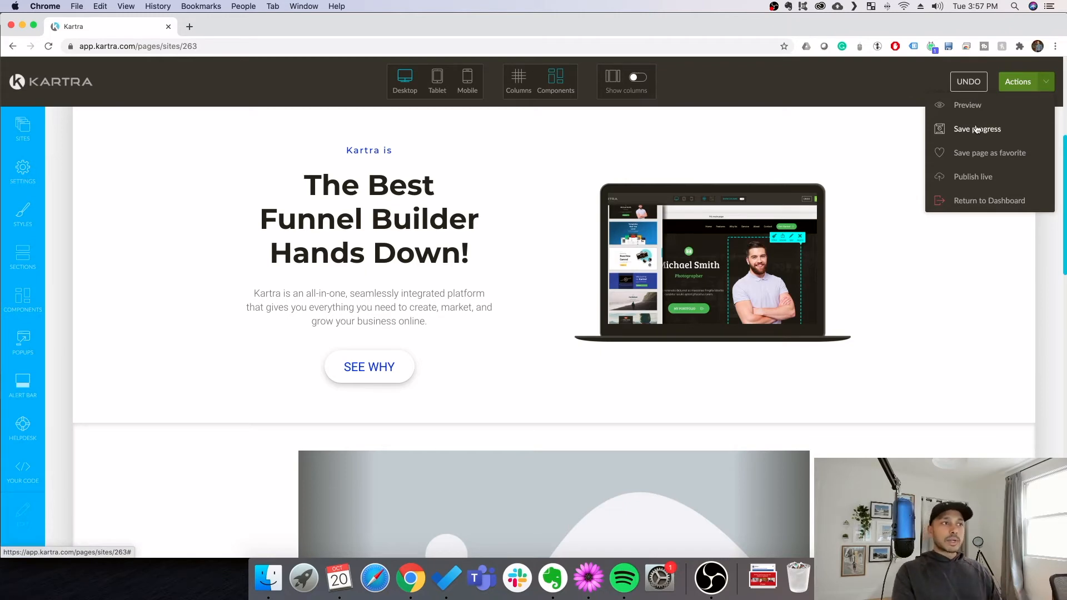
pyautogui.click(976, 128)
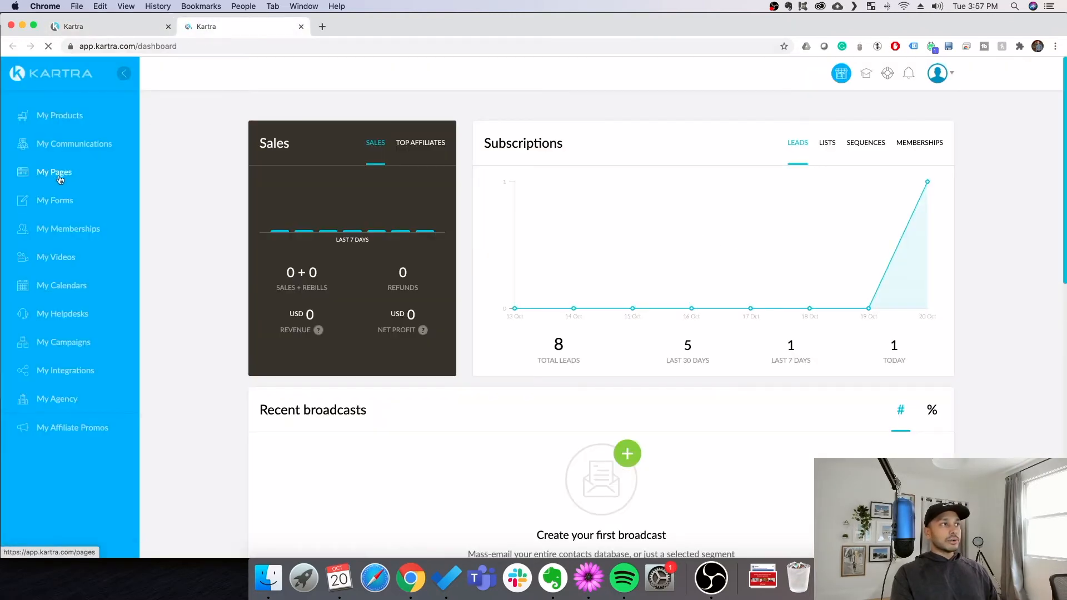
# Go to My Pages and peek at a page card's options menu, then dismiss it.
pyautogui.click(53, 171)
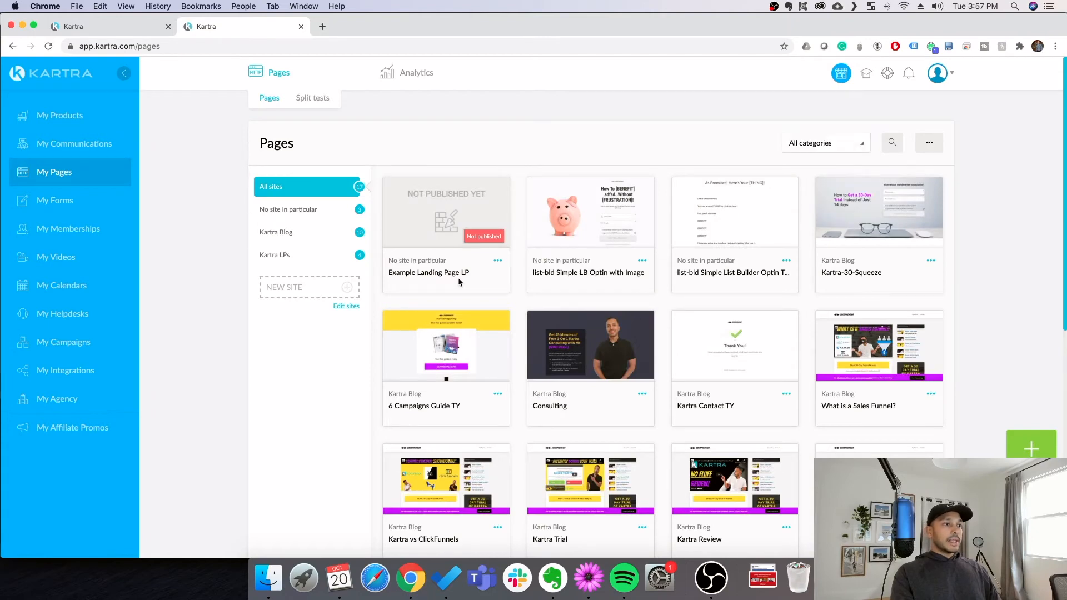
pyautogui.click(641, 260)
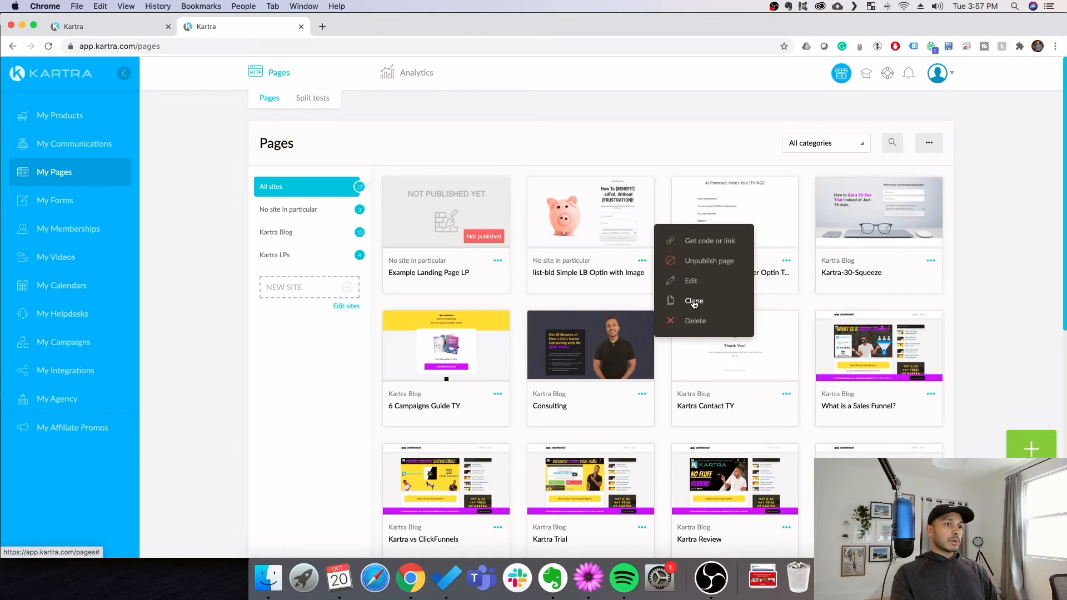
pyautogui.click(693, 301)
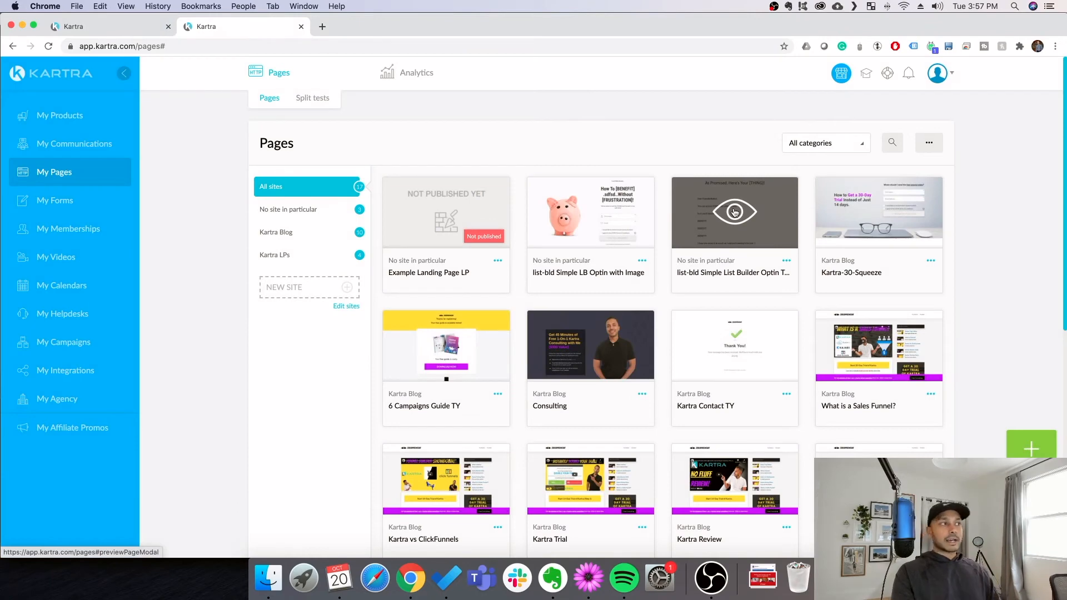
# Reopen Example Landing Page LP in the editor and review its SEO Parameters settings.
pyautogui.click(640, 260)
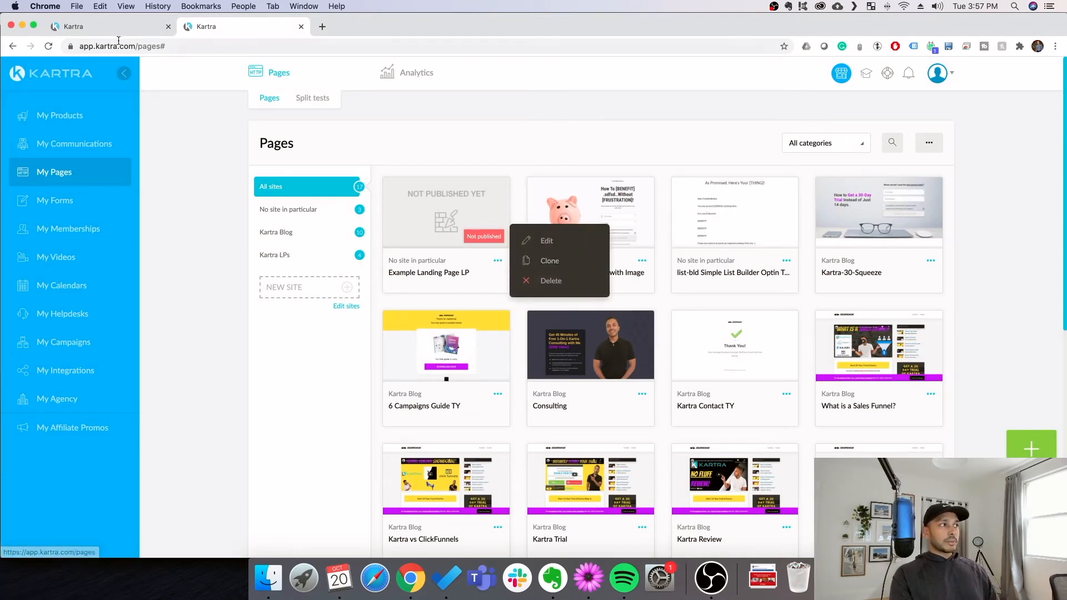
pyautogui.click(546, 240)
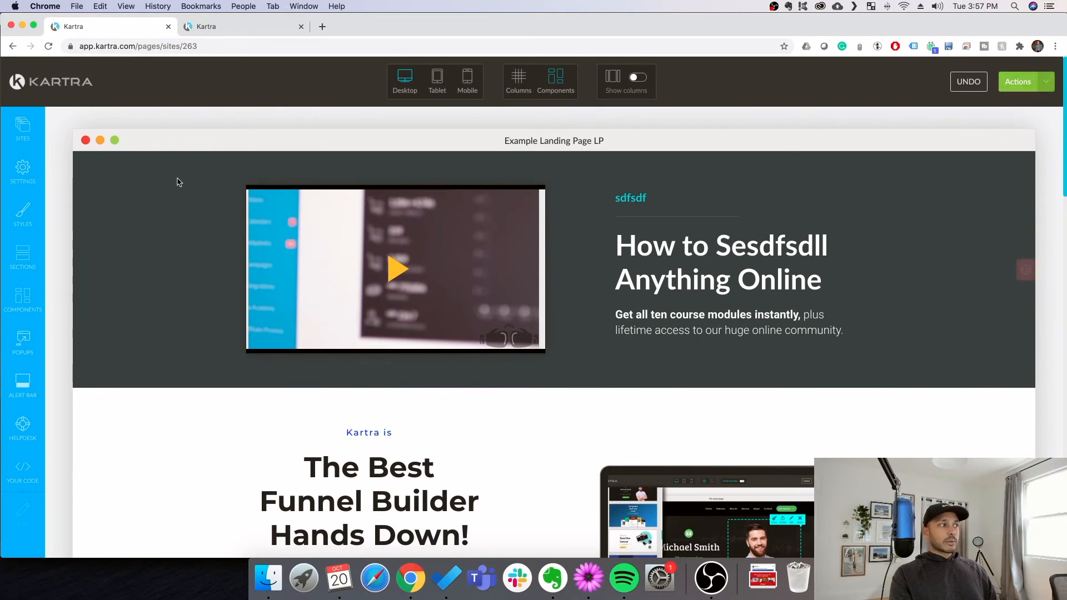
pyautogui.click(22, 171)
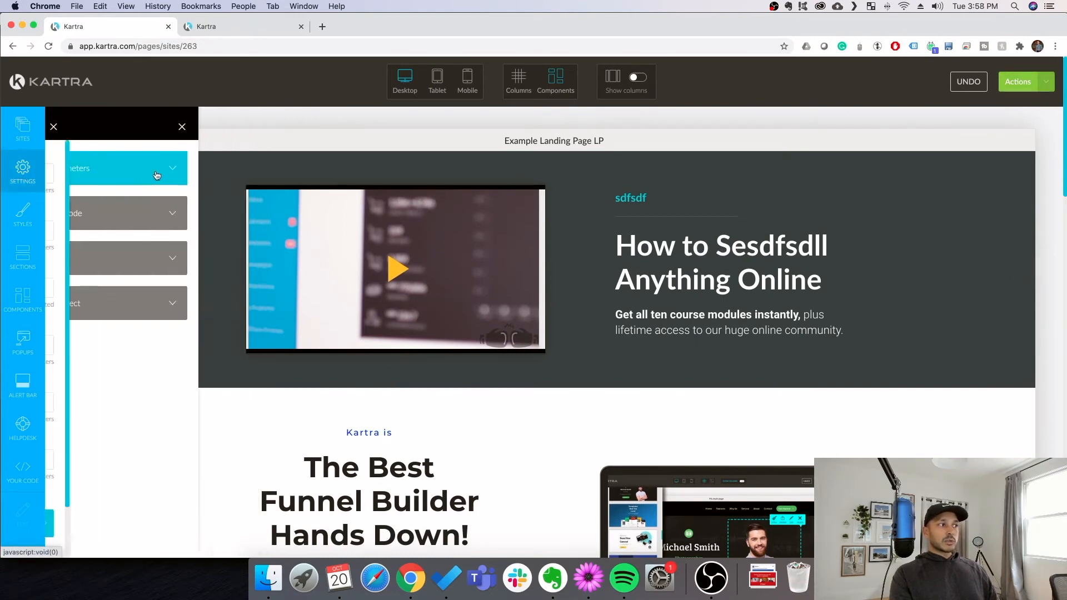
pyautogui.click(155, 168)
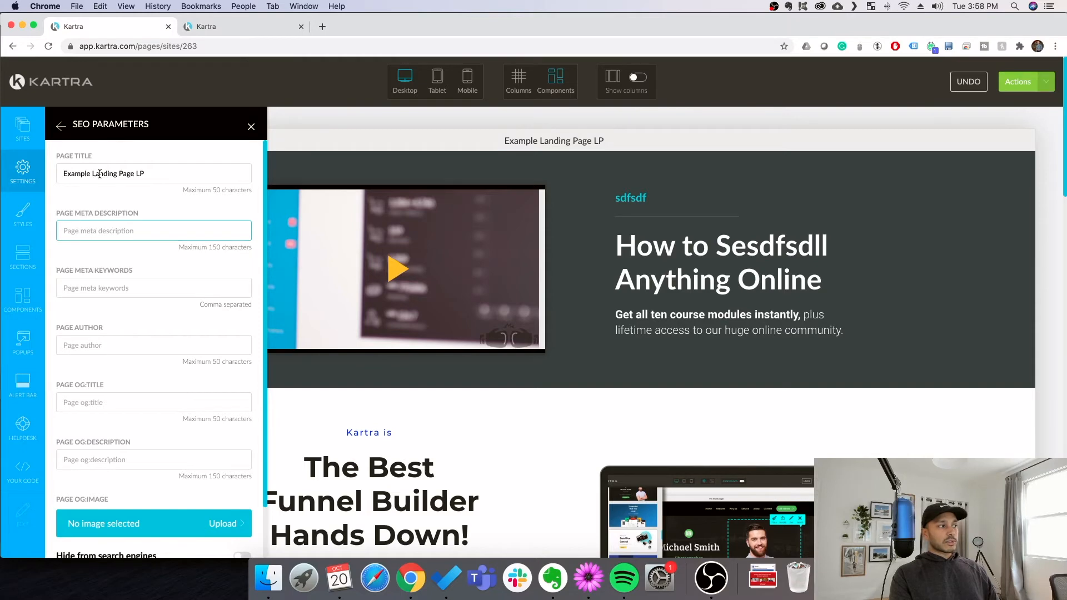
pyautogui.scroll(-3)
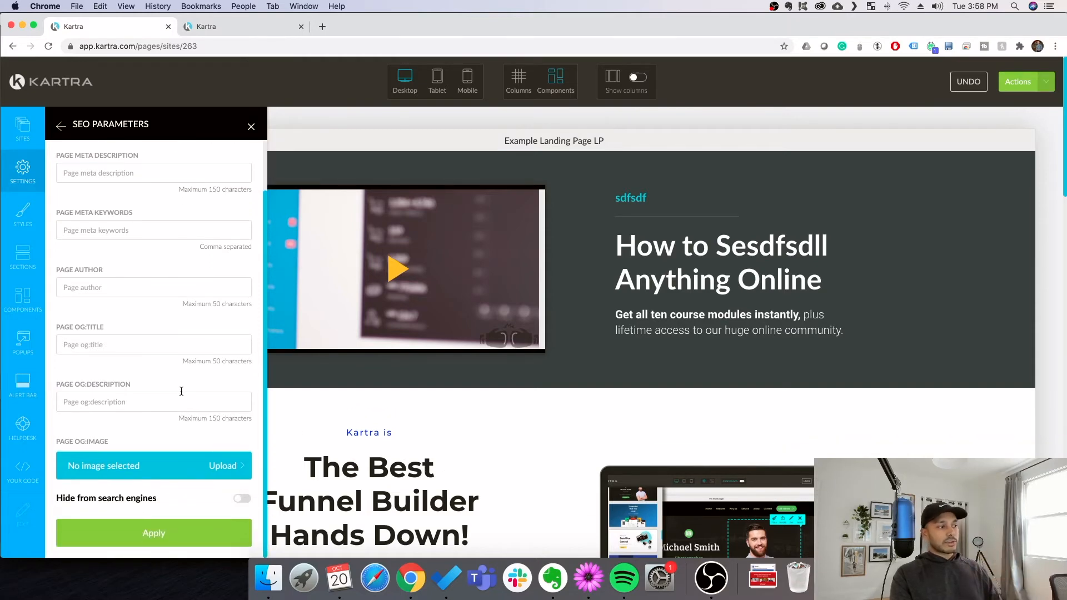
pyautogui.click(60, 127)
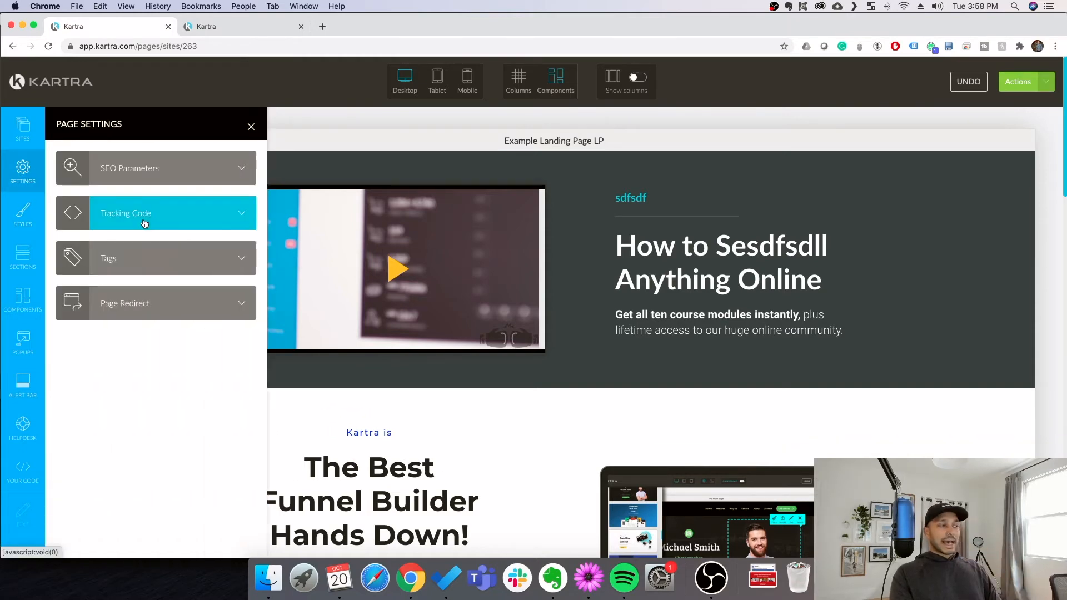
# Review the Tracking Code and visitor Tags settings and apply the tag settings unchanged.
pyautogui.click(145, 213)
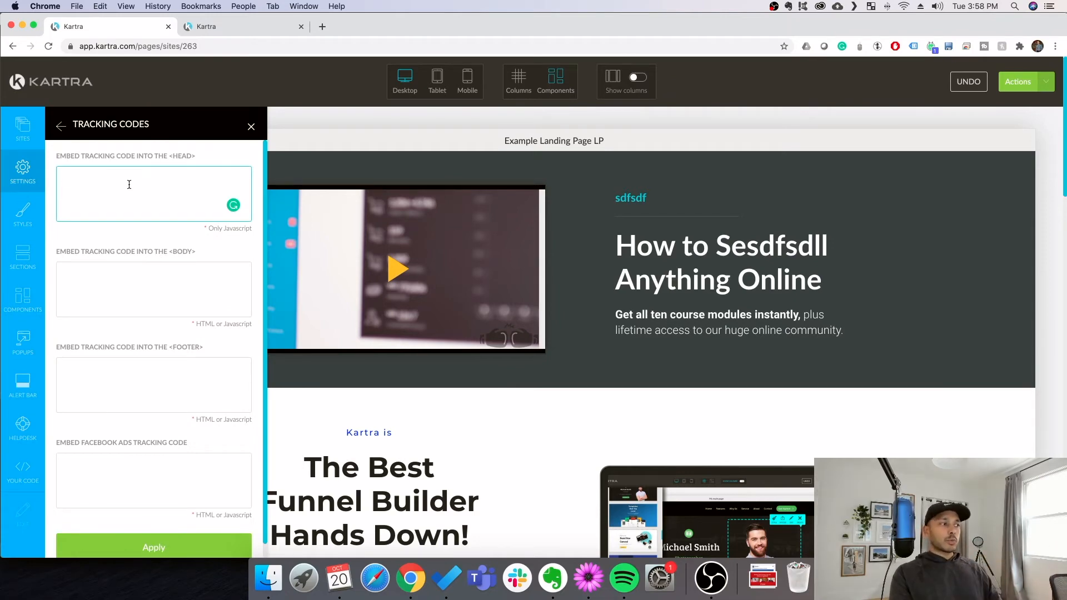
pyautogui.moveTo(22, 215)
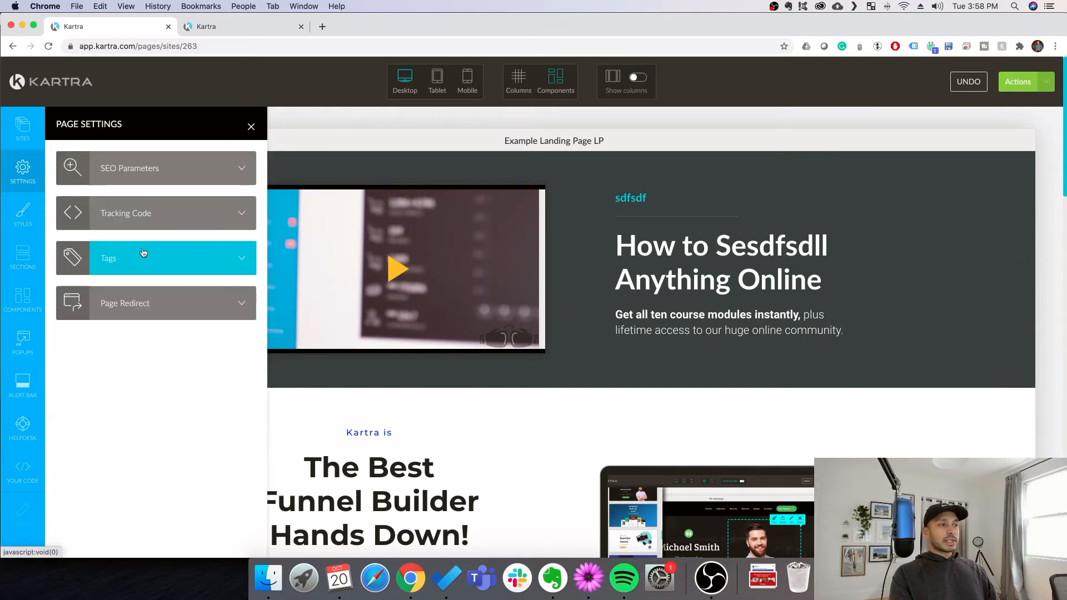
pyautogui.click(156, 256)
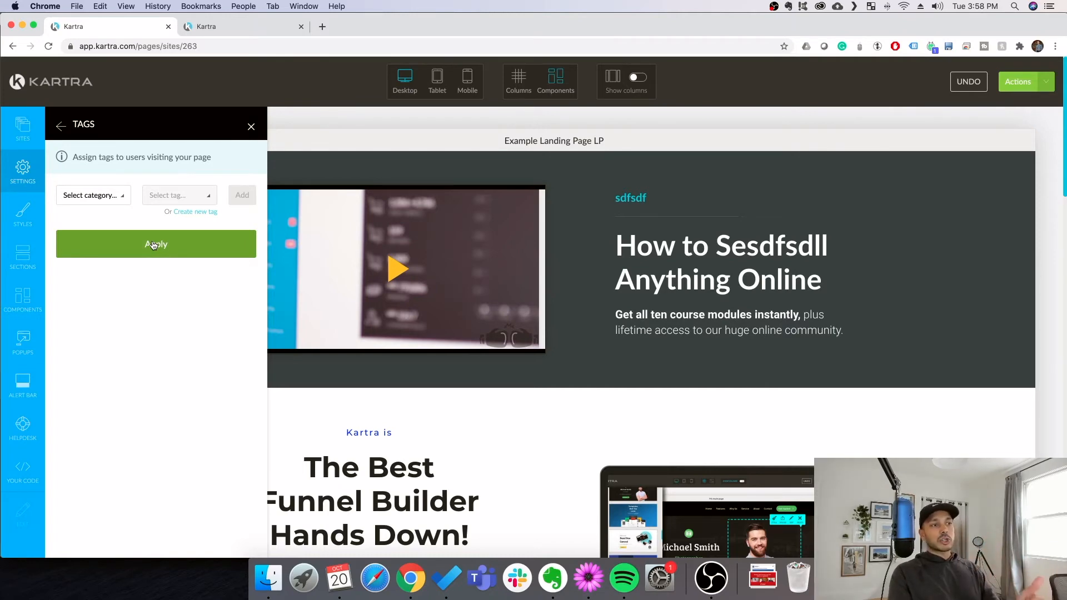
pyautogui.click(251, 126)
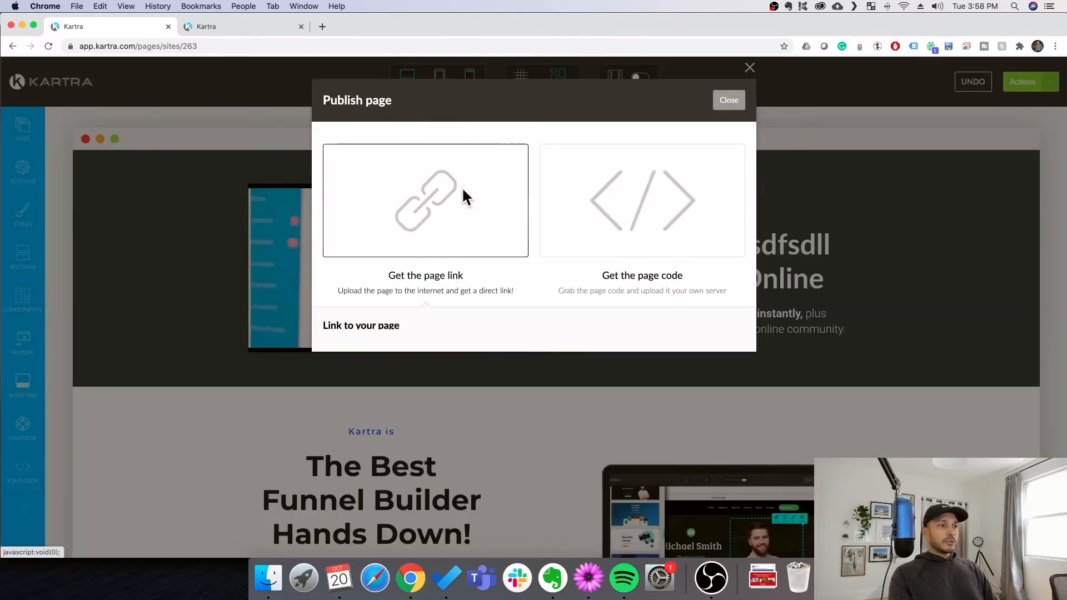
# Publish the page with a direct kartra.com link, entering 'funenels' as the page slug.
pyautogui.click(425, 200)
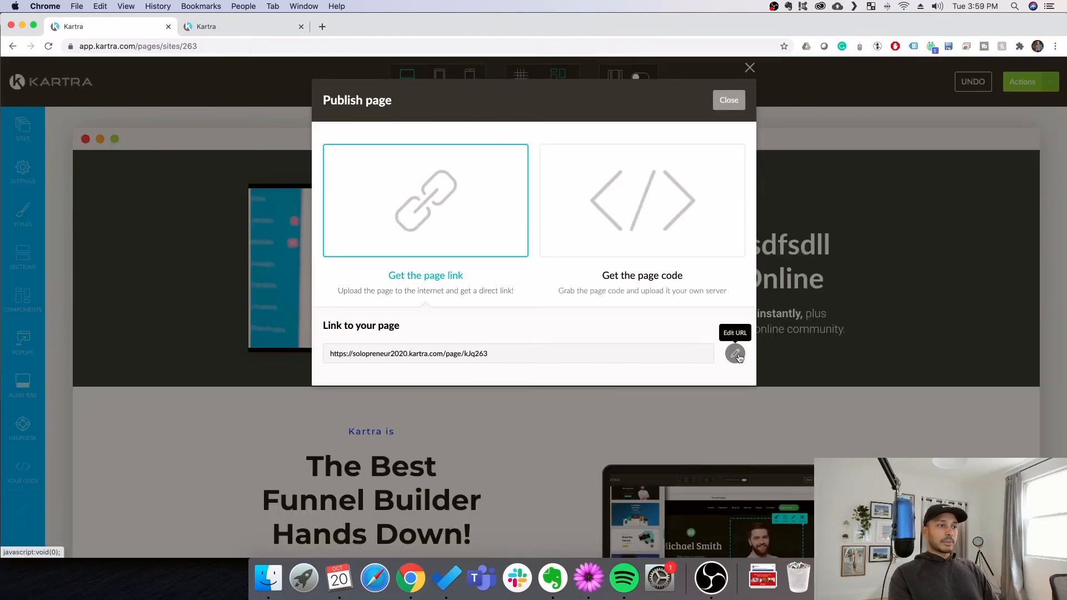
pyautogui.click(735, 353)
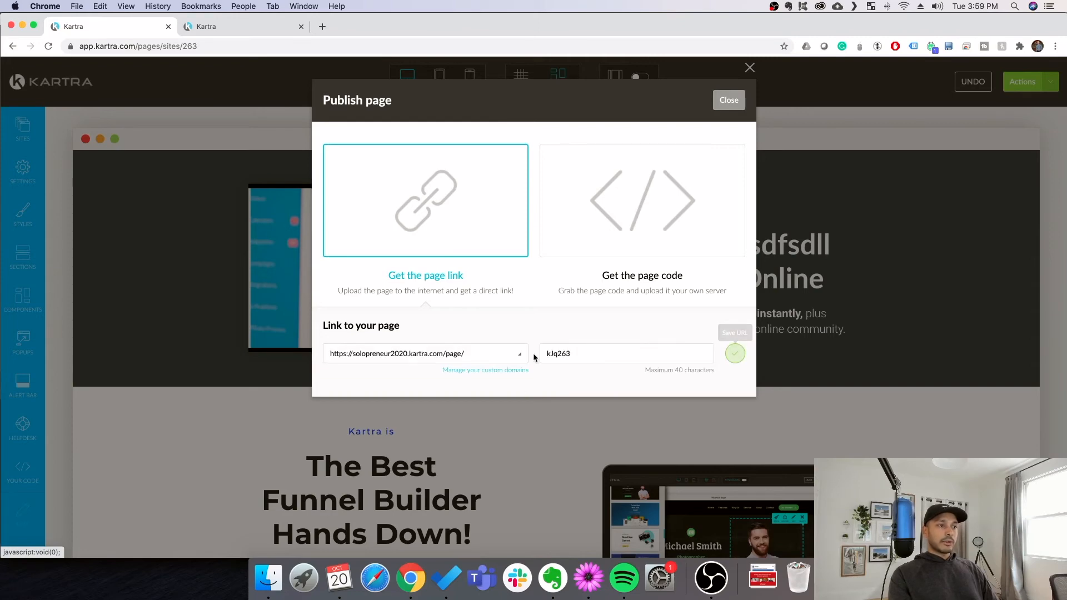
pyautogui.click(624, 353)
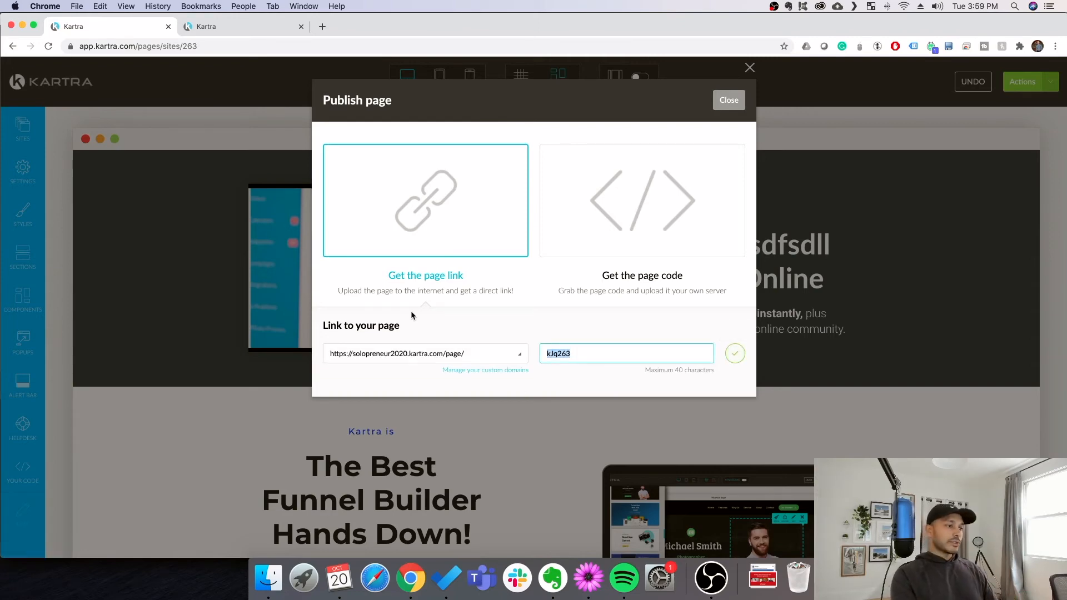
pyautogui.write('funenels')
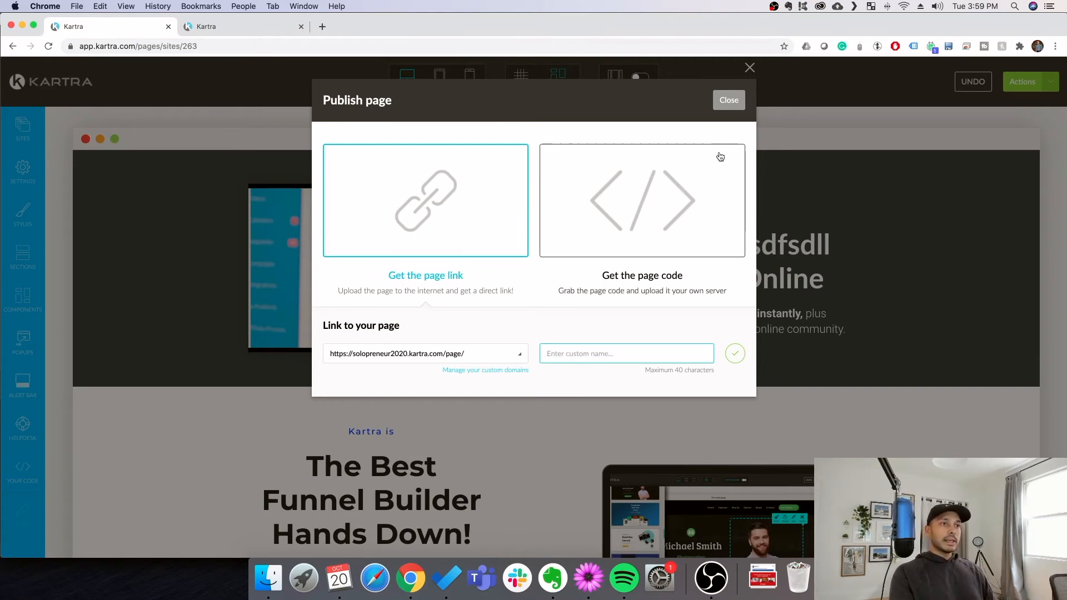
pyautogui.click(728, 100)
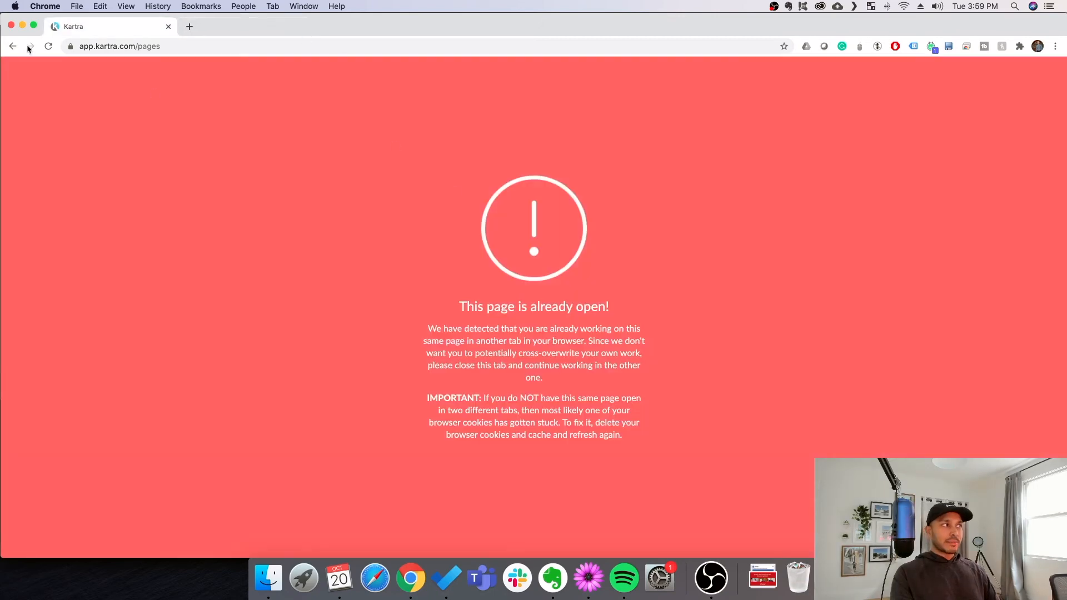
# Refresh My Pages and view the landing page's published link via Get code or link.
pyautogui.click(48, 47)
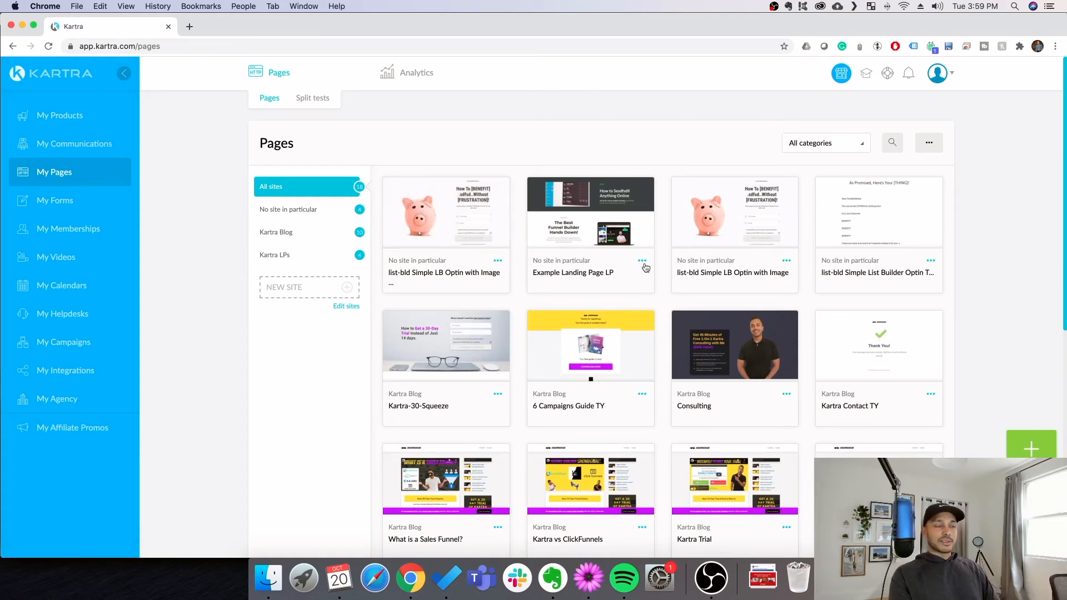
pyautogui.click(641, 260)
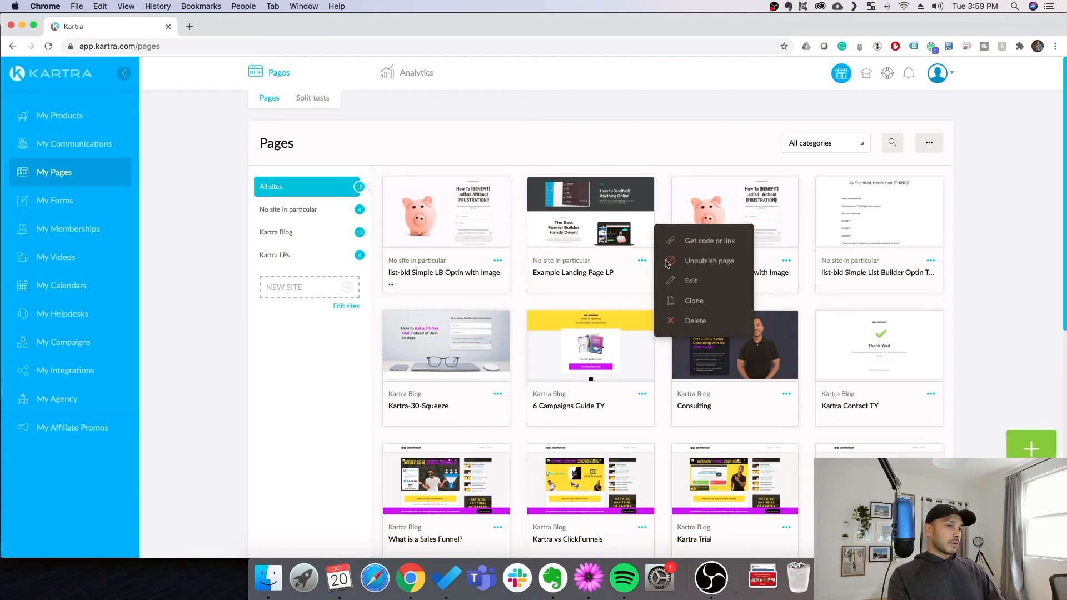
pyautogui.click(709, 260)
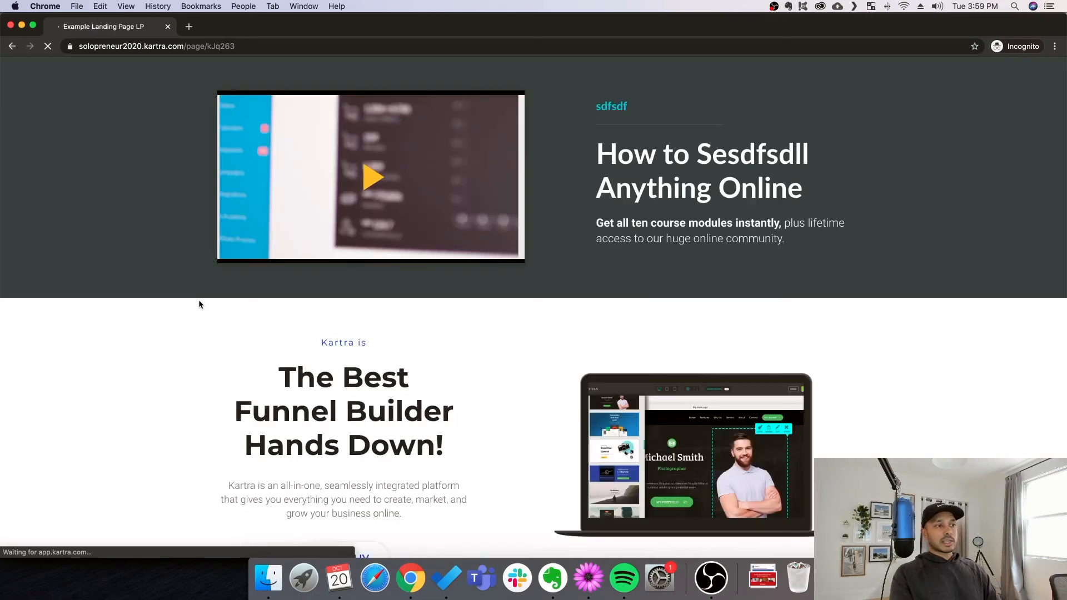
pyautogui.scroll(-3)
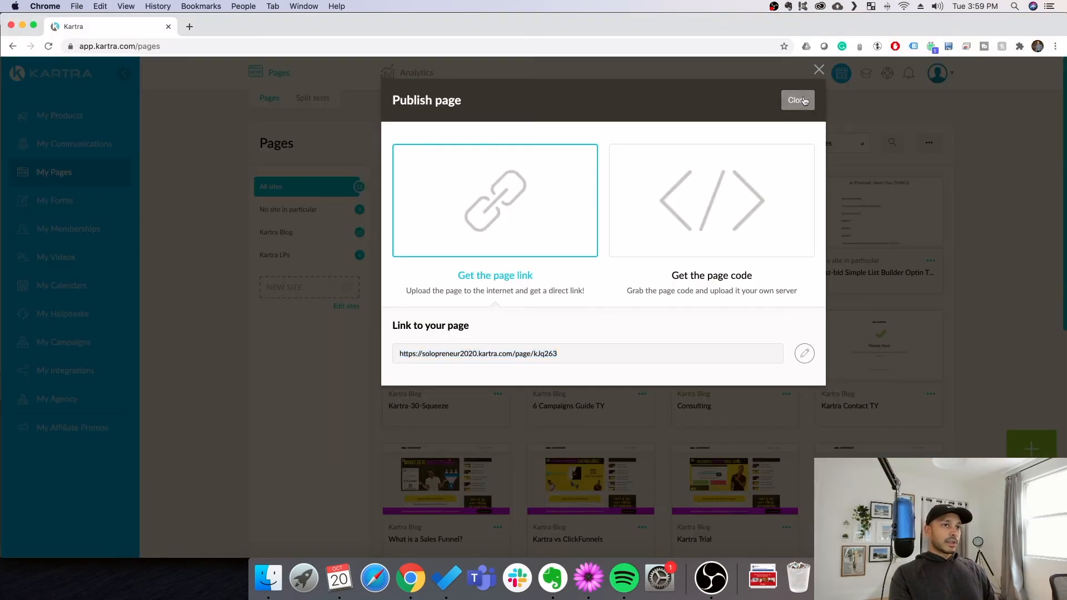
pyautogui.click(797, 100)
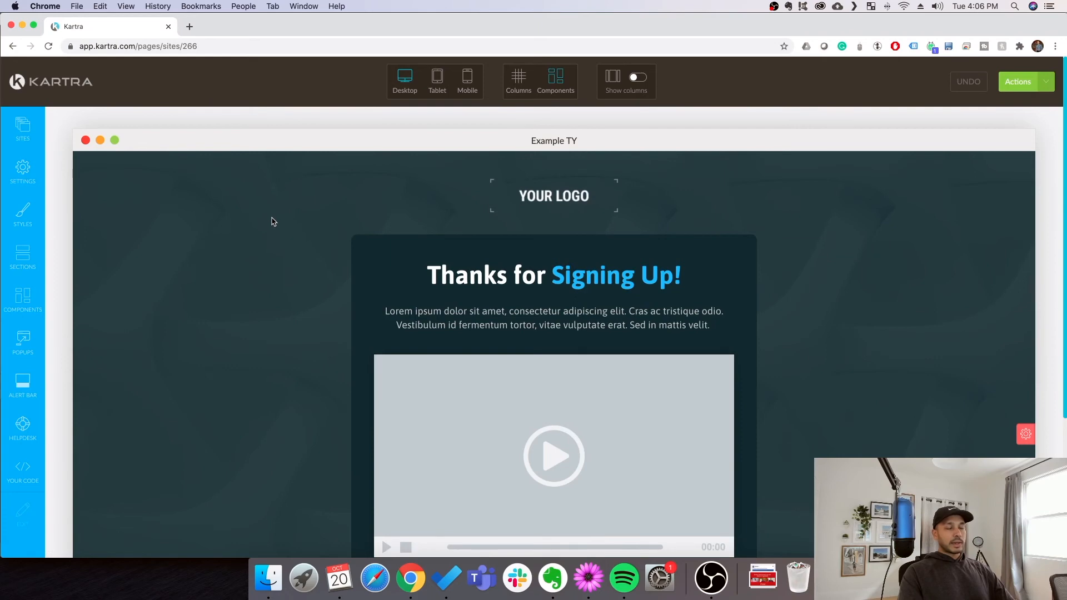
pyautogui.moveTo(289, 224)
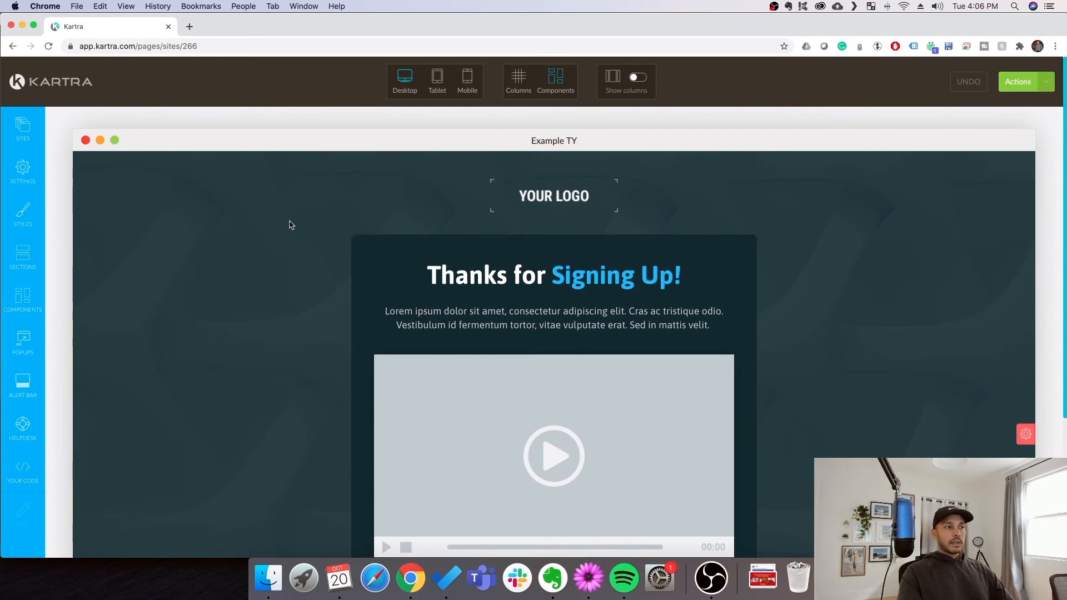
# Select the Start Download Now button on the Example TY page and open its edit settings.
pyautogui.scroll(-3)
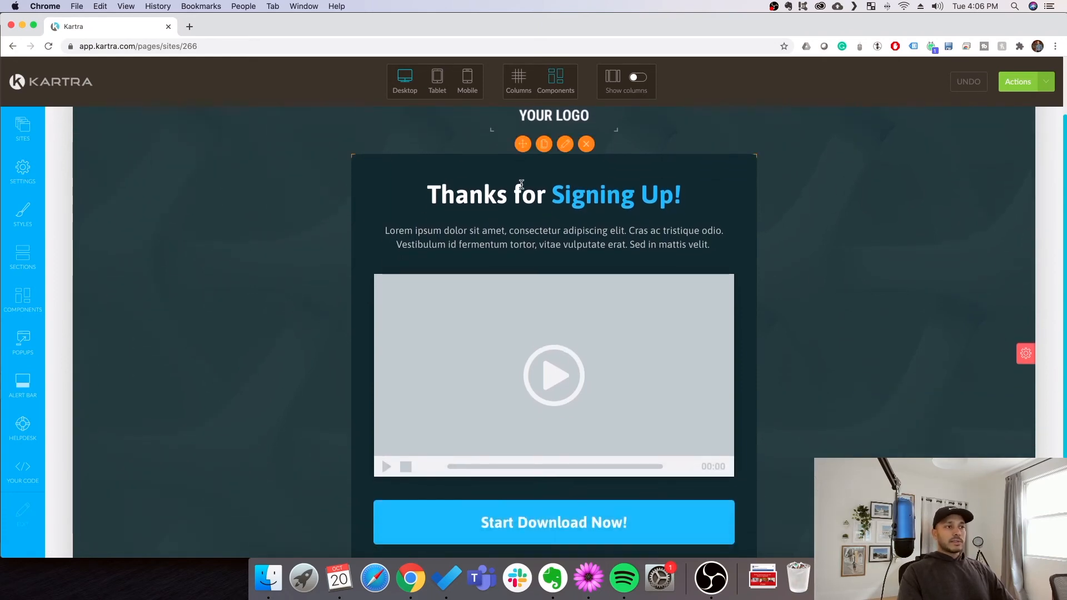
pyautogui.click(554, 238)
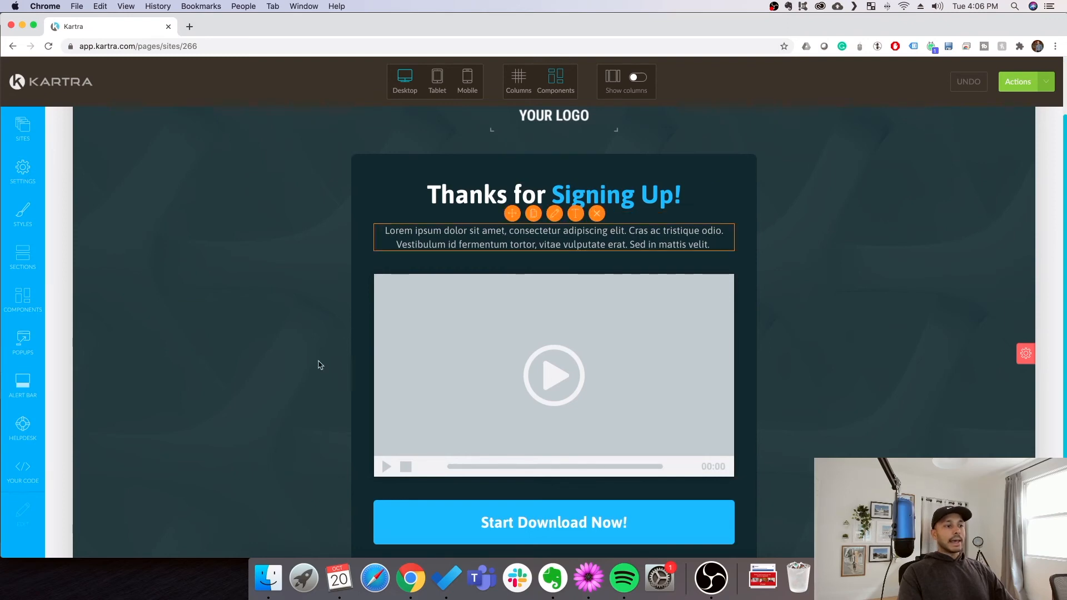
pyautogui.scroll(-3)
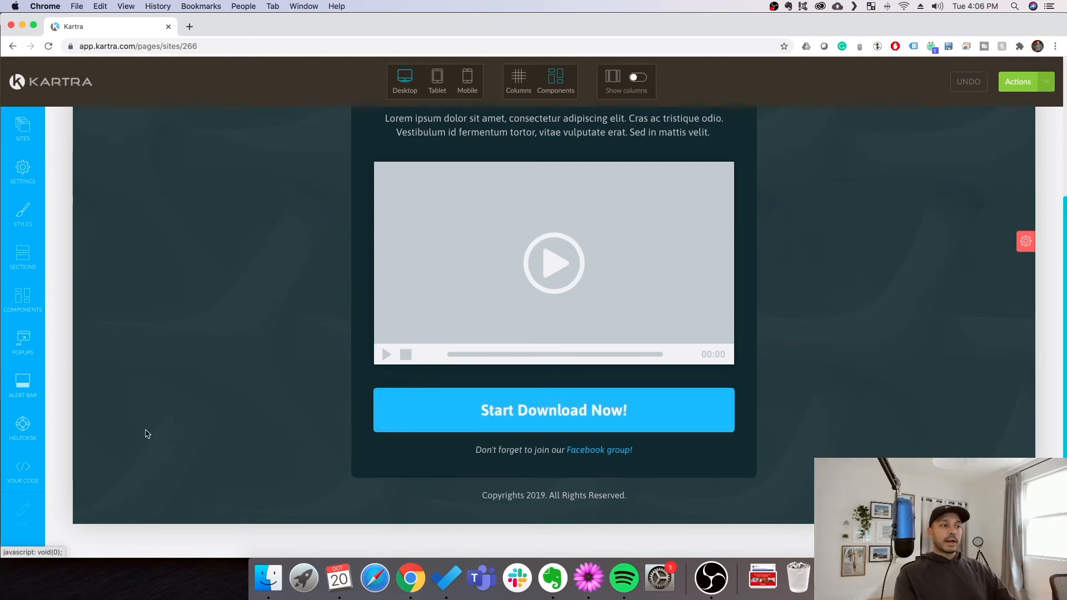
pyautogui.moveTo(553, 410)
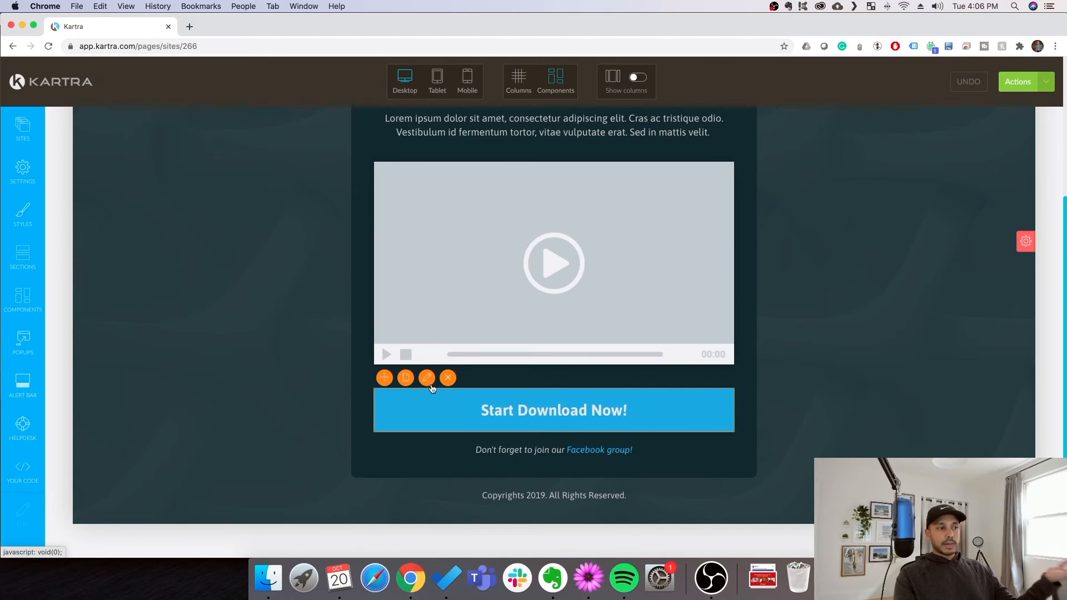
pyautogui.click(427, 377)
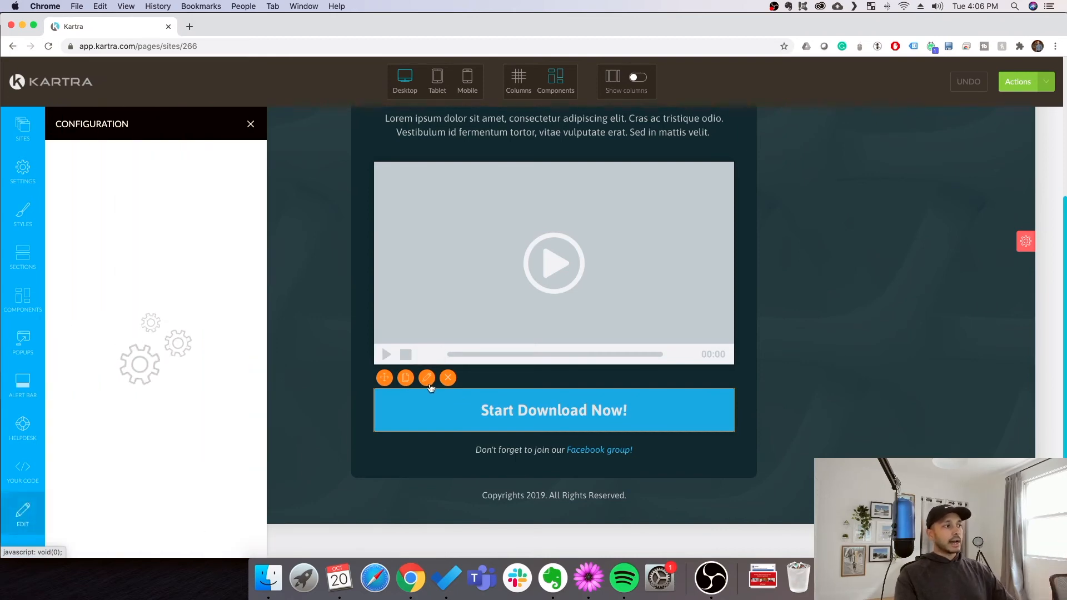
pyautogui.click(427, 377)
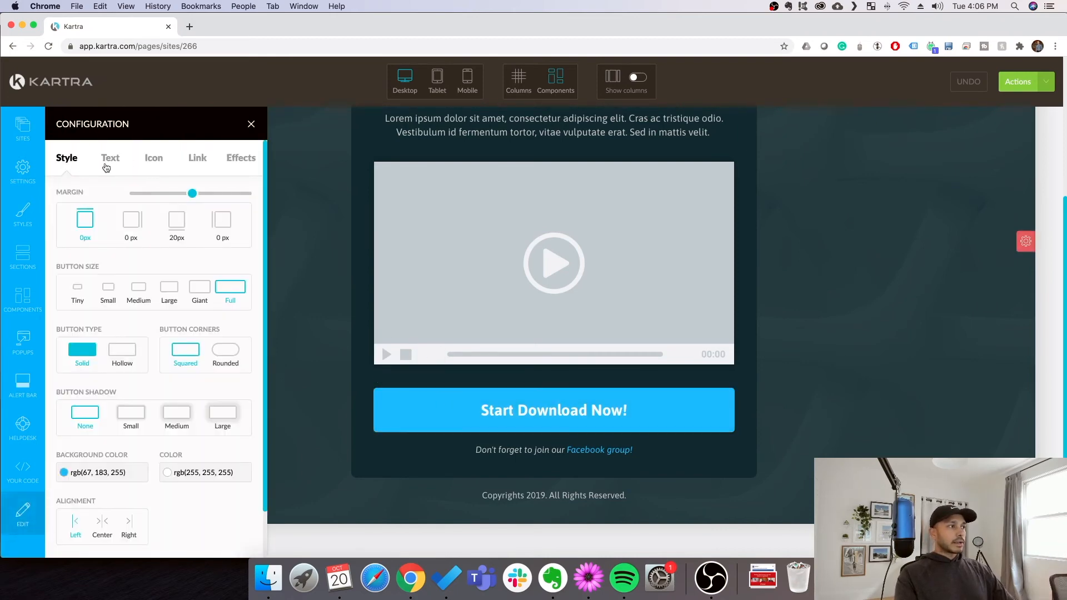
# Set the button link to Download a file and choose solo-6-campaigns-final.pdf.
pyautogui.click(196, 157)
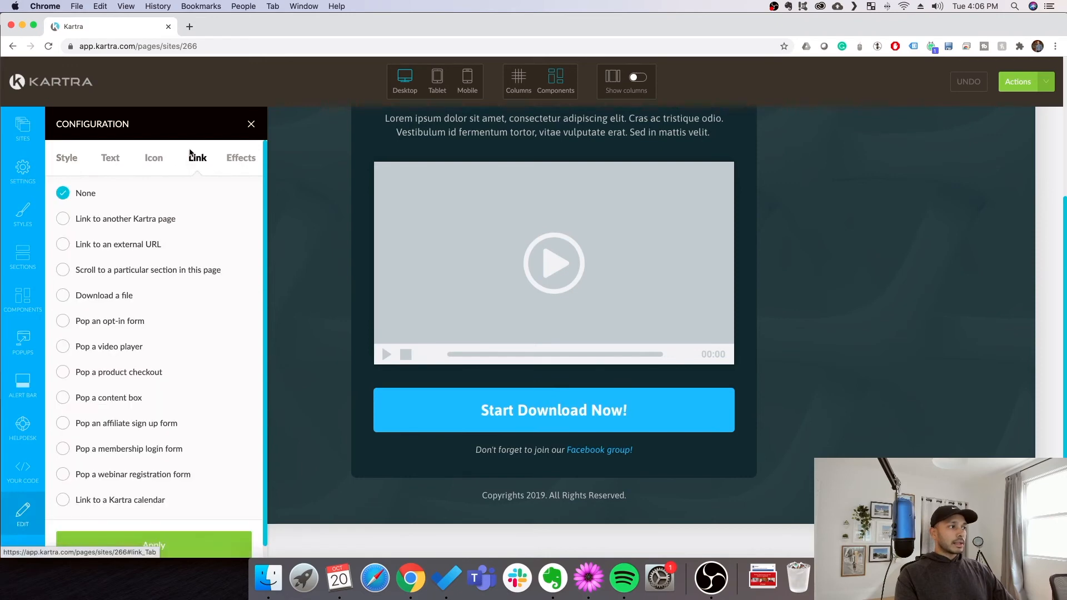
pyautogui.click(62, 295)
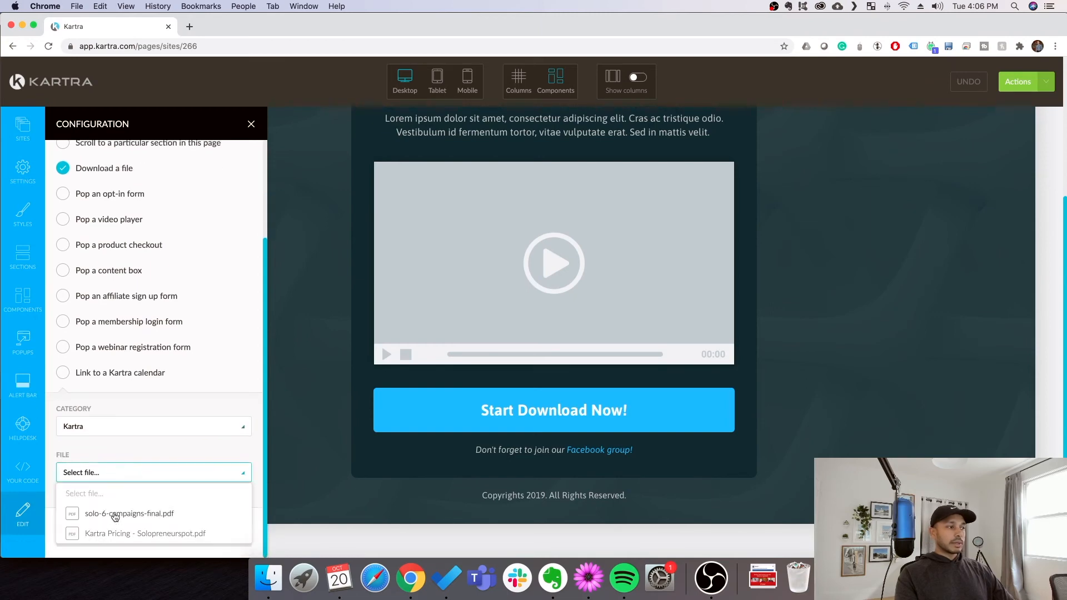
pyautogui.click(129, 513)
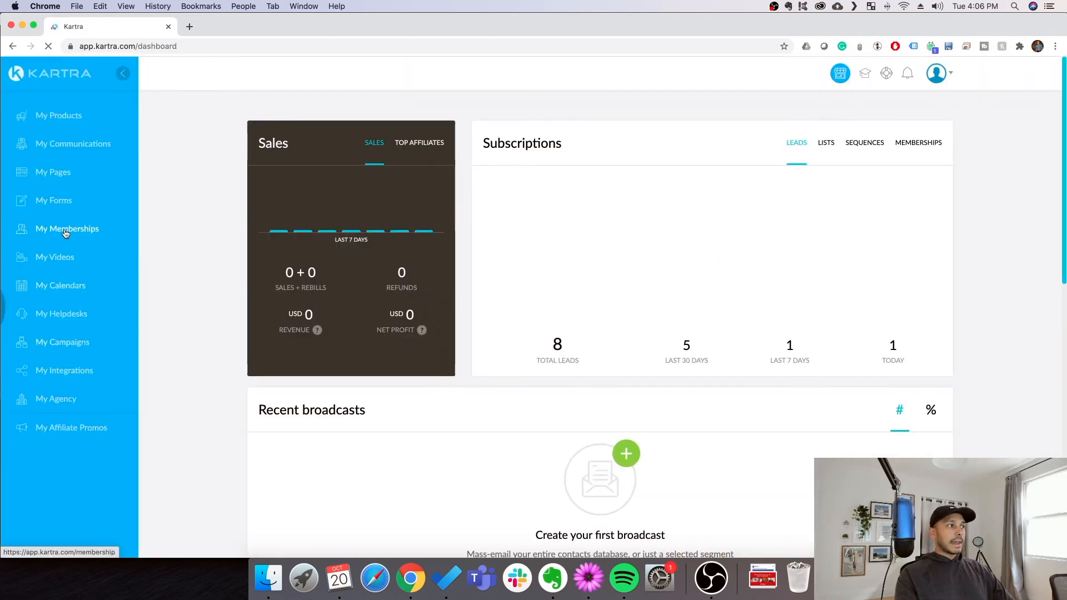
# View the hosted Files library under My Memberships and cancel the File upload dialog.
pyautogui.click(67, 229)
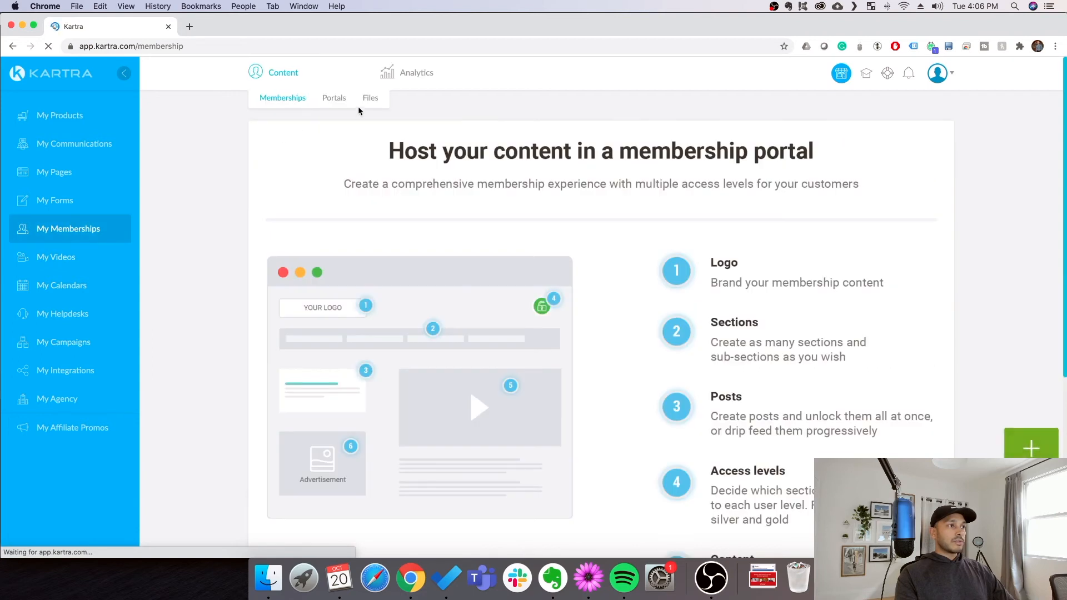
pyautogui.click(370, 98)
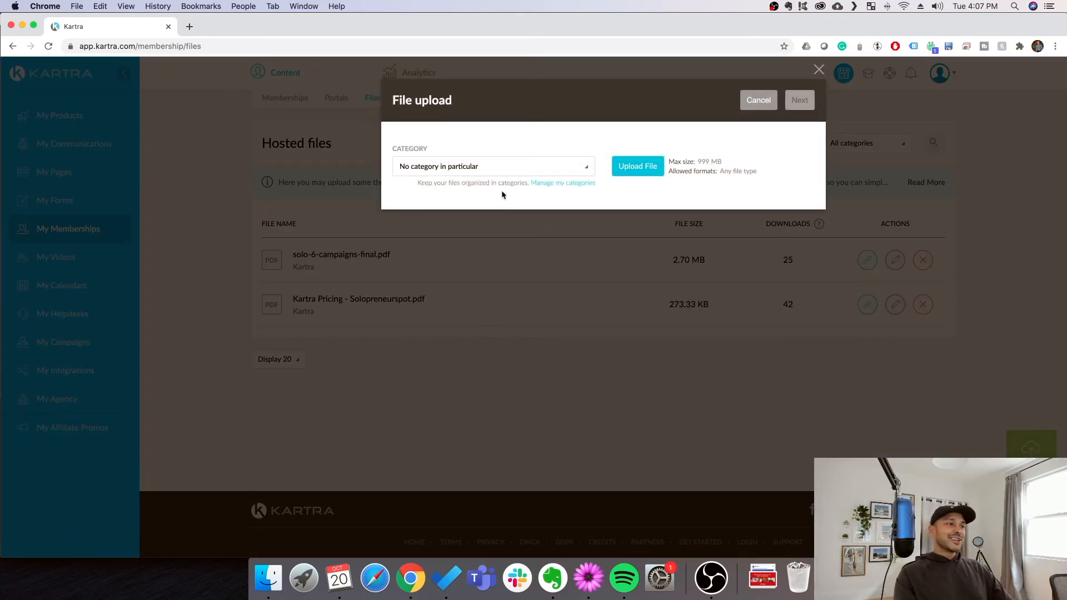
pyautogui.moveTo(759, 141)
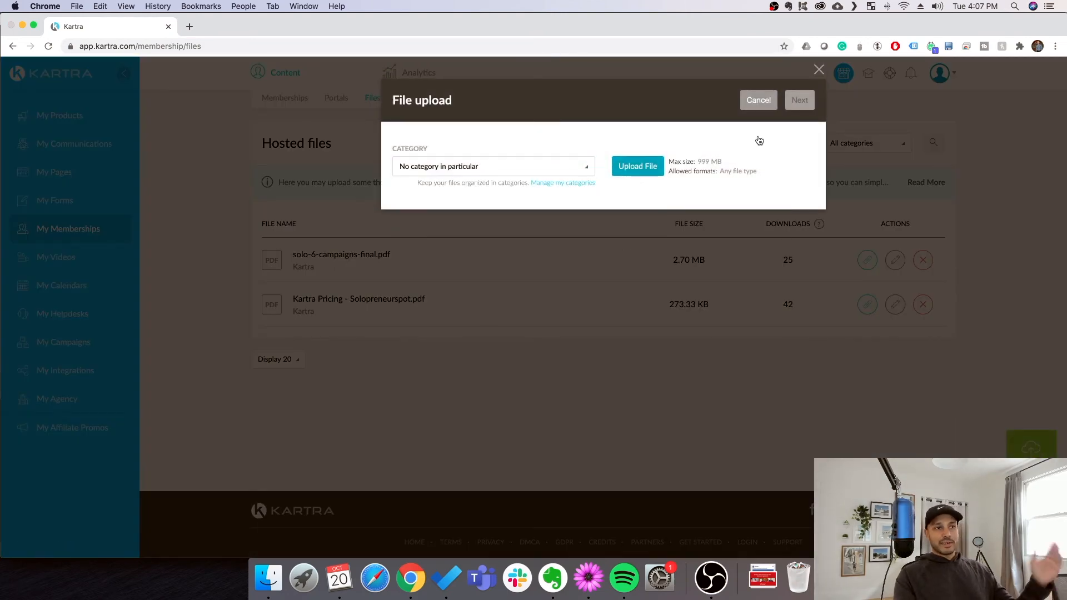
pyautogui.click(758, 100)
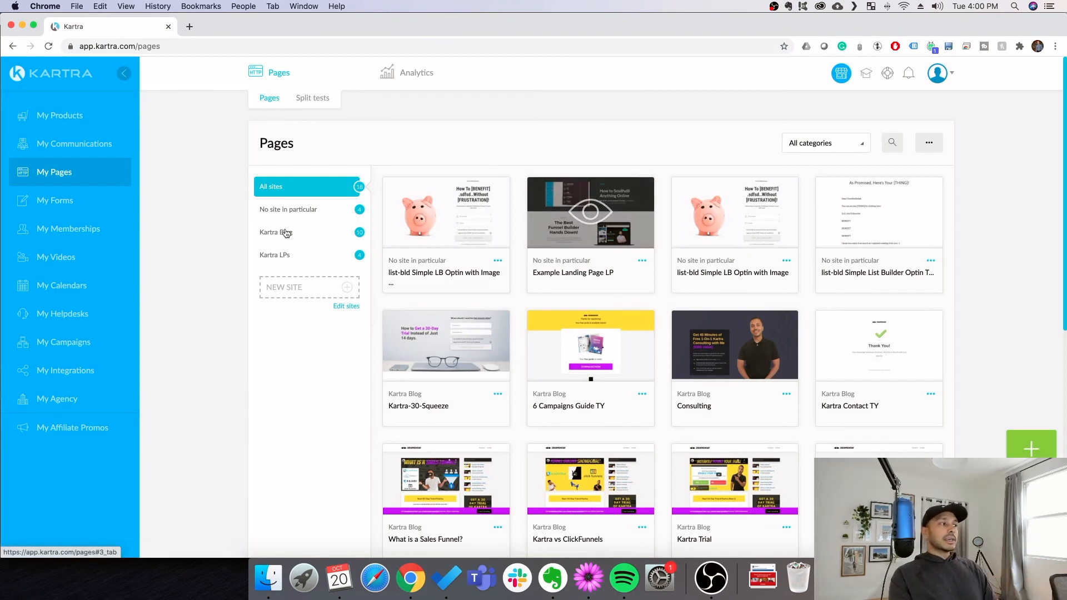
# Edit the list-bld Simple List Builder Form and set its Success page to the Optin TY page.
pyautogui.click(55, 200)
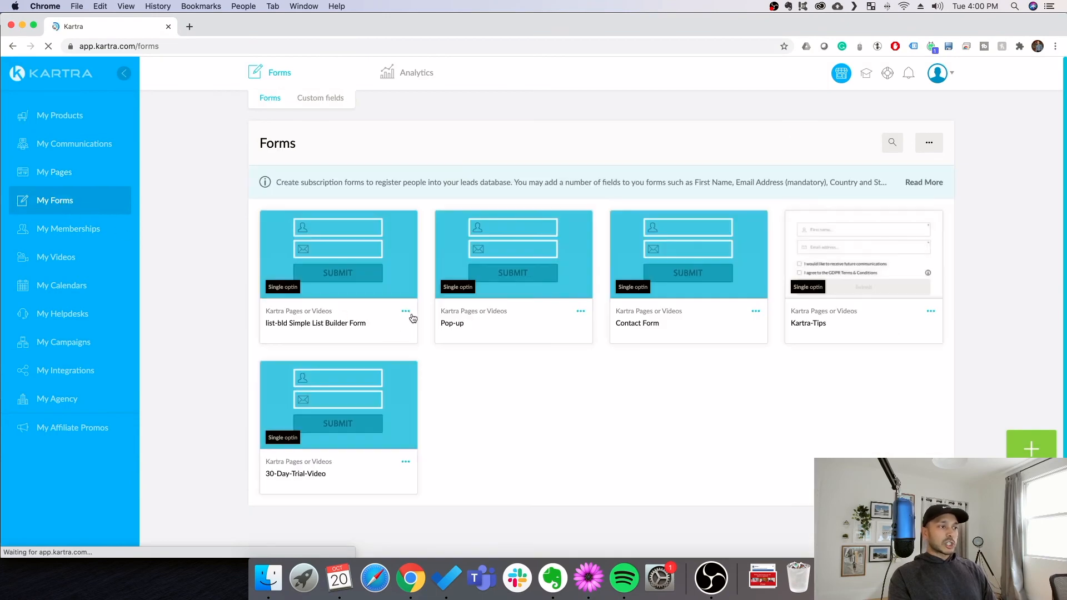
pyautogui.click(407, 311)
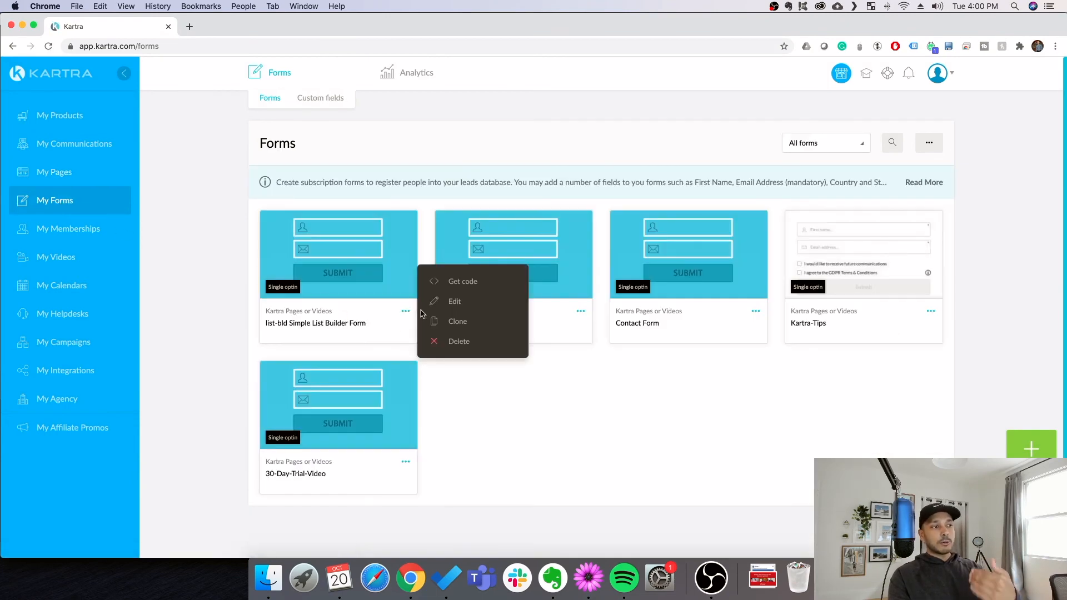
pyautogui.click(453, 301)
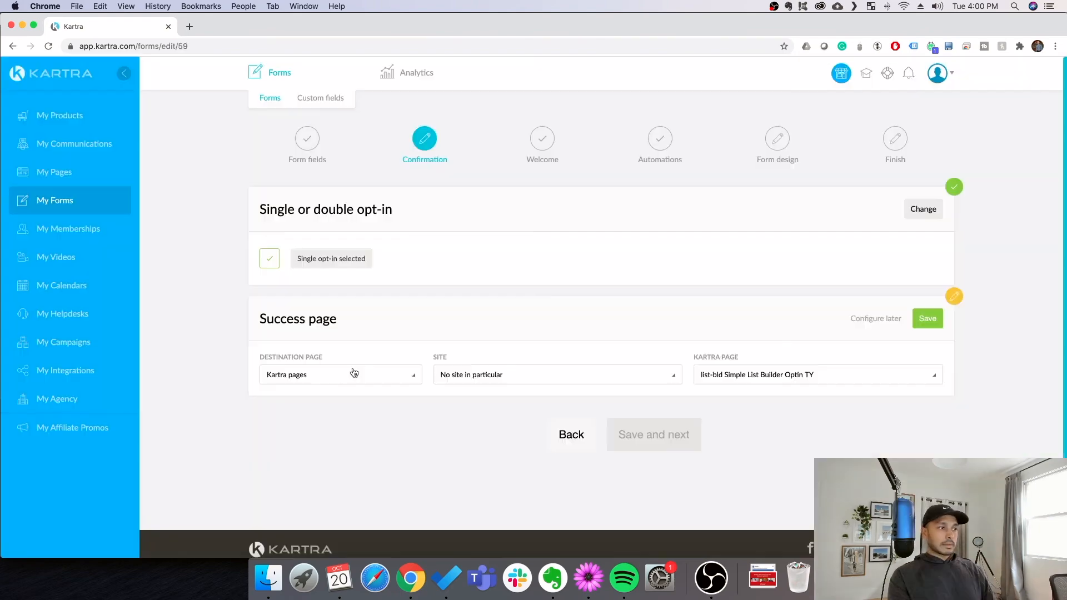
pyautogui.click(927, 318)
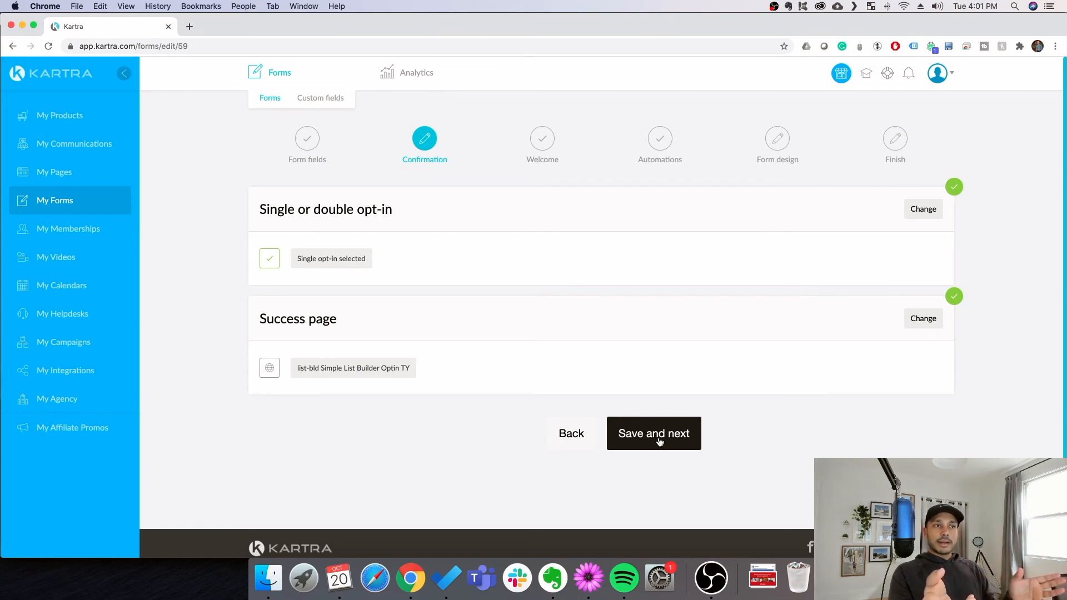
# Save the confirmation and welcome steps unchanged and continue to the automations step.
pyautogui.click(653, 433)
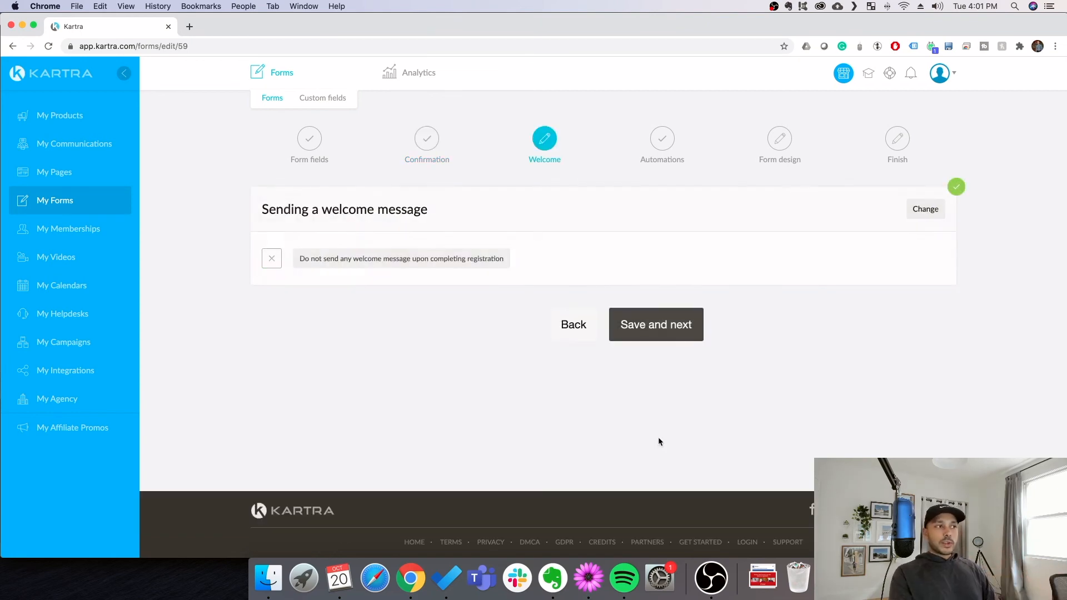
pyautogui.click(655, 323)
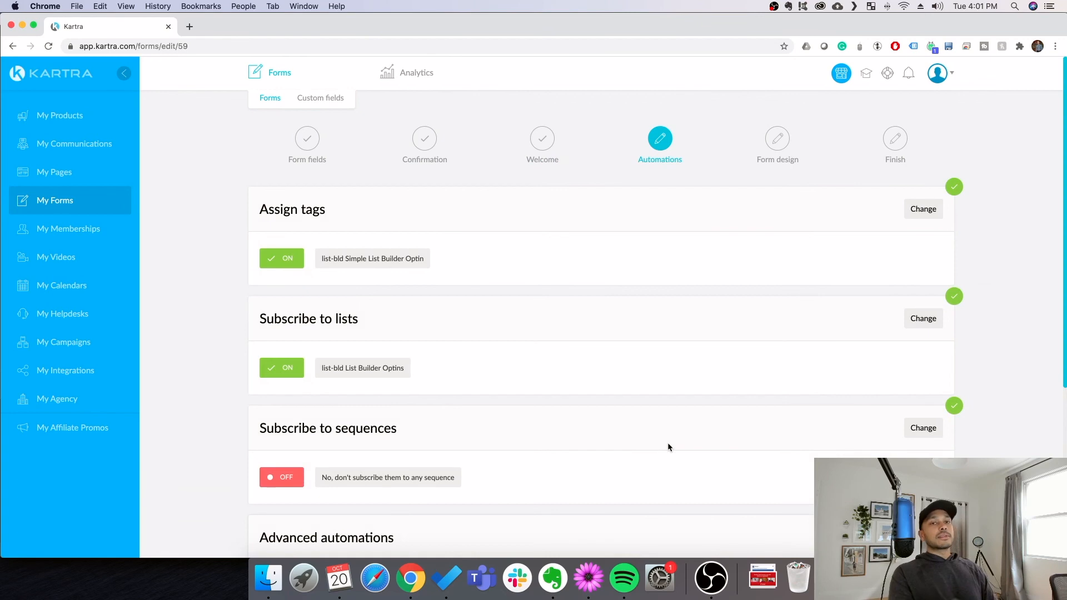